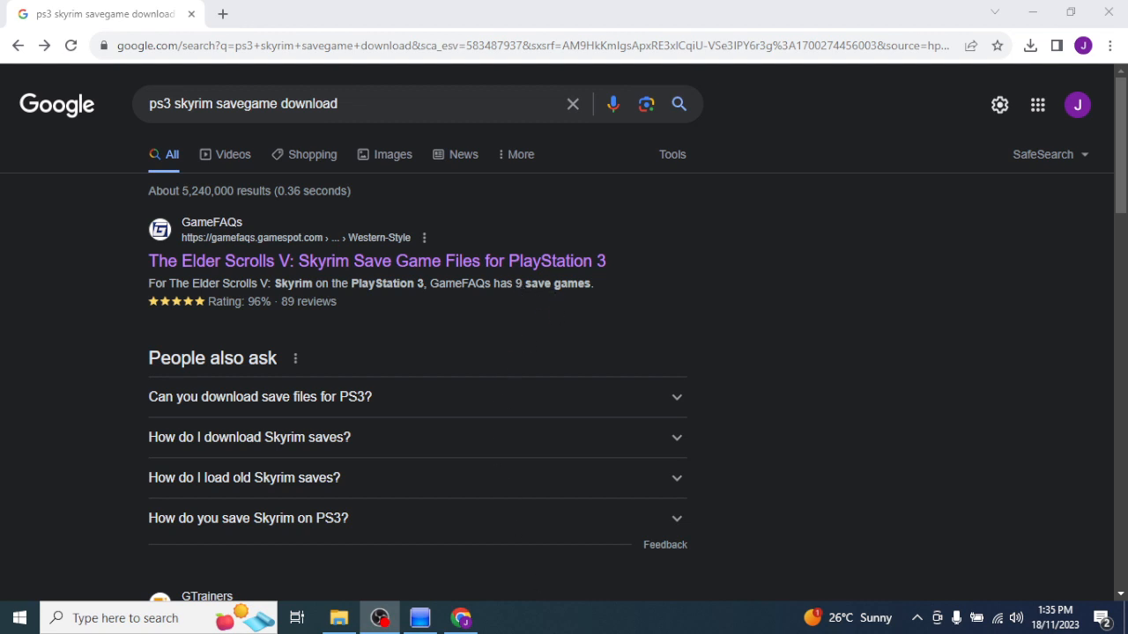
{"action": "mouse_move", "coordinate": [546, 622]}
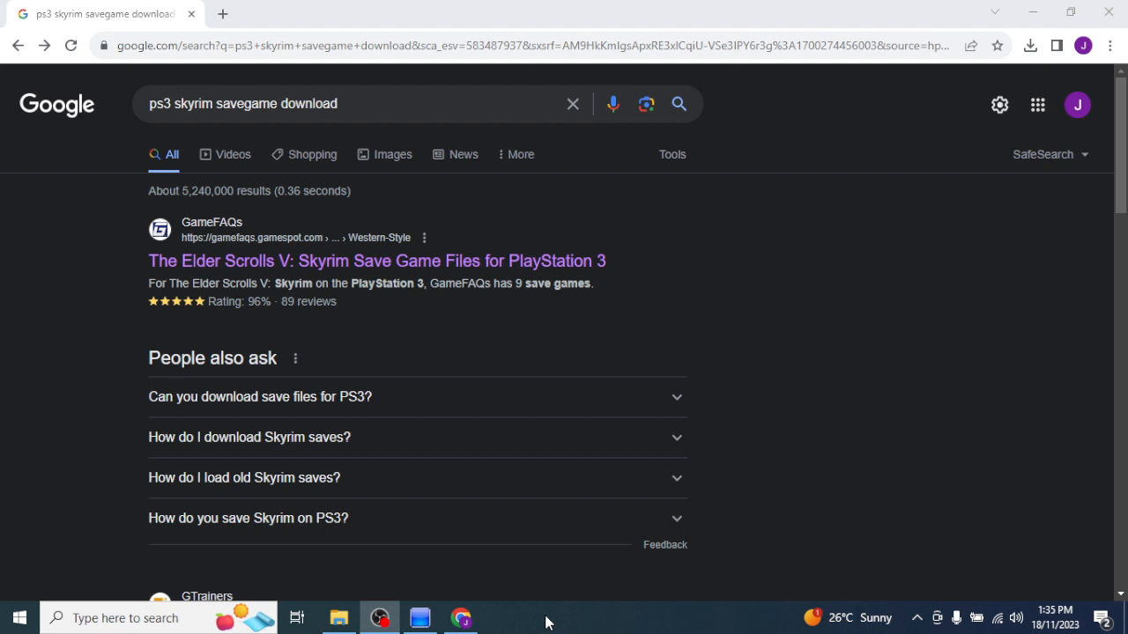
{"action": "mouse_move", "coordinate": [419, 617]}
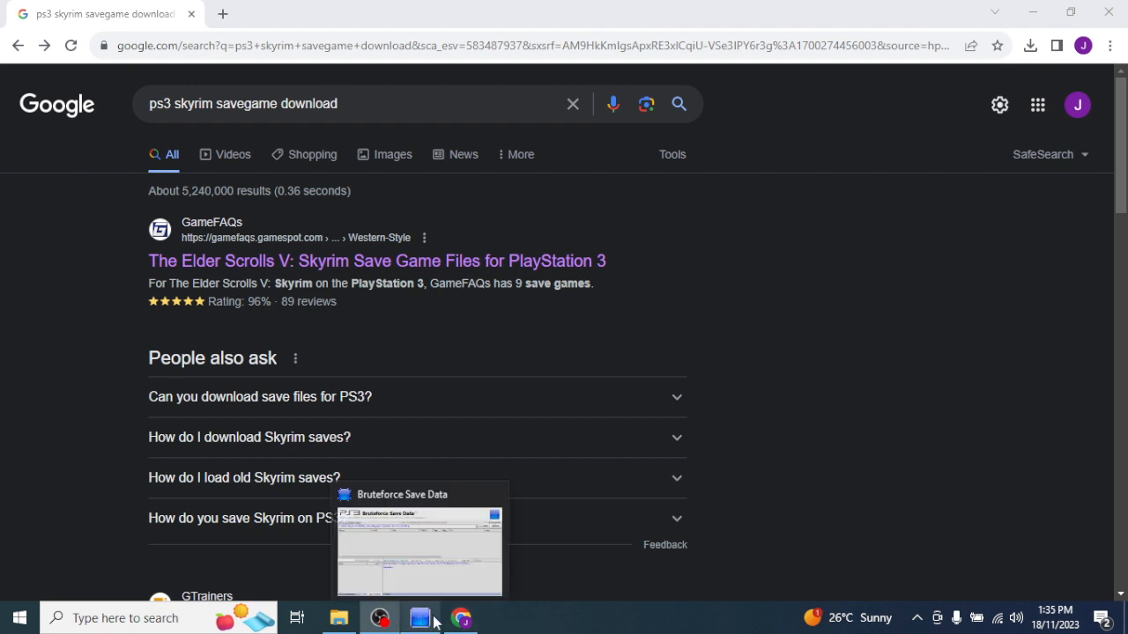
{"action": "mouse_move", "coordinate": [533, 621]}
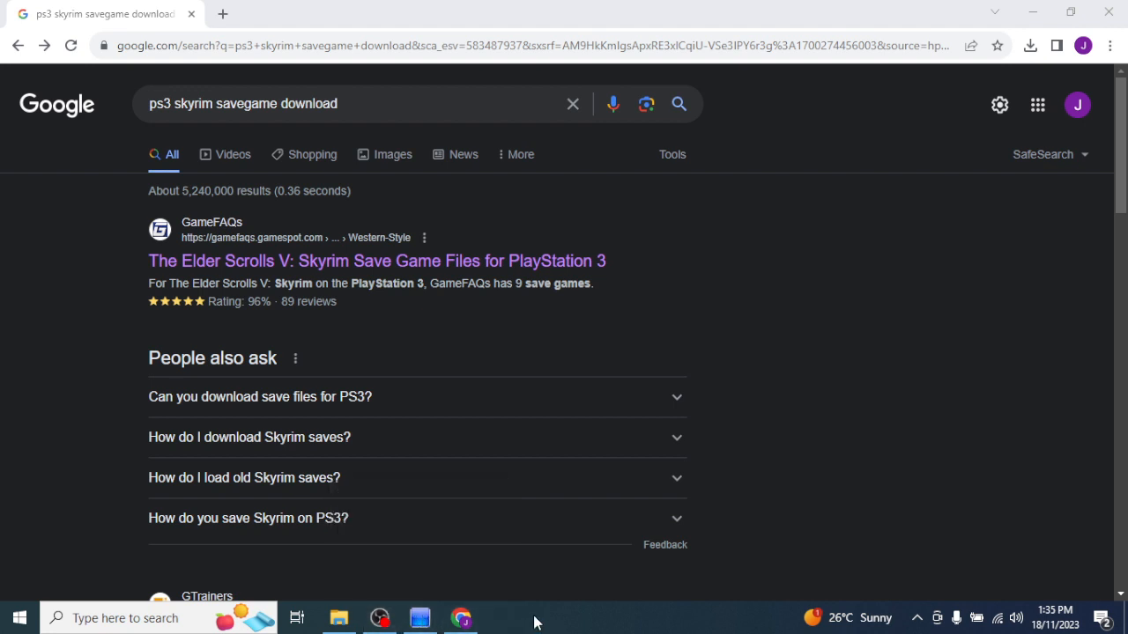
{"action": "mouse_move", "coordinate": [420, 618]}
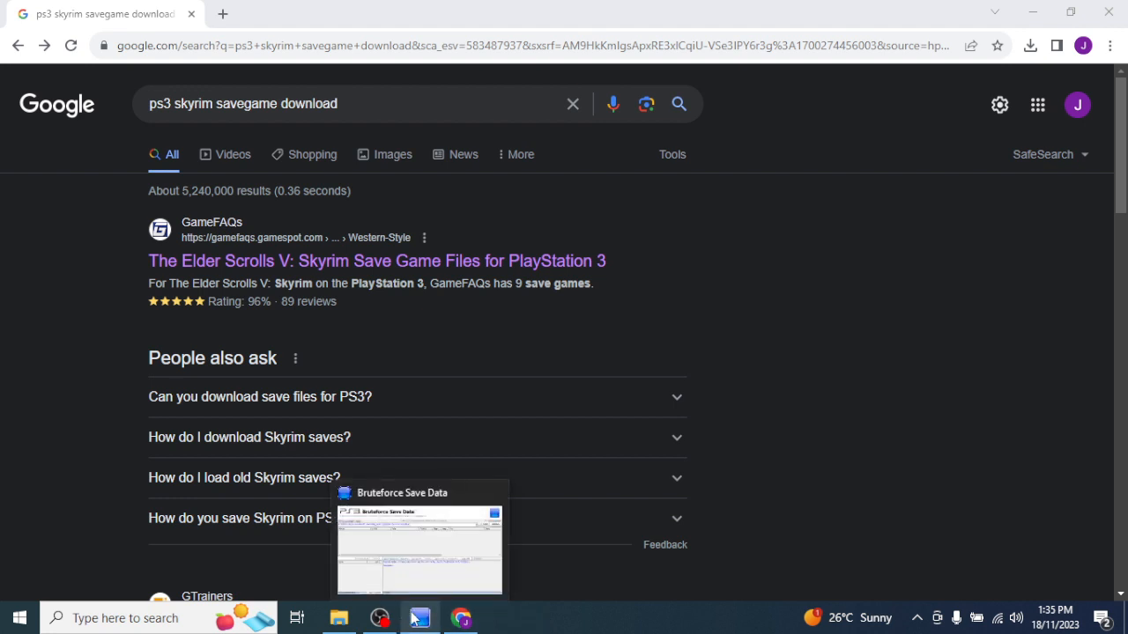
{"action": "mouse_move", "coordinate": [379, 618]}
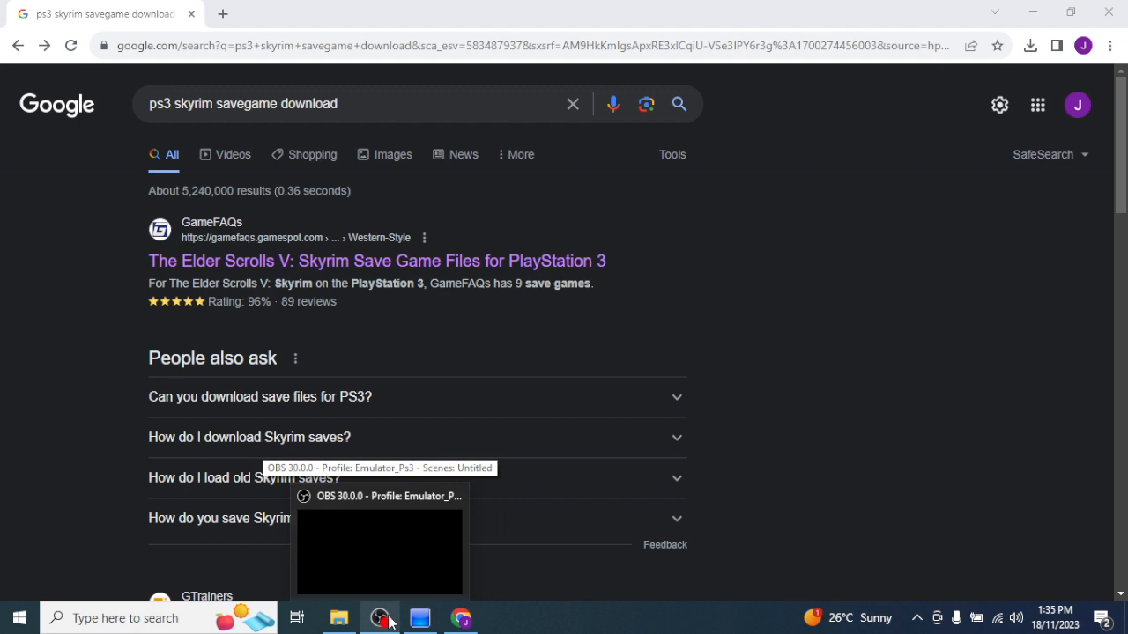
{"action": "mouse_move", "coordinate": [562, 51]}
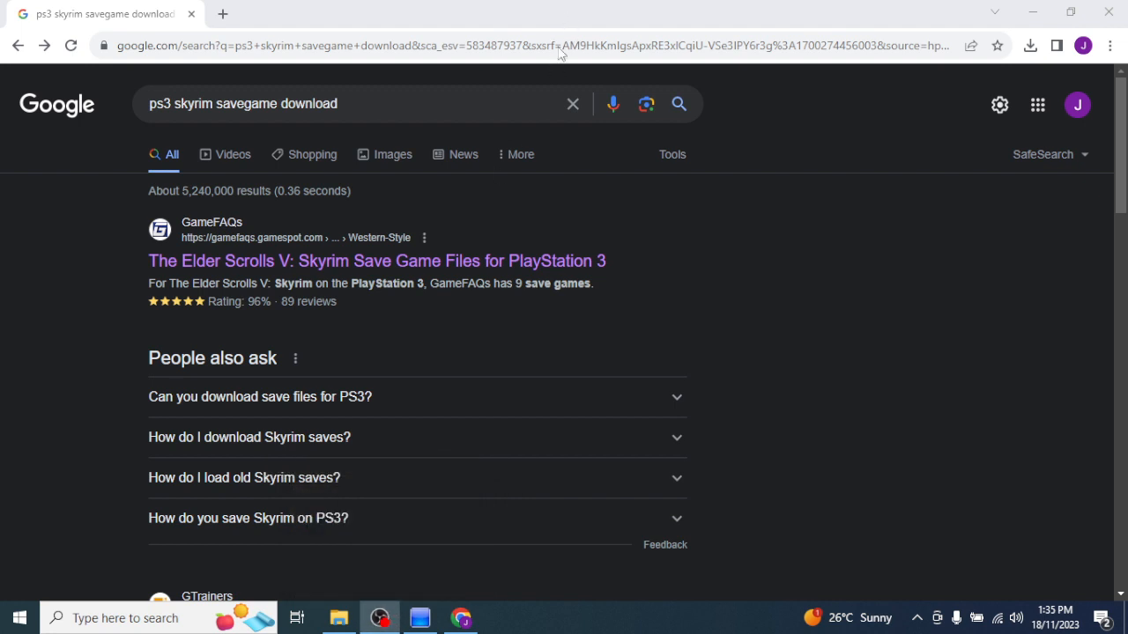
{"action": "mouse_move", "coordinate": [460, 618]}
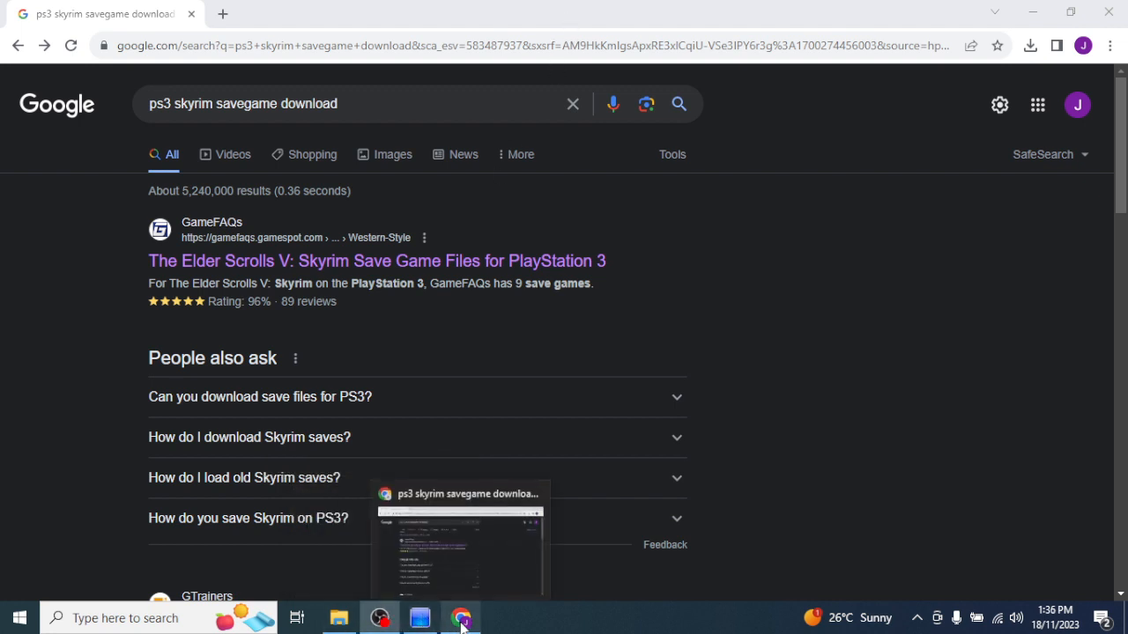
{"action": "mouse_move", "coordinate": [377, 319]}
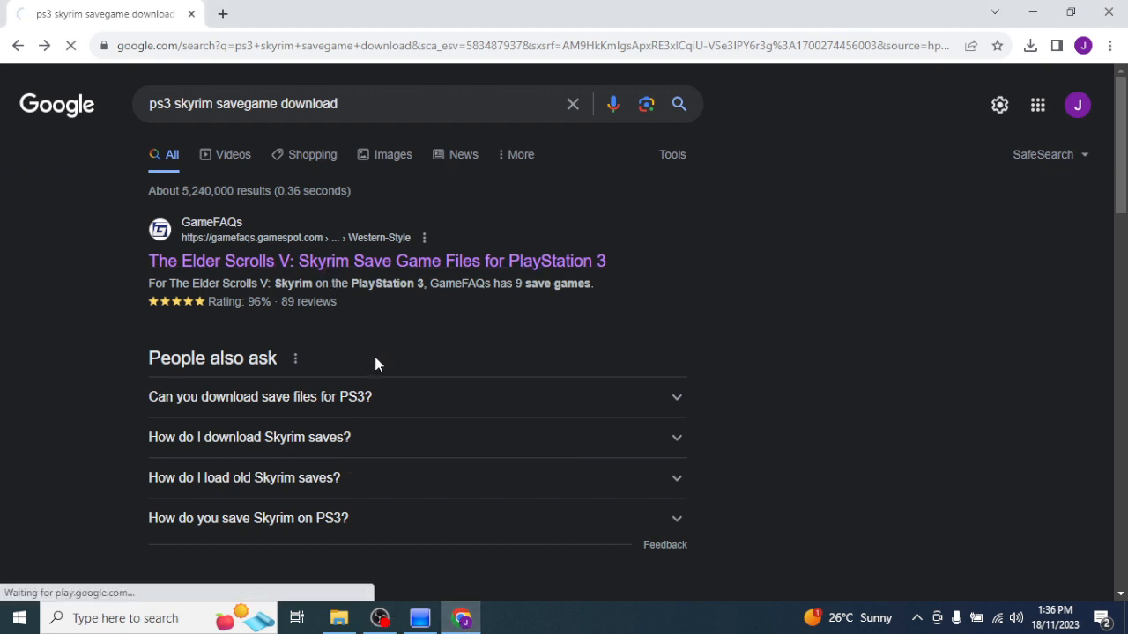
- Browse GameFAQs' Skyrim PS3 saves and download the level 90 hacked save (3421KB)
{"action": "left_click", "coordinate": [377, 261]}
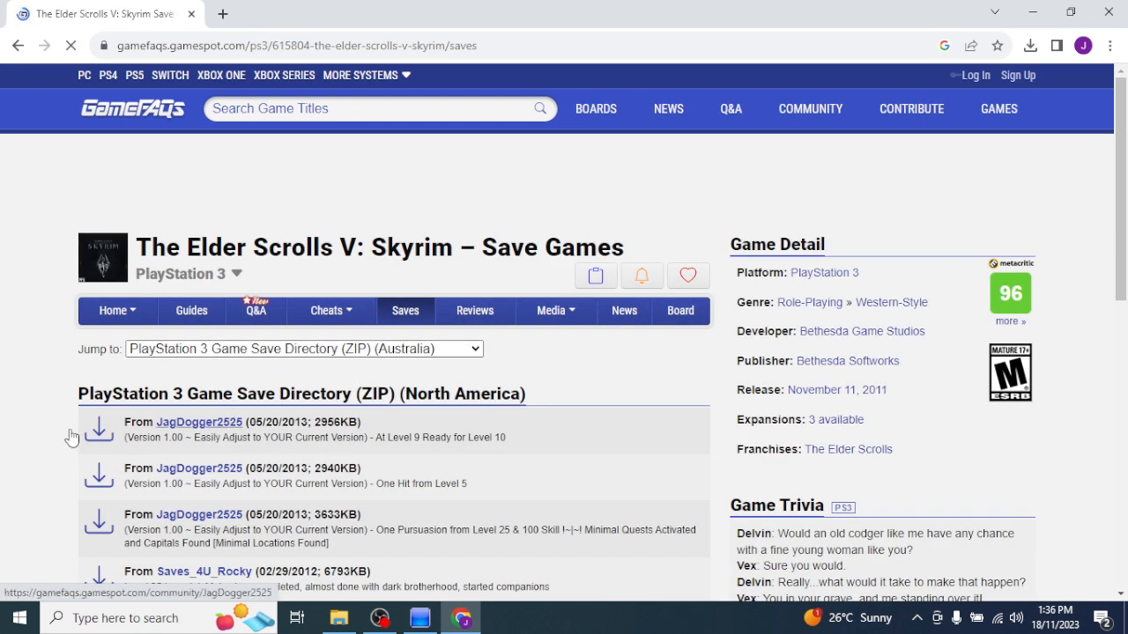
{"action": "scroll", "scroll_direction": "down", "scroll_amount": 3}
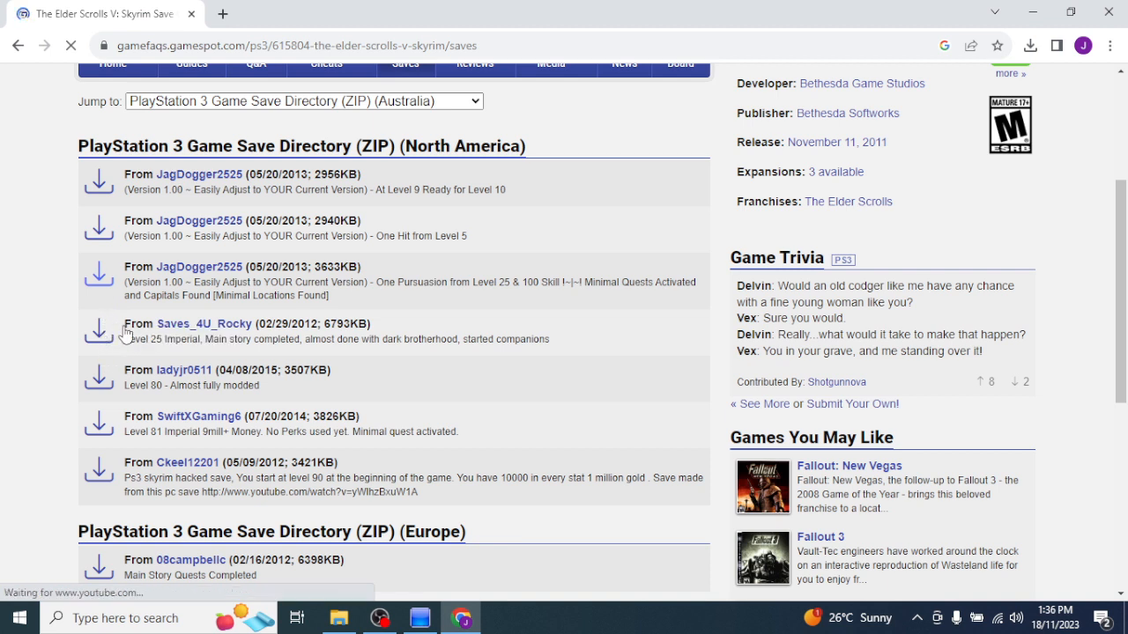
{"action": "mouse_move", "coordinate": [97, 226]}
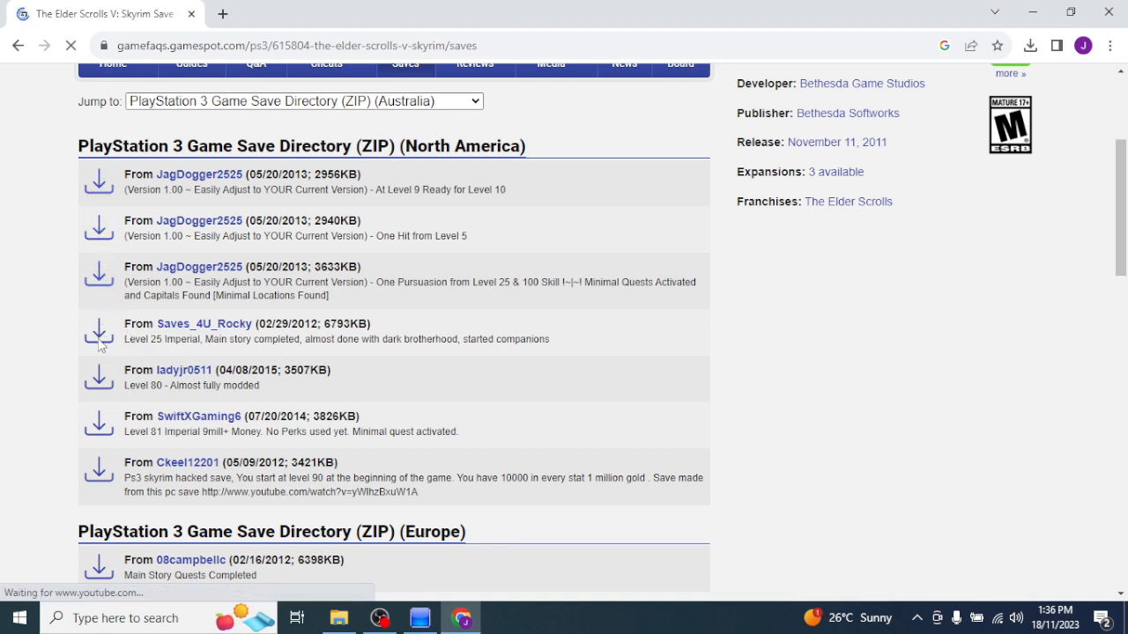
{"action": "scroll", "scroll_direction": "down", "scroll_amount": 3}
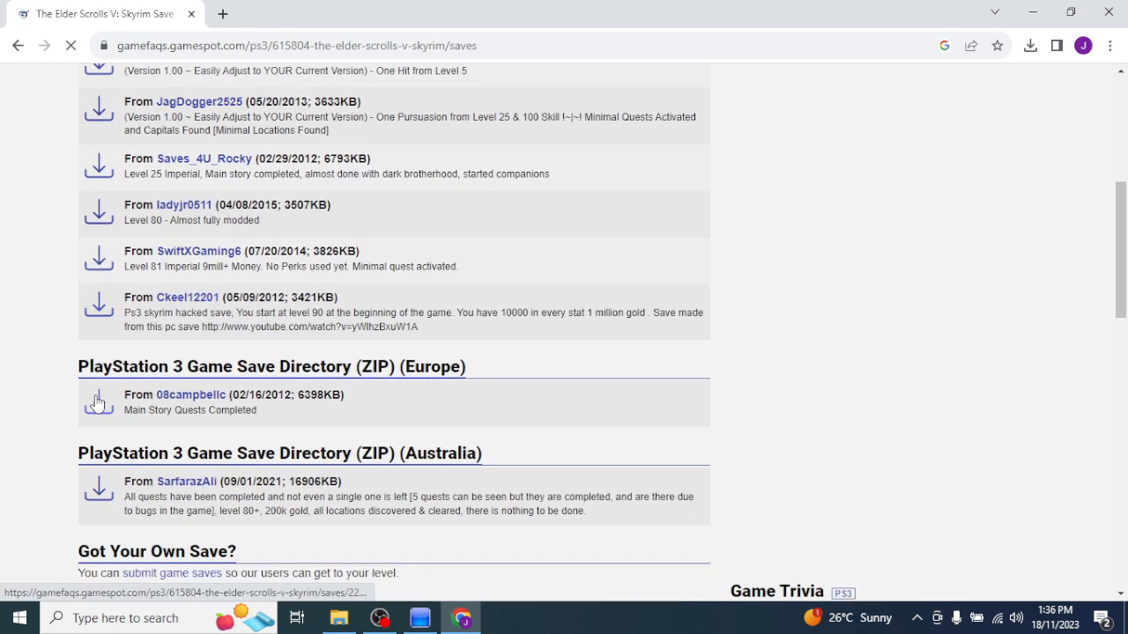
{"action": "scroll", "scroll_direction": "down", "scroll_amount": 3}
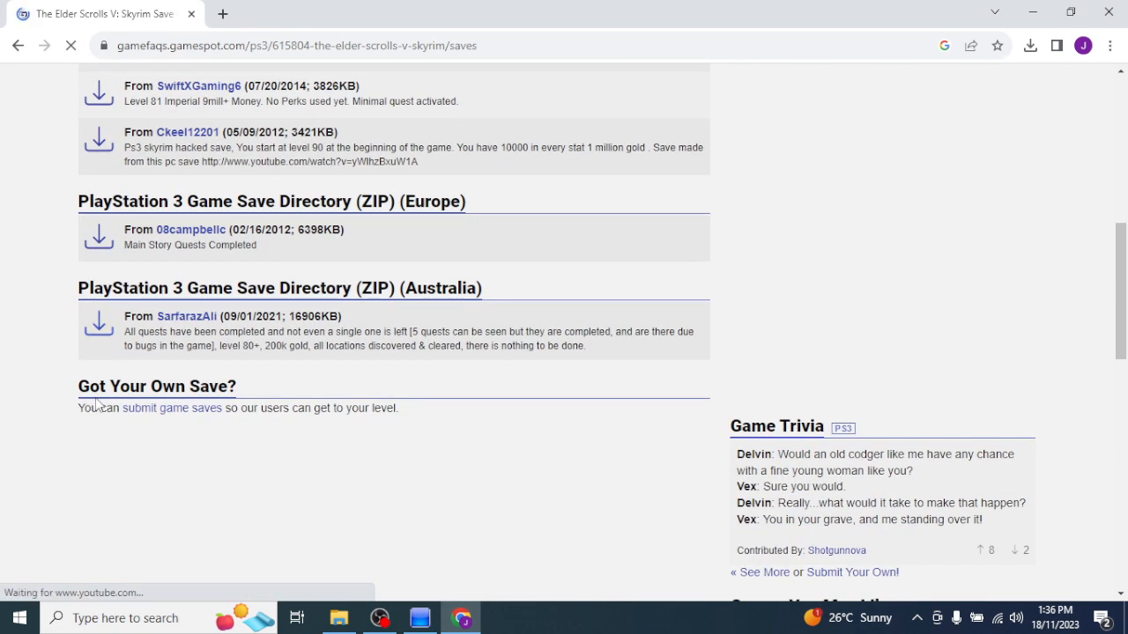
{"action": "mouse_move", "coordinate": [69, 282]}
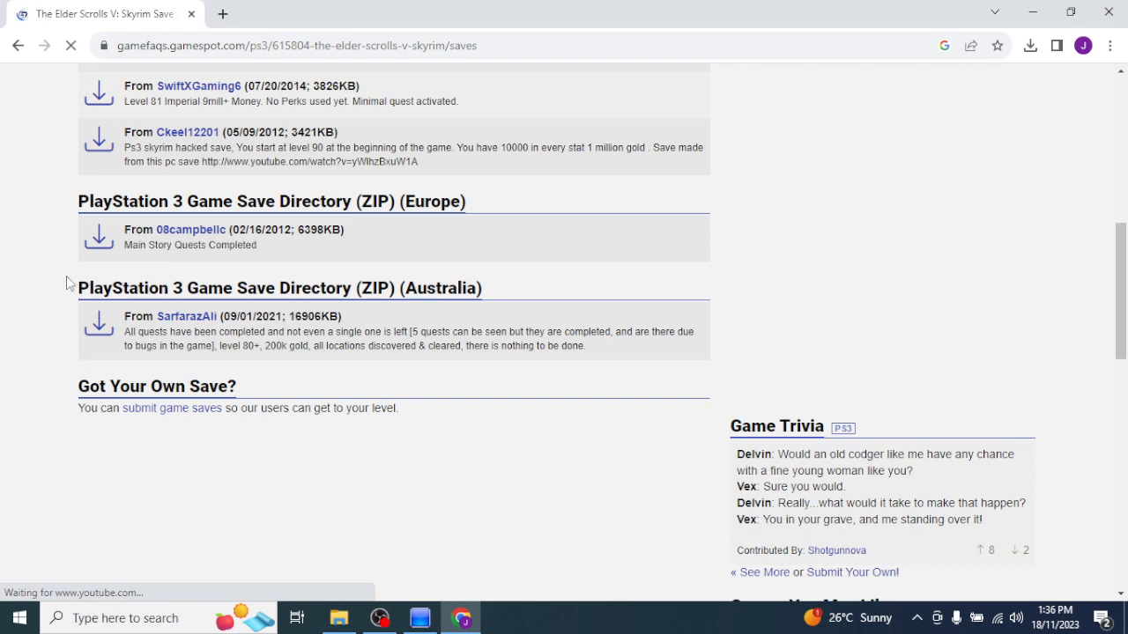
{"action": "mouse_move", "coordinate": [106, 432]}
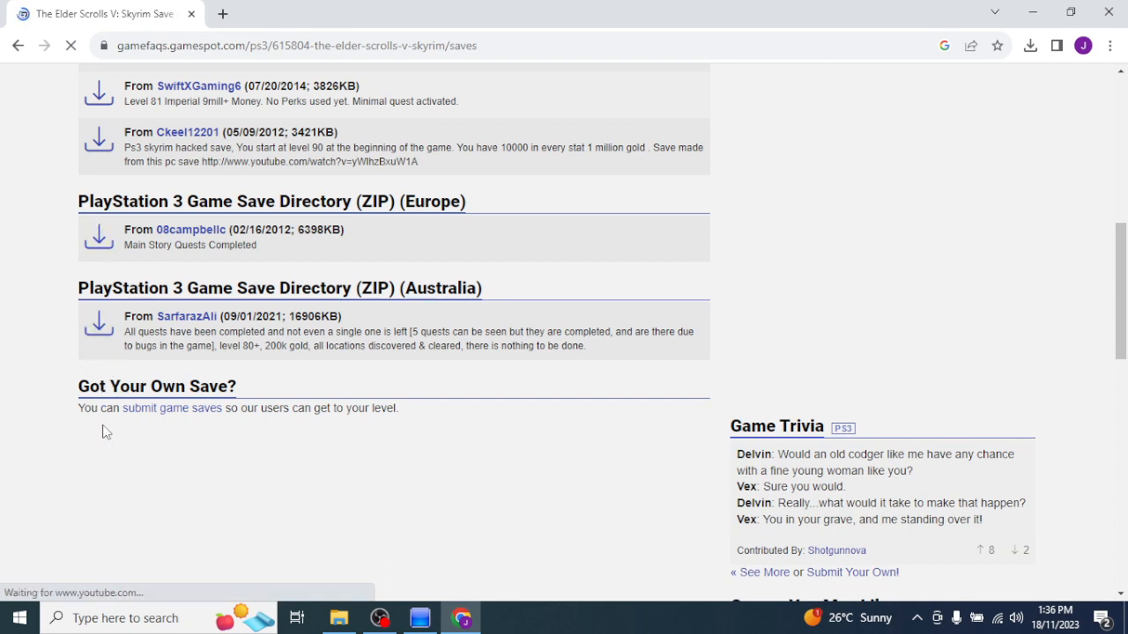
{"action": "scroll", "scroll_direction": "up", "scroll_amount": 3}
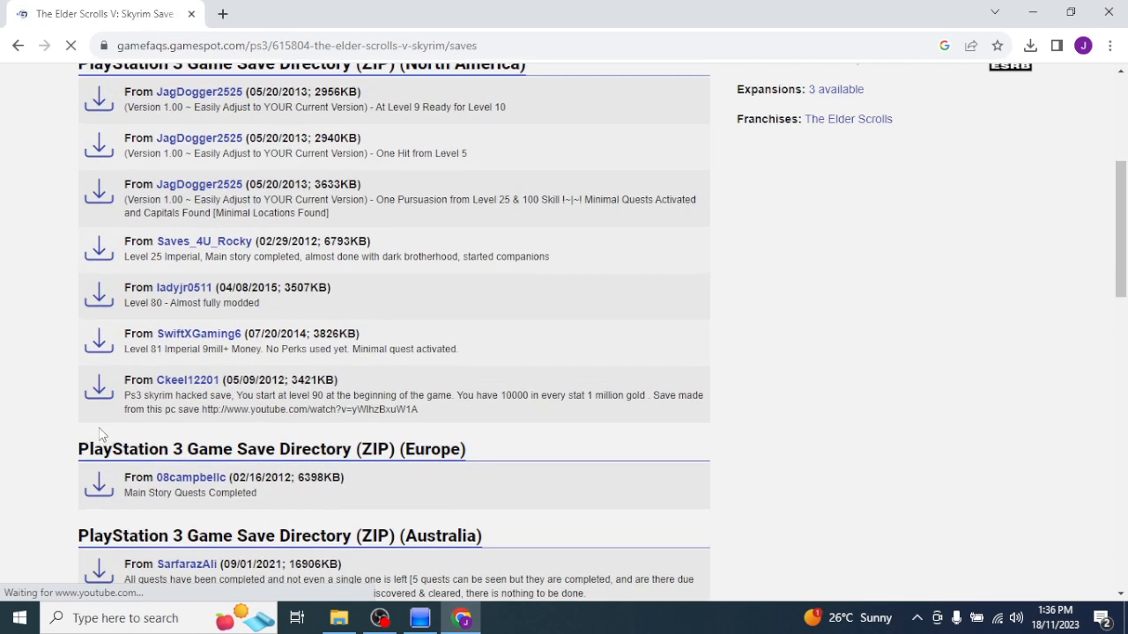
{"action": "scroll", "scroll_direction": "up", "scroll_amount": 3}
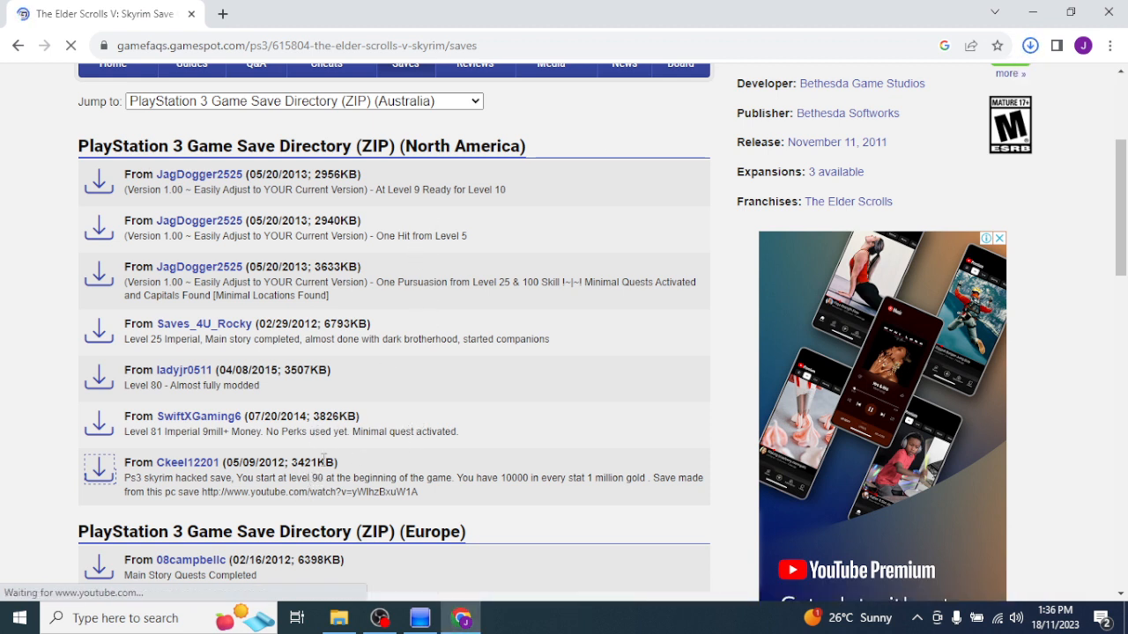
{"action": "double_click", "coordinate": [303, 462]}
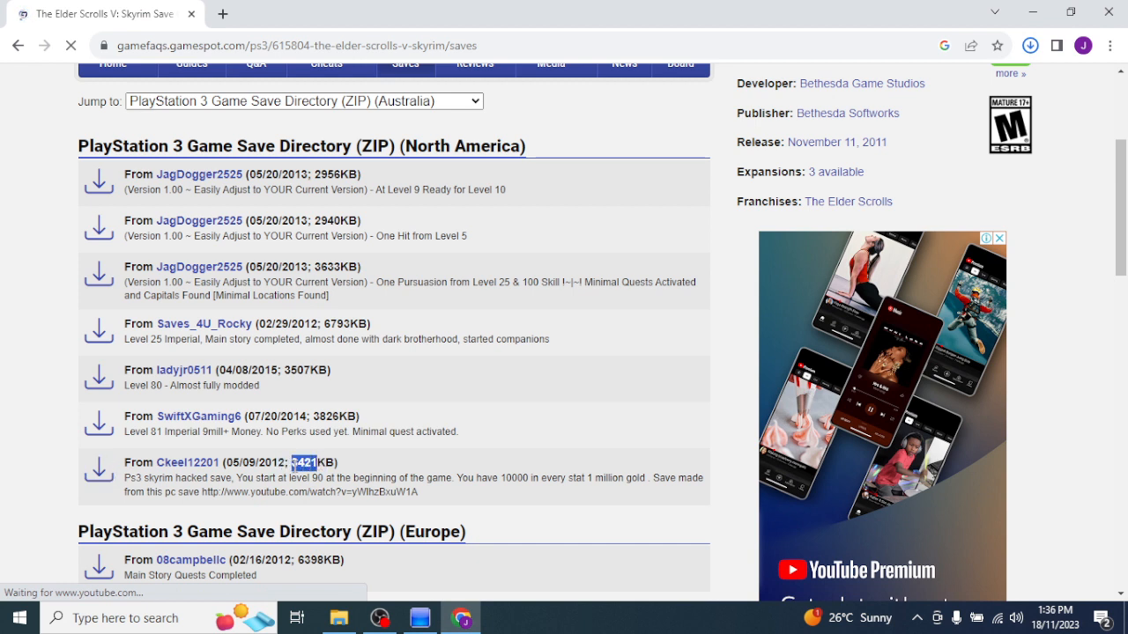
{"action": "mouse_move", "coordinate": [522, 397]}
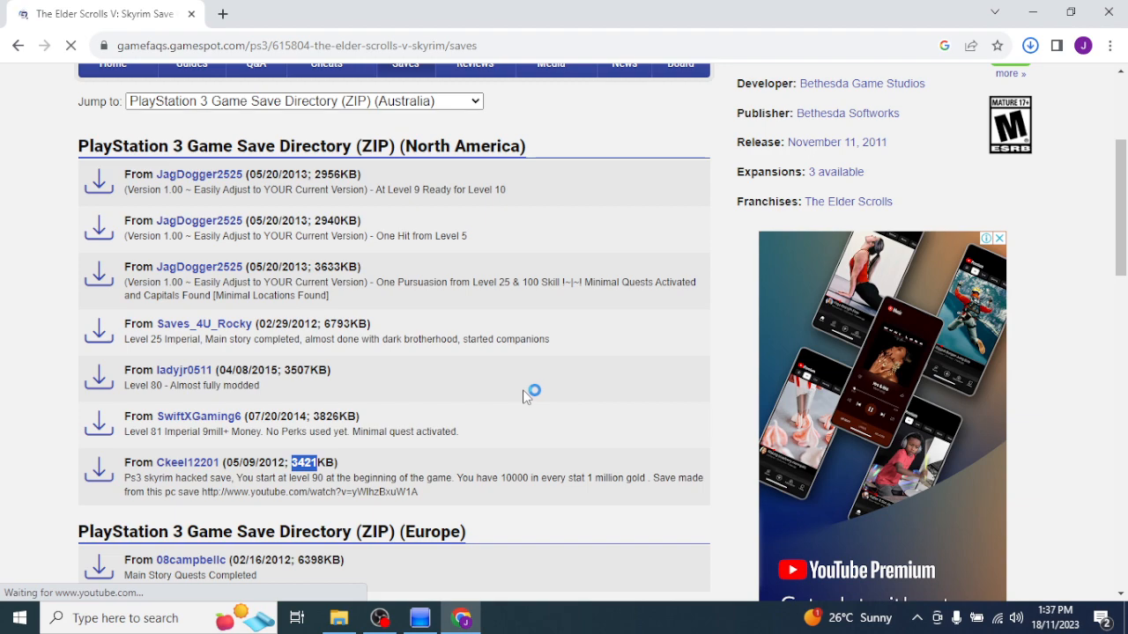
{"action": "scroll", "scroll_direction": "up", "scroll_amount": 3}
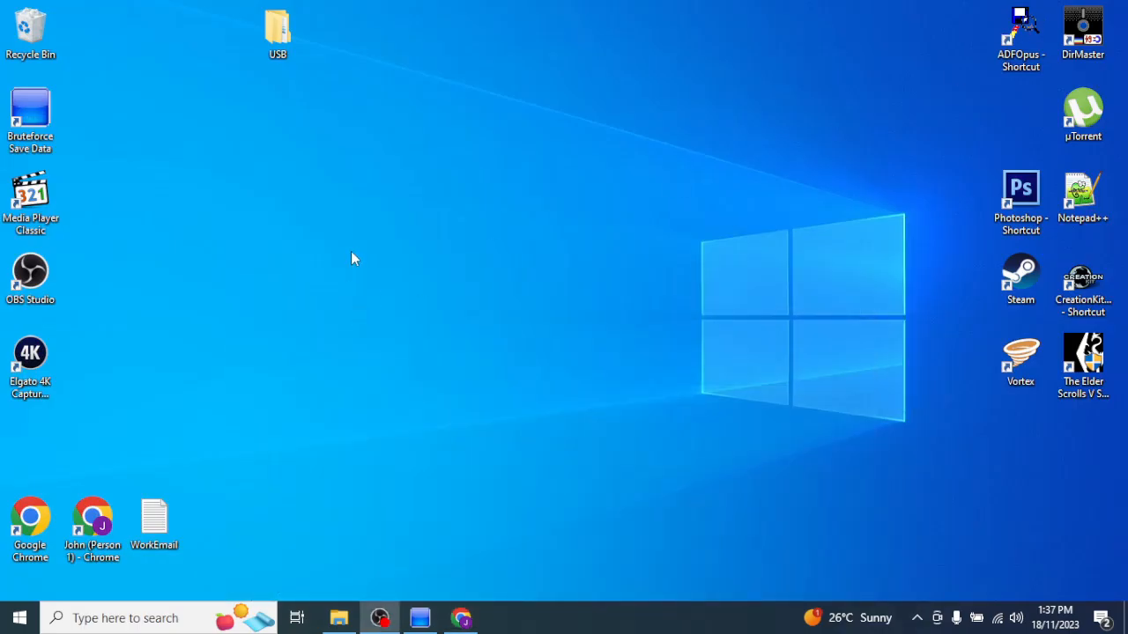
{"action": "mouse_move", "coordinate": [312, 621]}
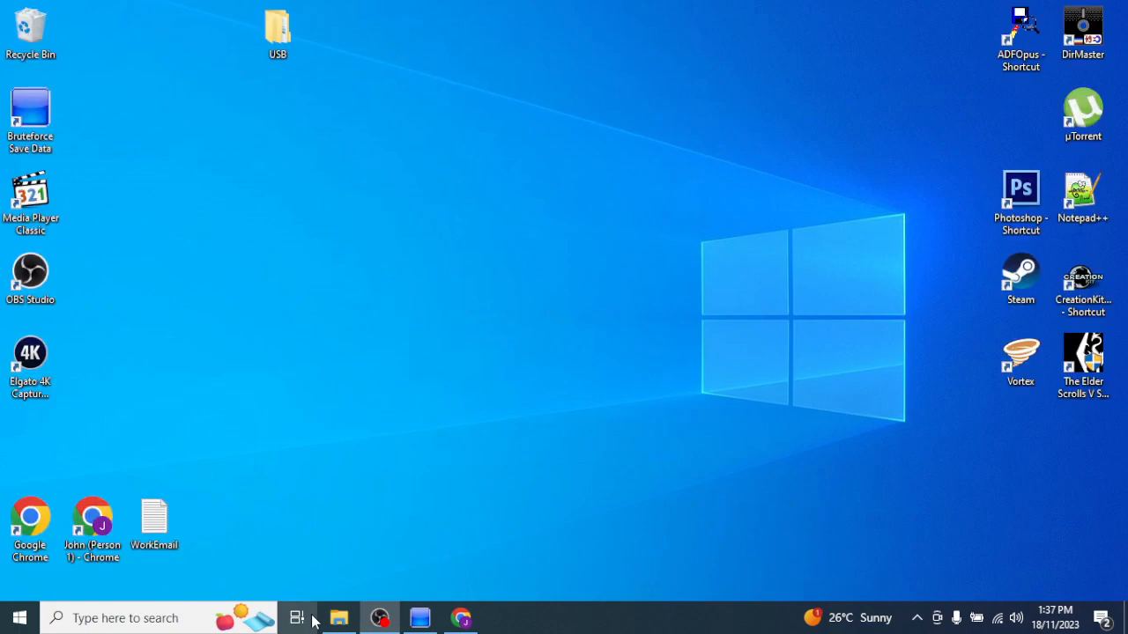
- Bring the Downloads folder window forward via Task View and the File Explorer taskbar icon
{"action": "left_click", "coordinate": [297, 617]}
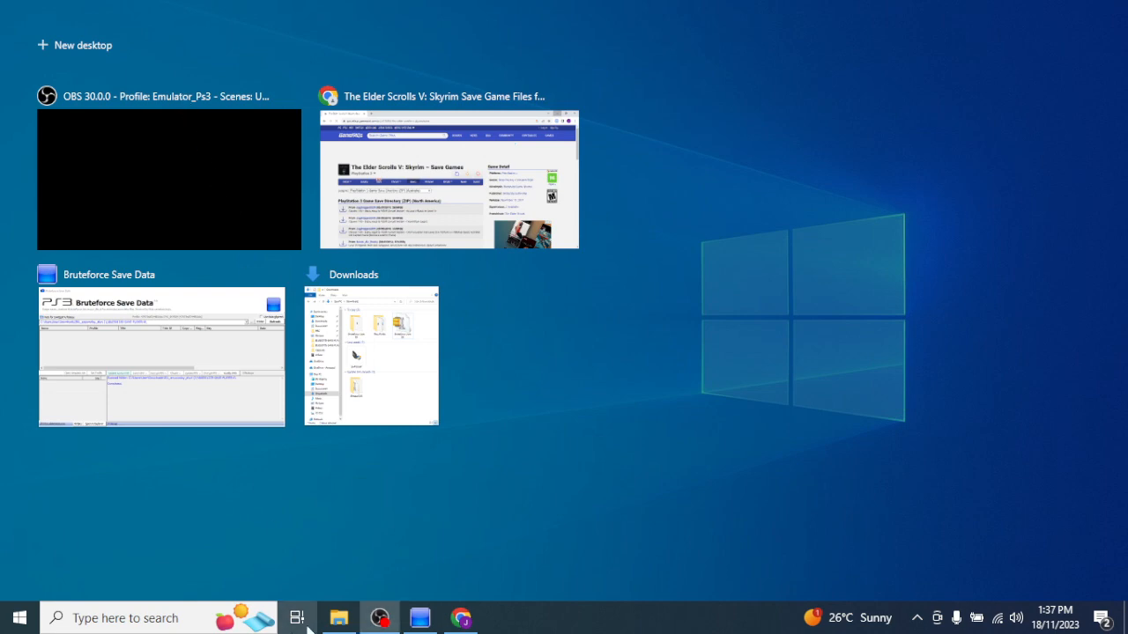
{"action": "left_click", "coordinate": [296, 616]}
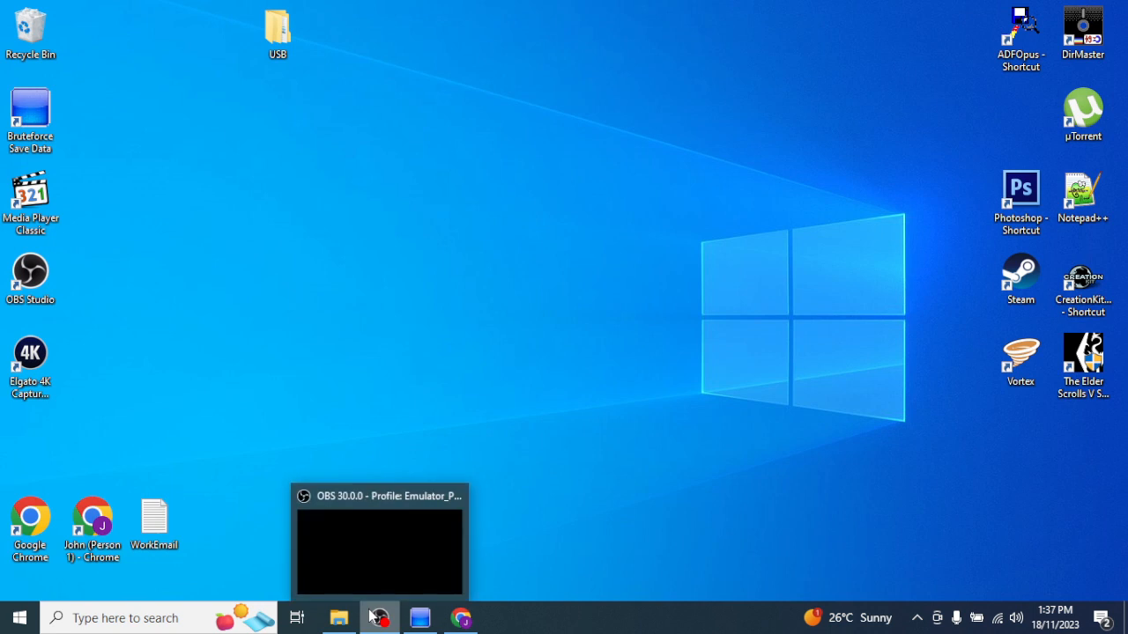
{"action": "left_click", "coordinate": [338, 617]}
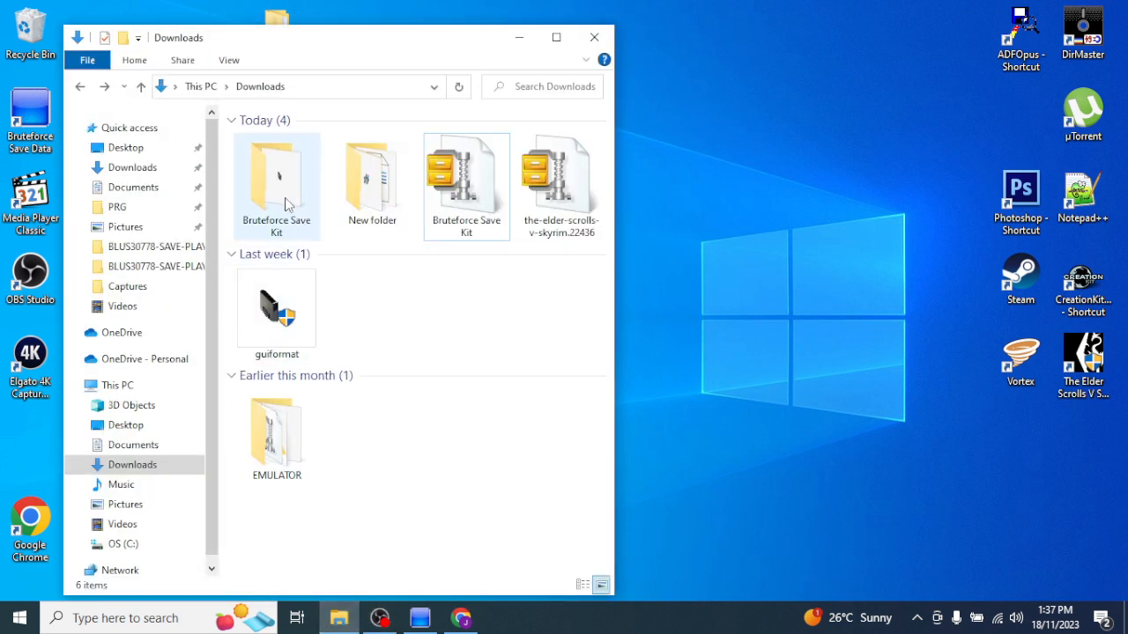
- Select the downloaded Skyrim save archive in the Downloads folder
{"action": "left_click", "coordinate": [466, 180]}
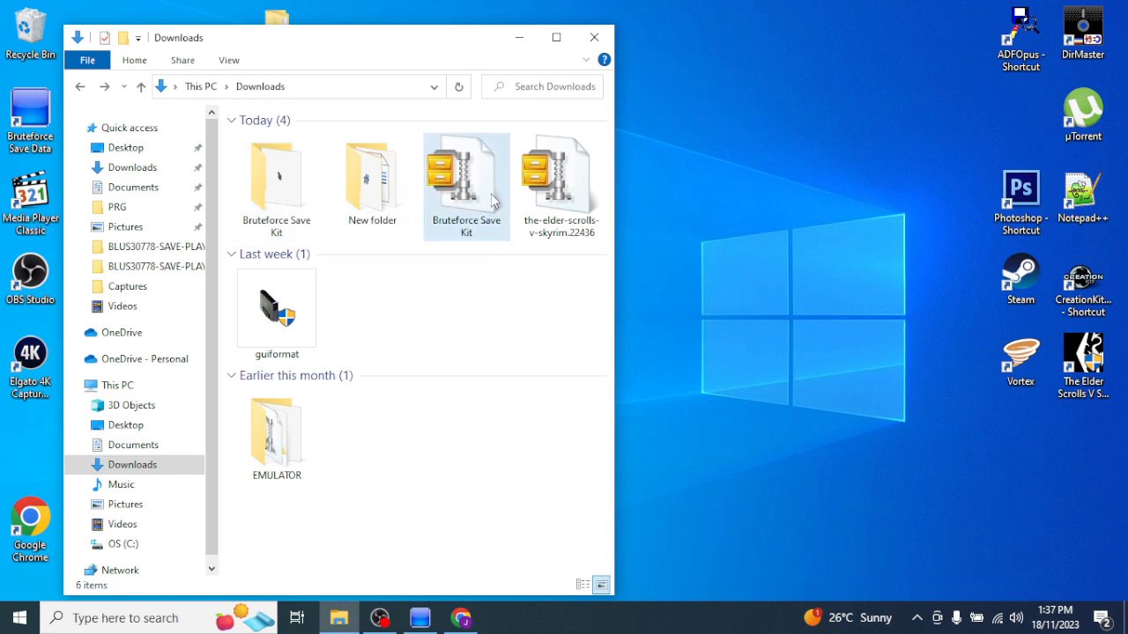
{"action": "left_click", "coordinate": [561, 185]}
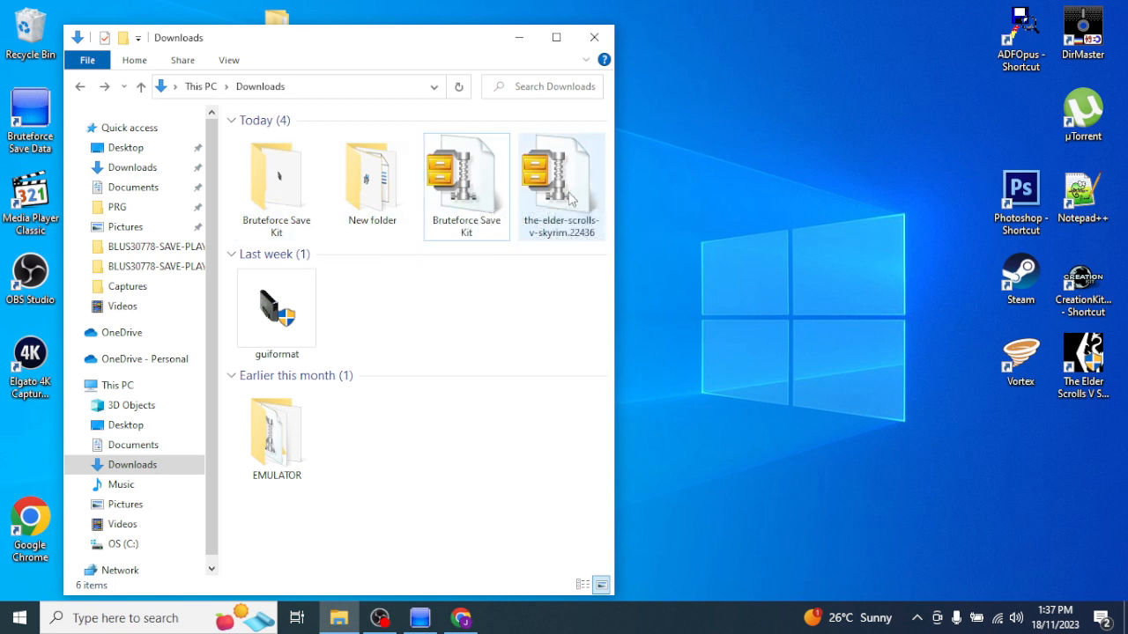
{"action": "left_click", "coordinate": [561, 176]}
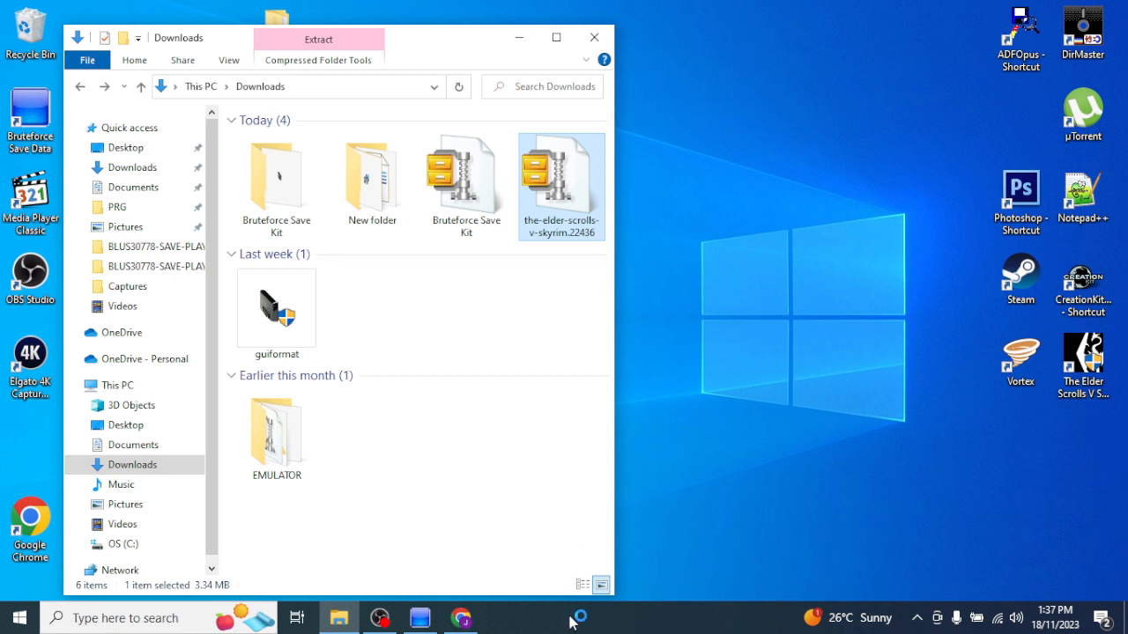
{"action": "mouse_move", "coordinate": [471, 407]}
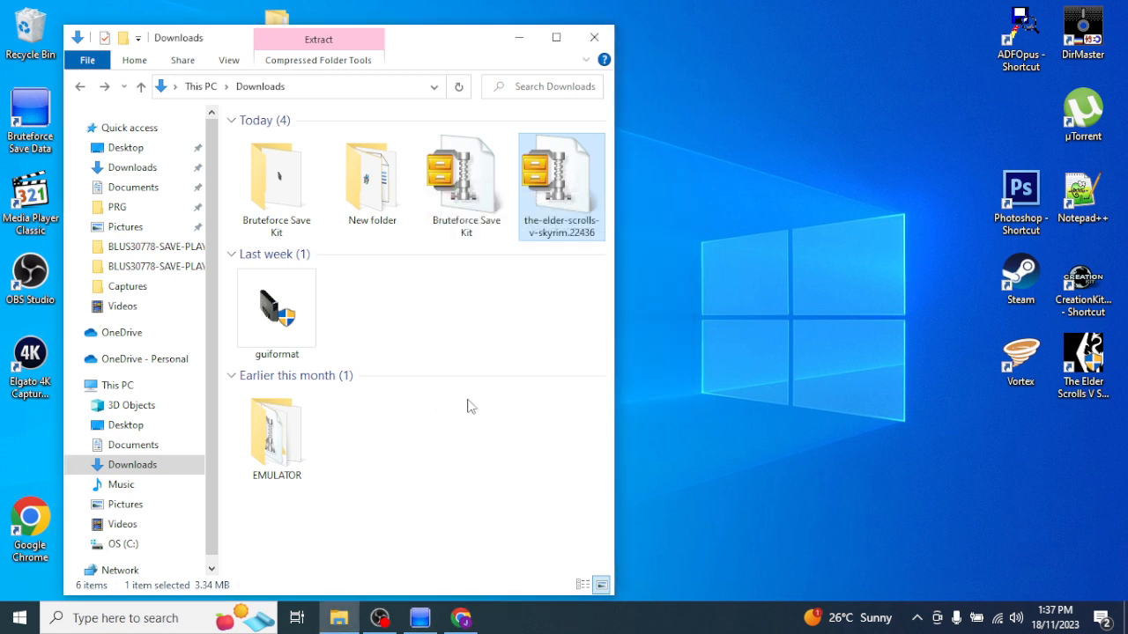
- Open the-elder-scrolls-v-skyrim.22436 and its 5. BLUS30778-SAVE-PLAYER-2 folder
{"action": "left_click", "coordinate": [318, 39]}
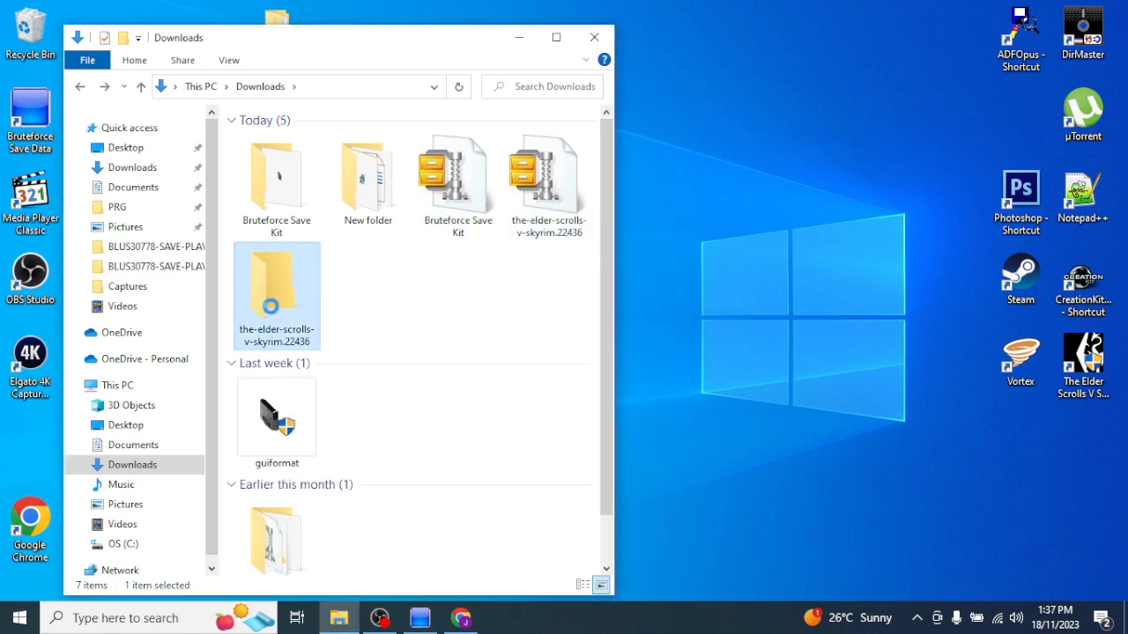
{"action": "double_click", "coordinate": [276, 295]}
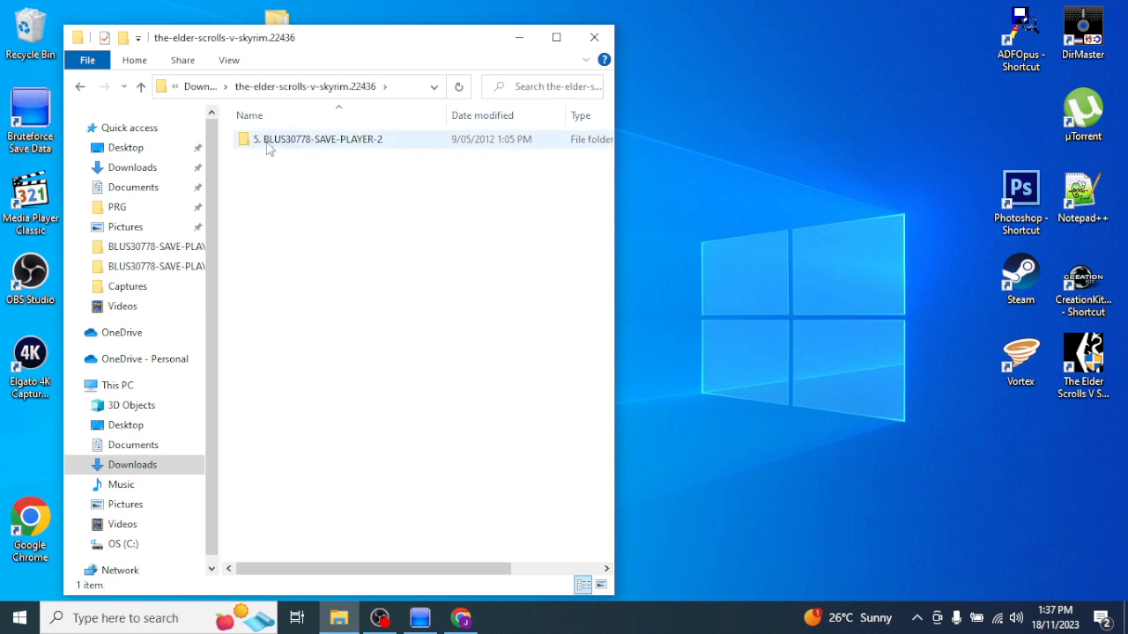
{"action": "mouse_move", "coordinate": [308, 148]}
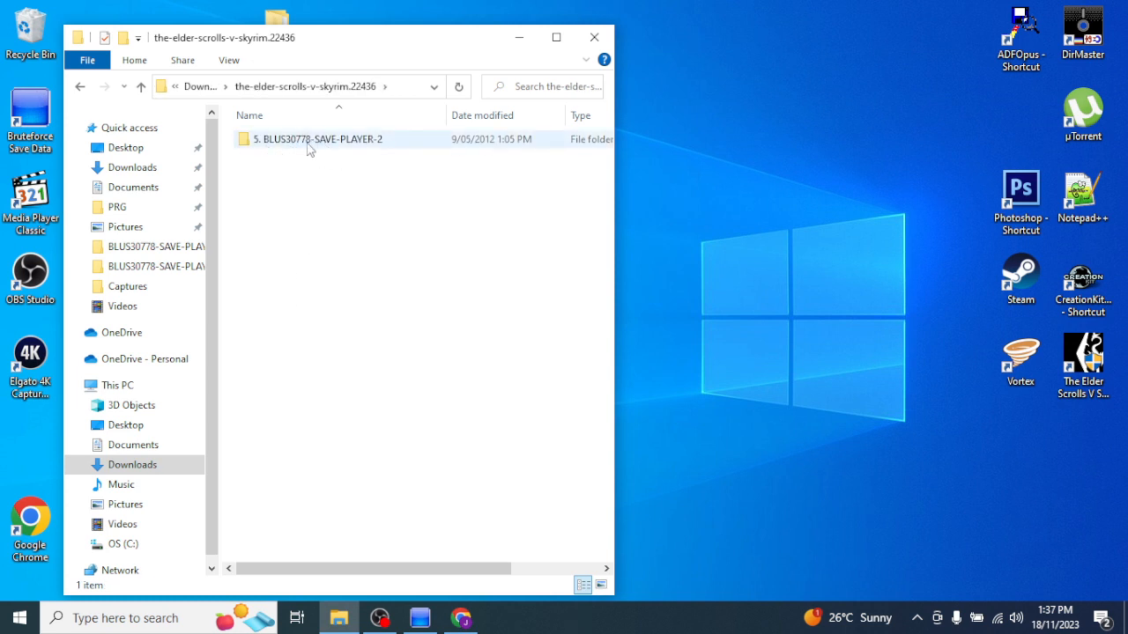
{"action": "double_click", "coordinate": [320, 139]}
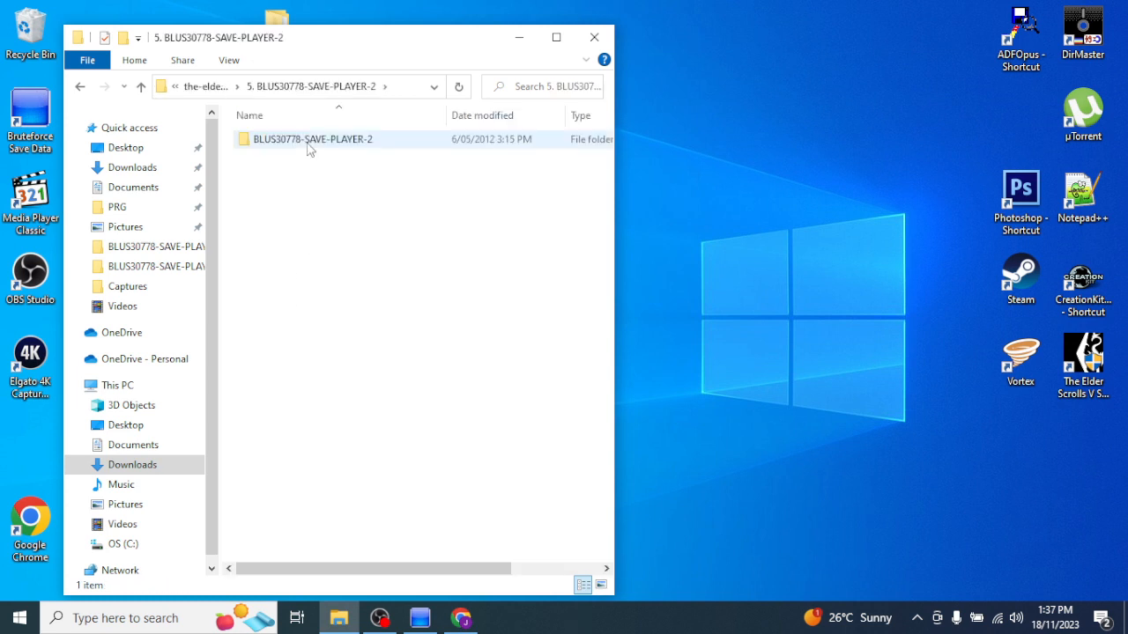
{"action": "left_click", "coordinate": [312, 139]}
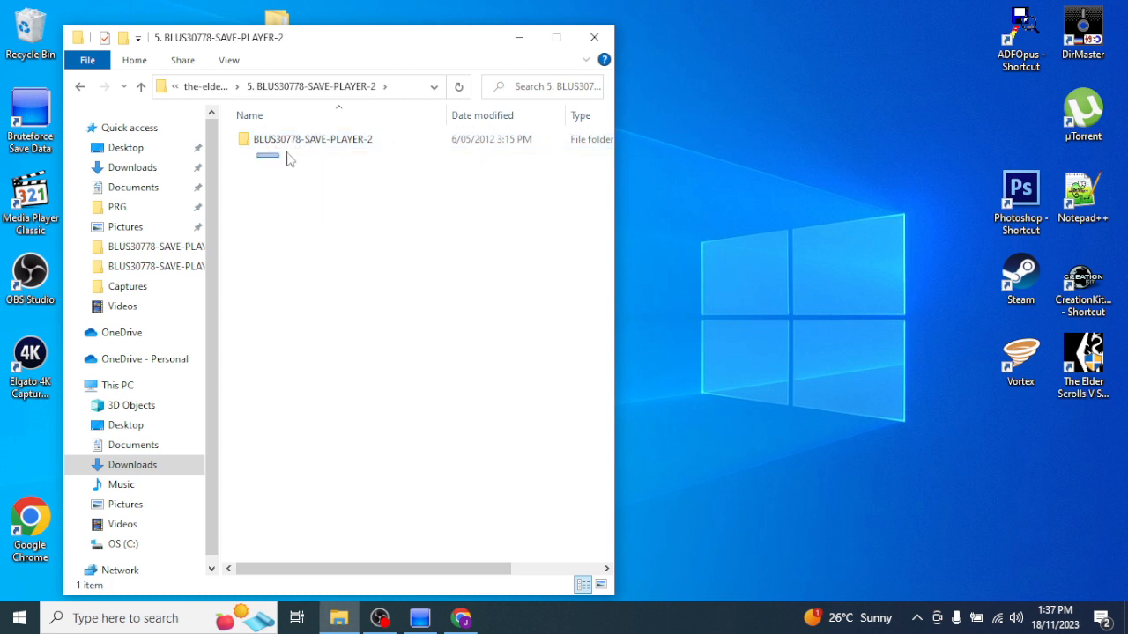
{"action": "left_click", "coordinate": [312, 139]}
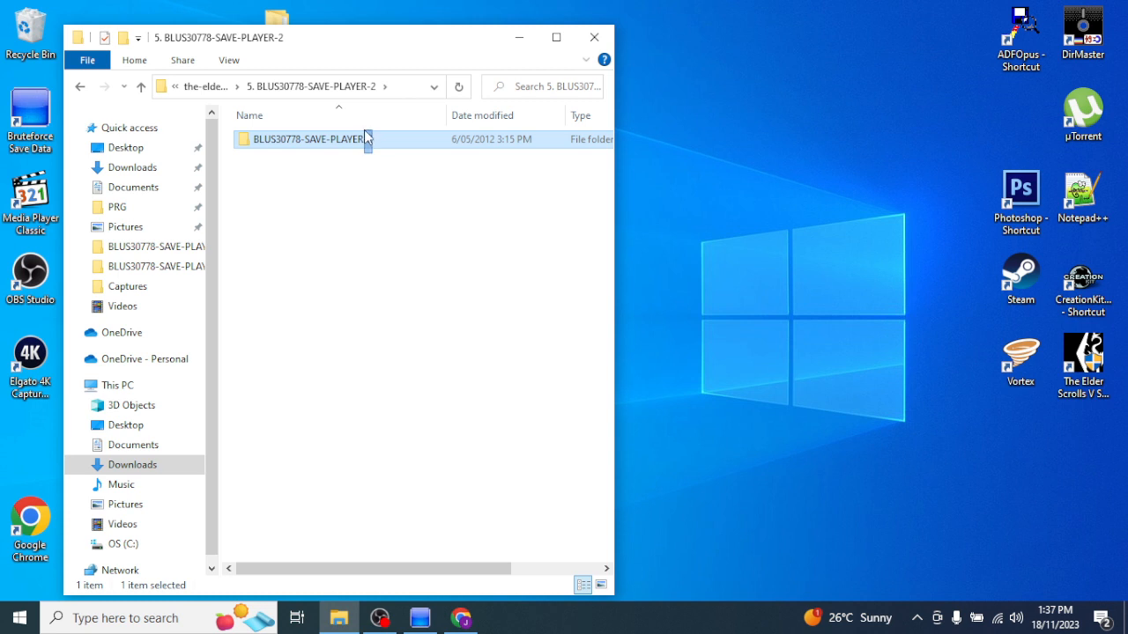
{"action": "left_click", "coordinate": [366, 166]}
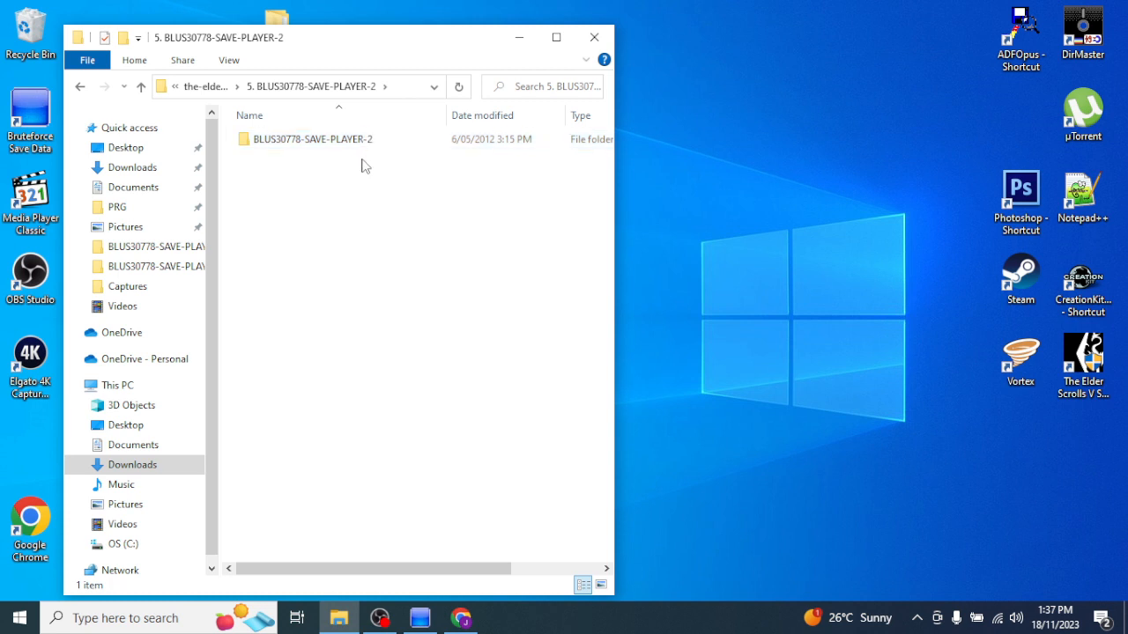
{"action": "mouse_move", "coordinate": [593, 37]}
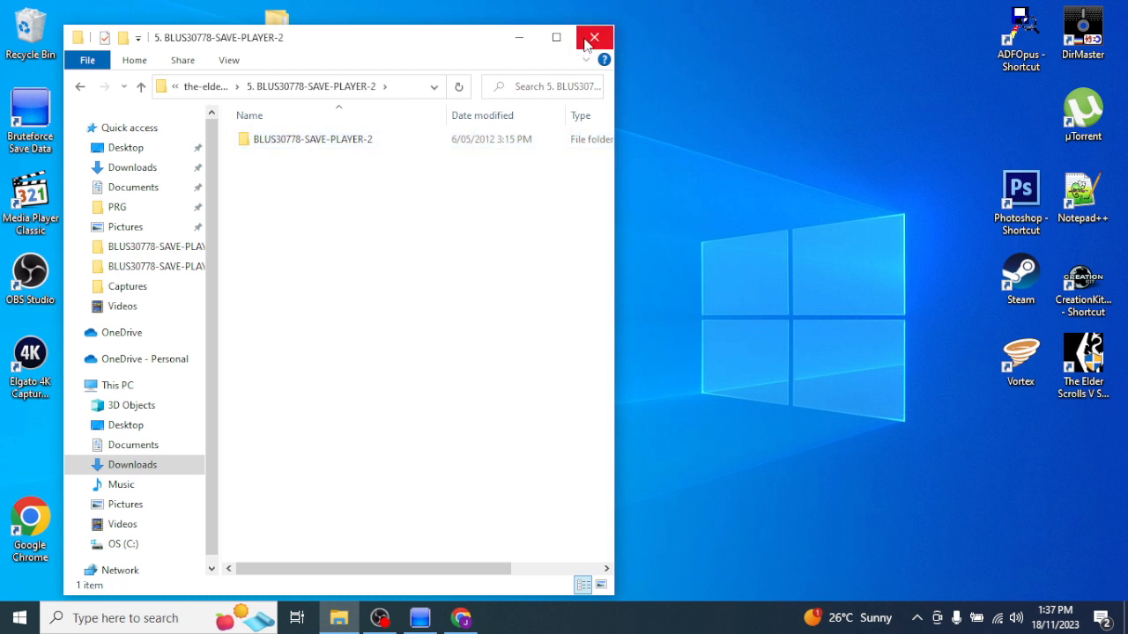
{"action": "mouse_move", "coordinate": [593, 37]}
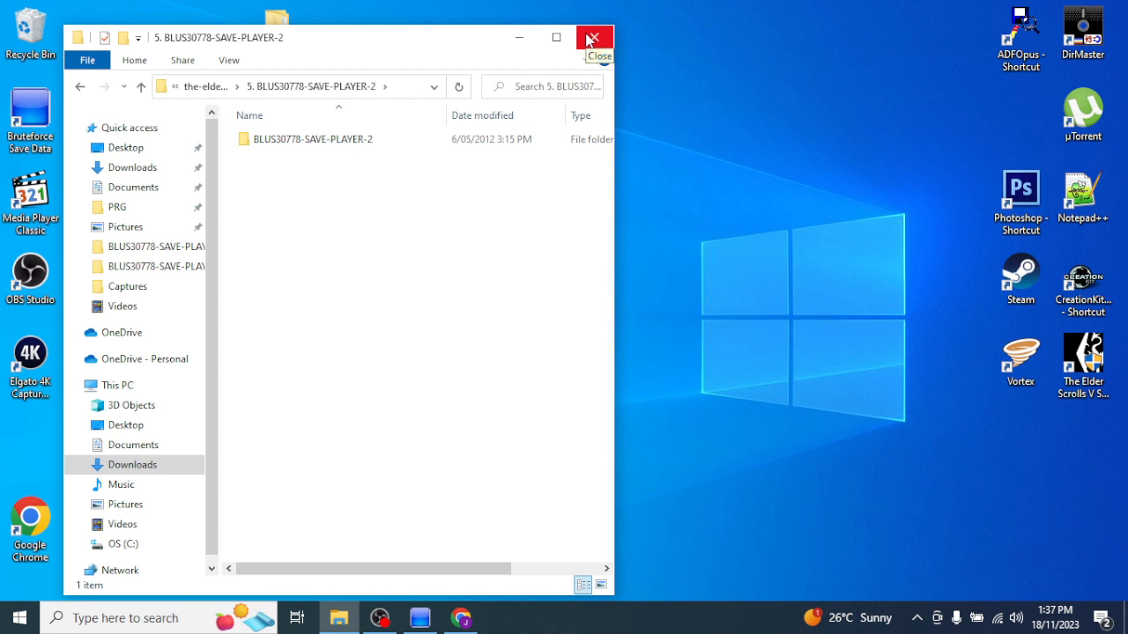
{"action": "mouse_move", "coordinate": [308, 489]}
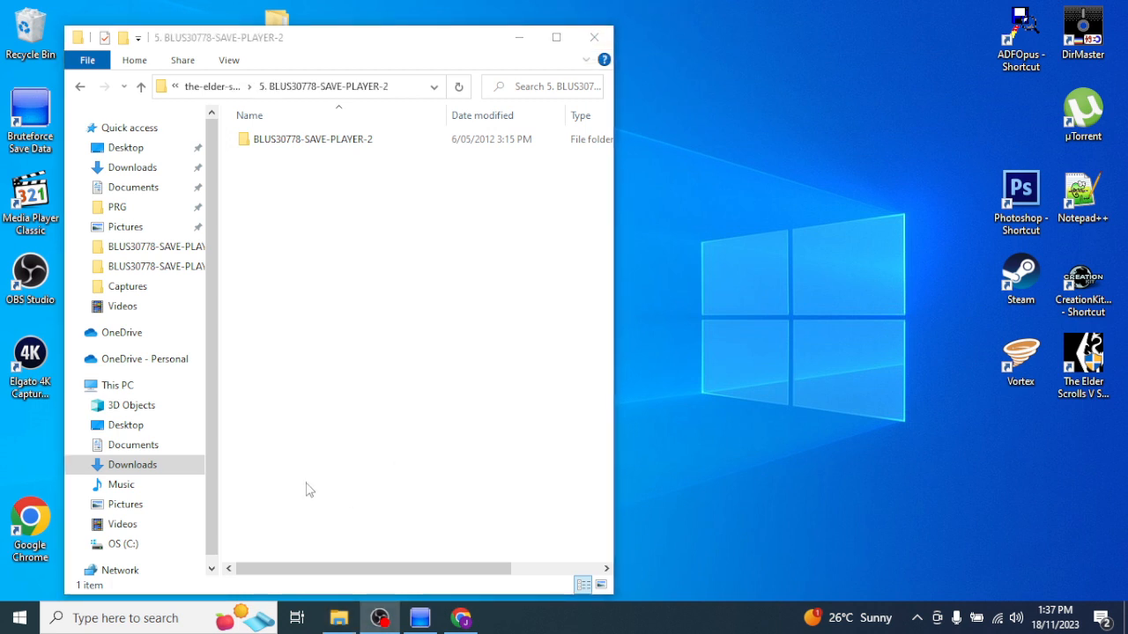
{"action": "mouse_move", "coordinate": [67, 401]}
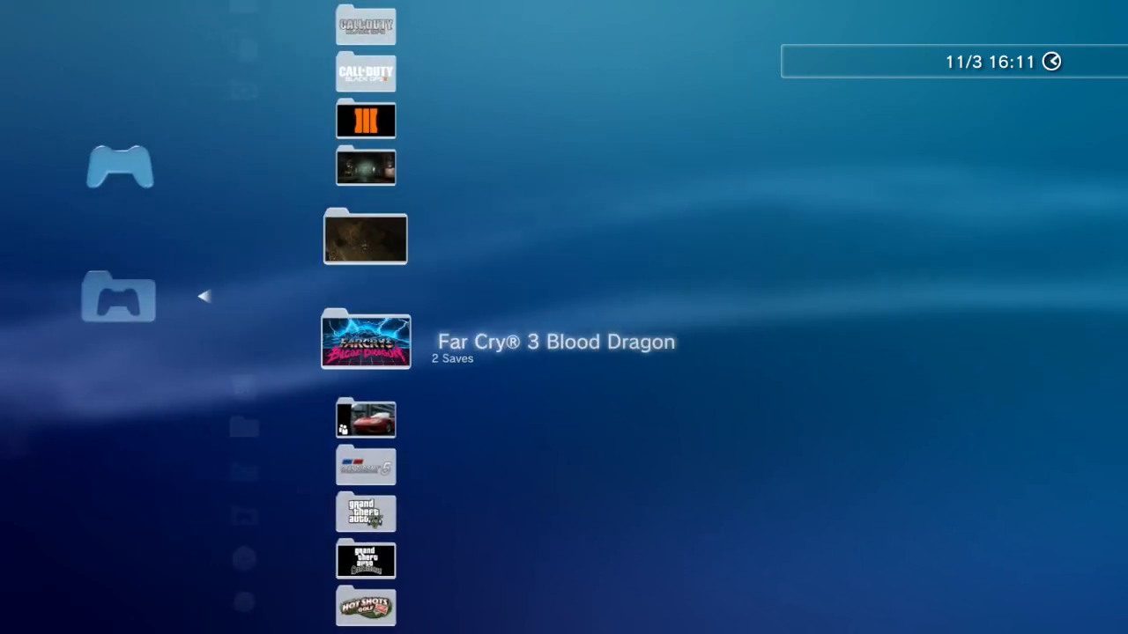
- Browse the existing Skyrim saves in the PS3 Saved Data Utility, then return to Game
{"action": "scroll", "scroll_direction": "down", "scroll_amount": 3}
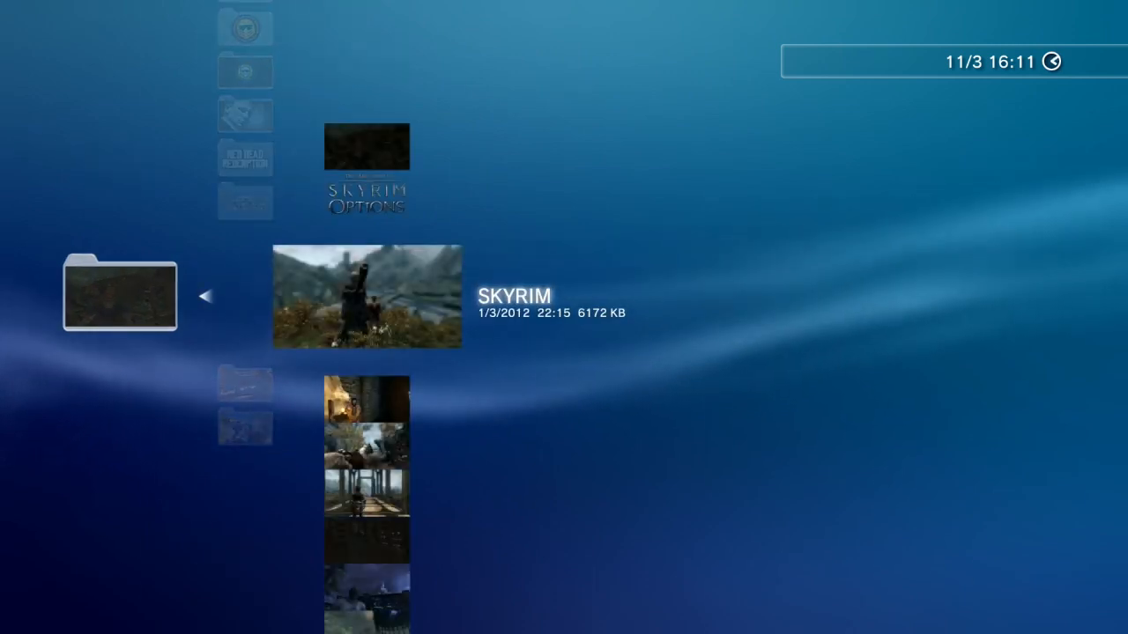
{"action": "scroll", "scroll_direction": "down", "scroll_amount": 3}
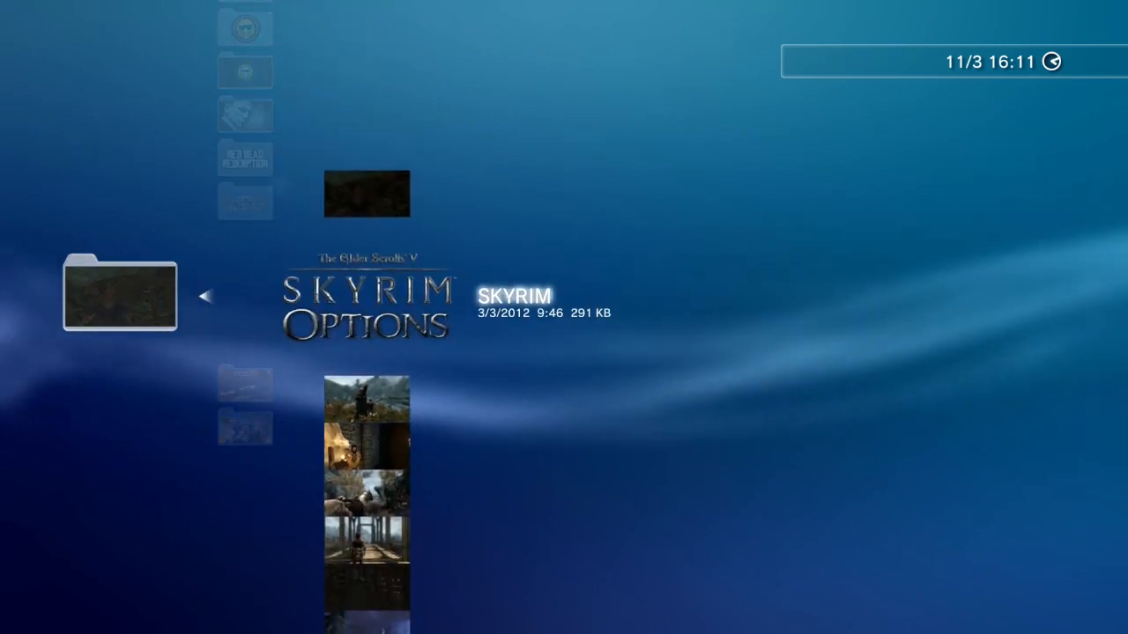
{"action": "scroll", "scroll_direction": "down", "scroll_amount": 3}
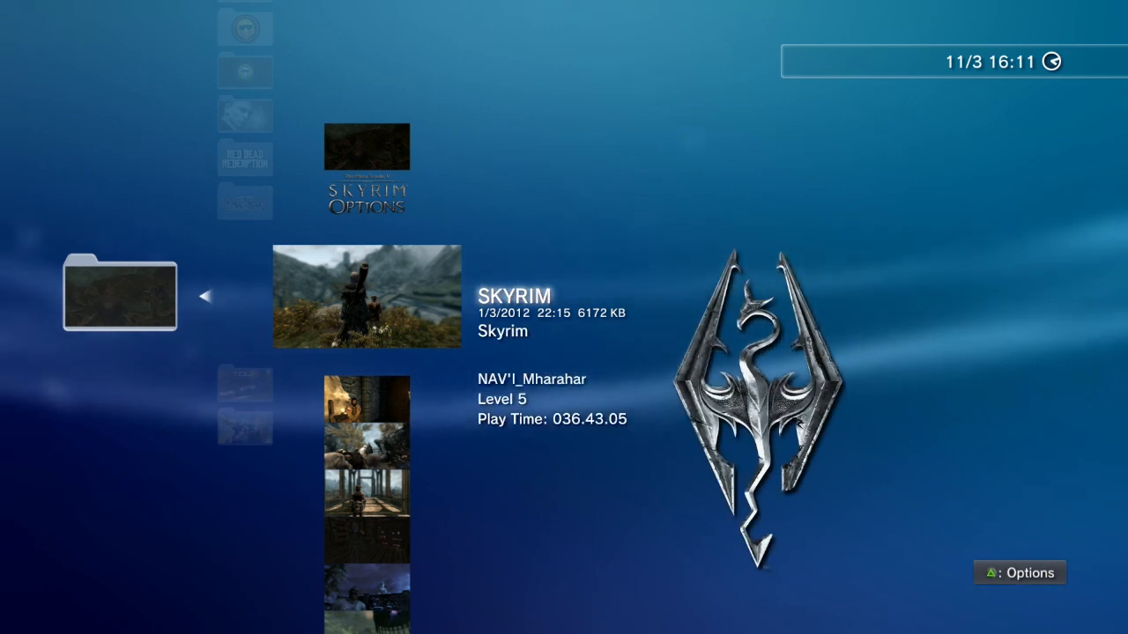
{"action": "key", "text": "Circle"}
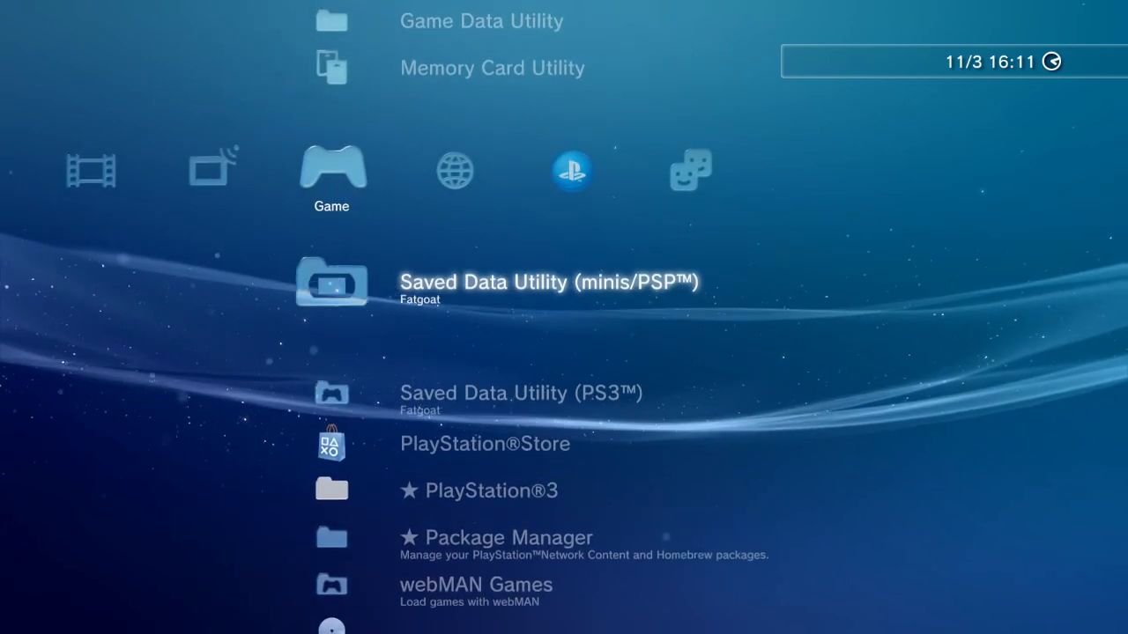
{"action": "scroll", "scroll_direction": "up", "scroll_amount": 3}
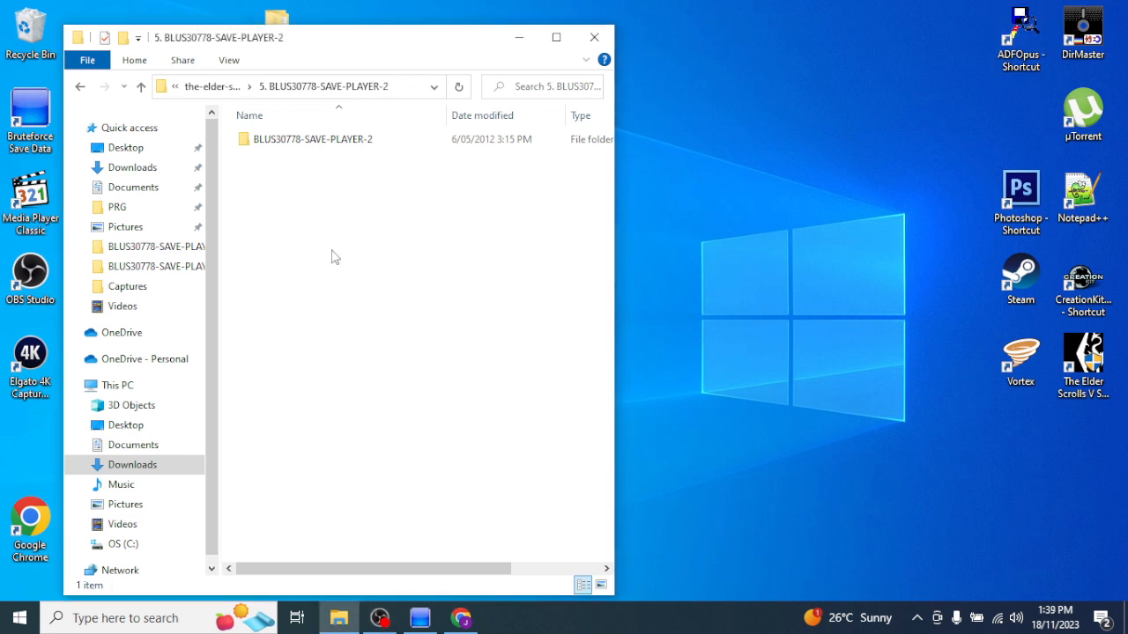
{"action": "mouse_move", "coordinate": [370, 26]}
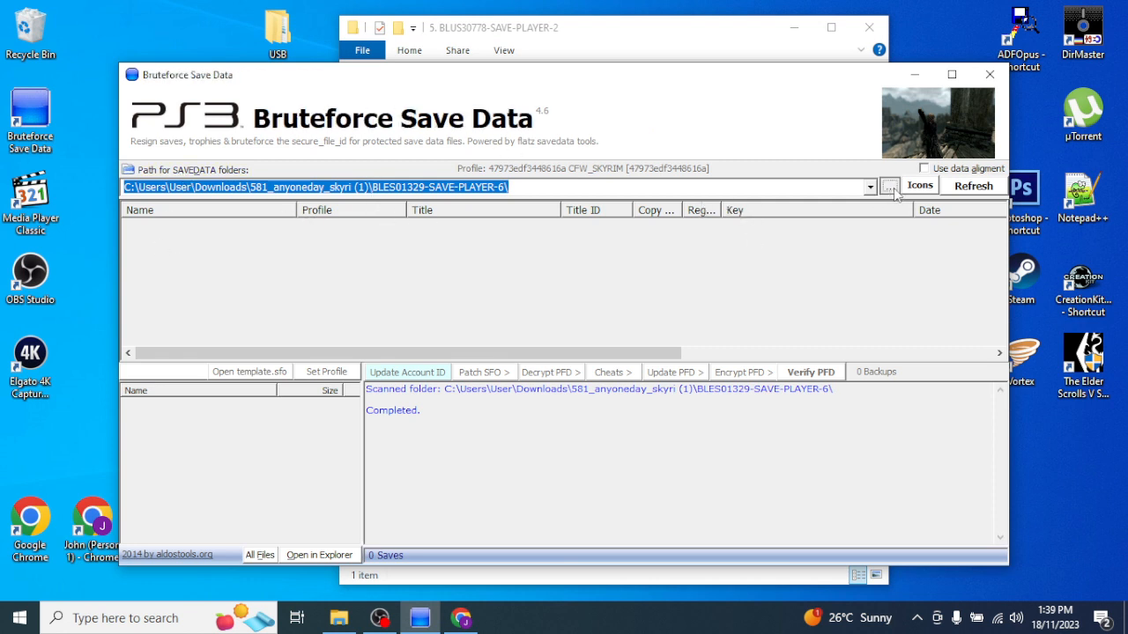
- Load the BLUS30778-SAVE-PLAYER-53 save folder from Documents into Bruteforce Save Data
{"action": "left_click", "coordinate": [889, 185]}
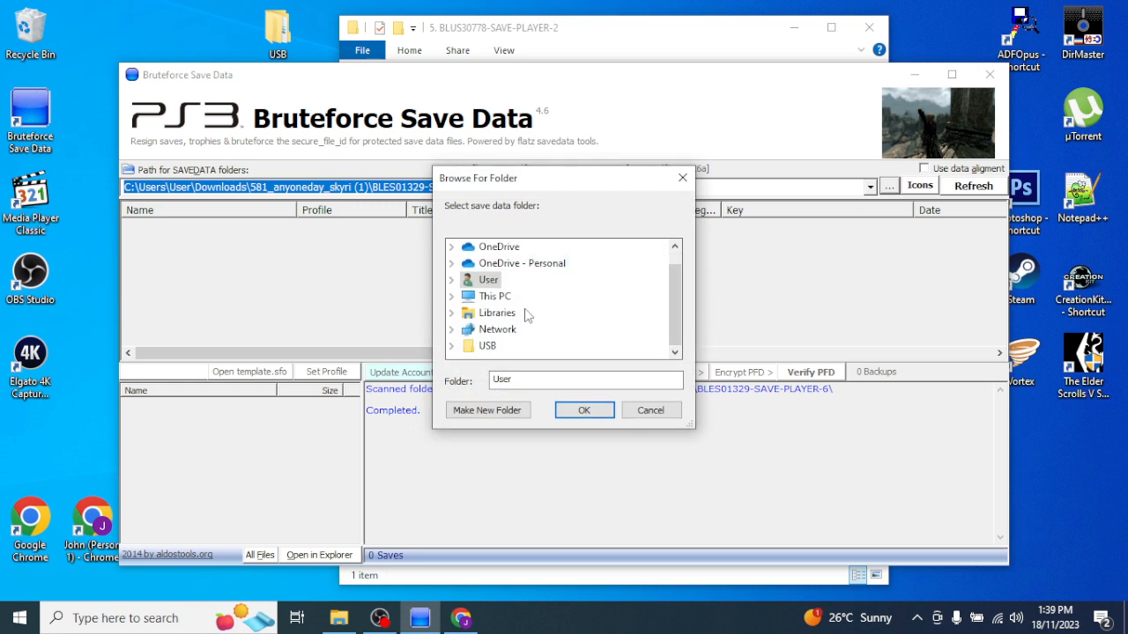
{"action": "mouse_move", "coordinate": [493, 344]}
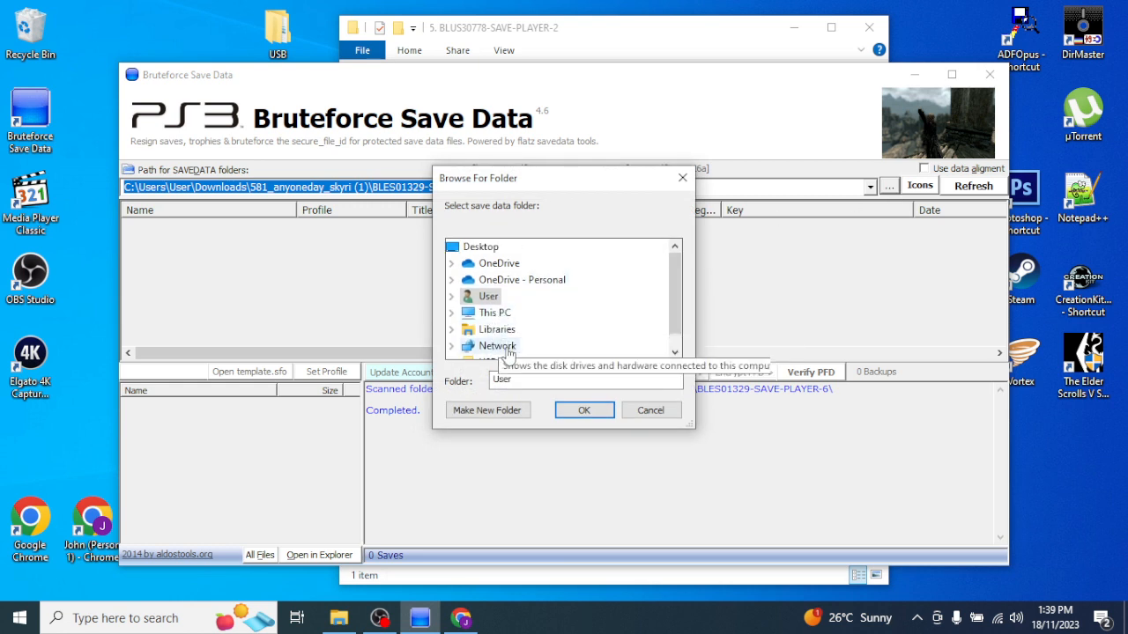
{"action": "mouse_move", "coordinate": [513, 308]}
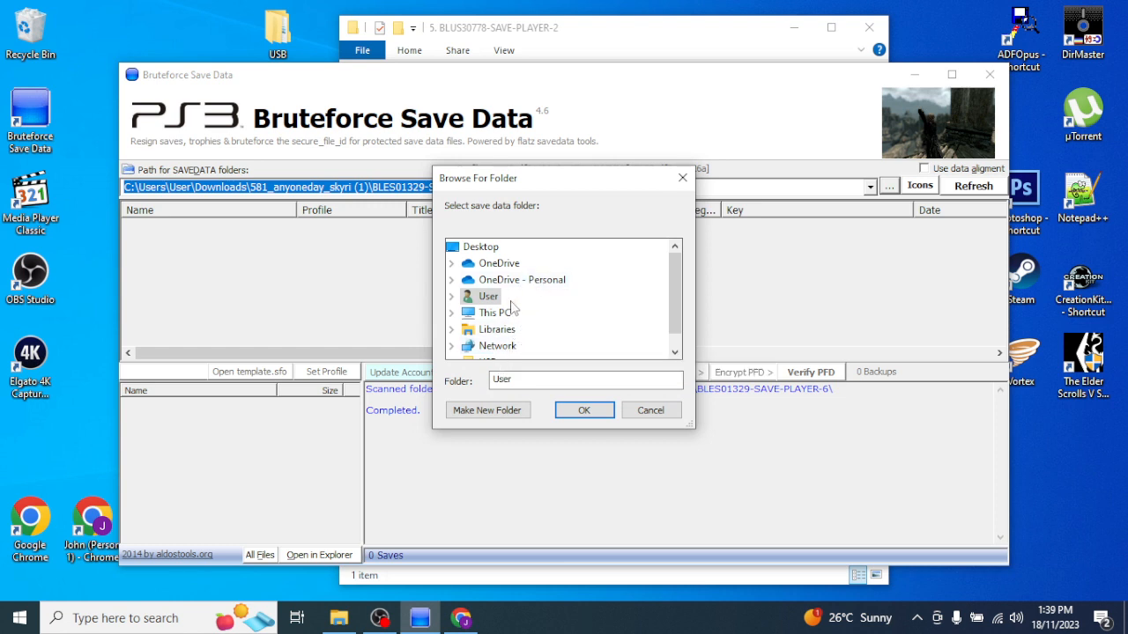
{"action": "mouse_move", "coordinate": [491, 313]}
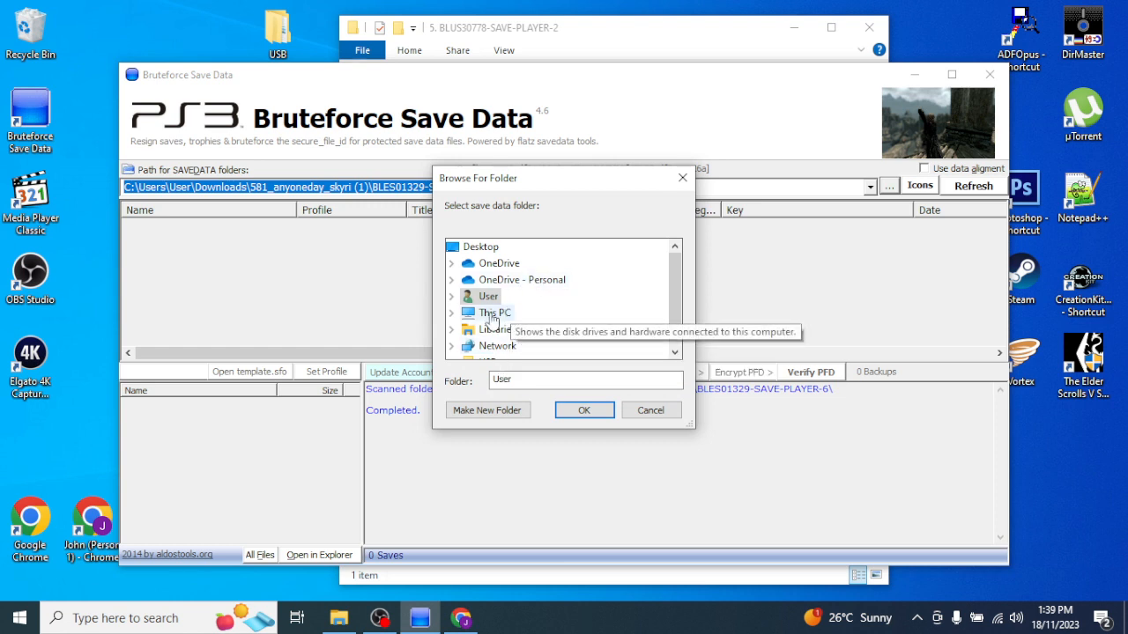
{"action": "left_click", "coordinate": [494, 313]}
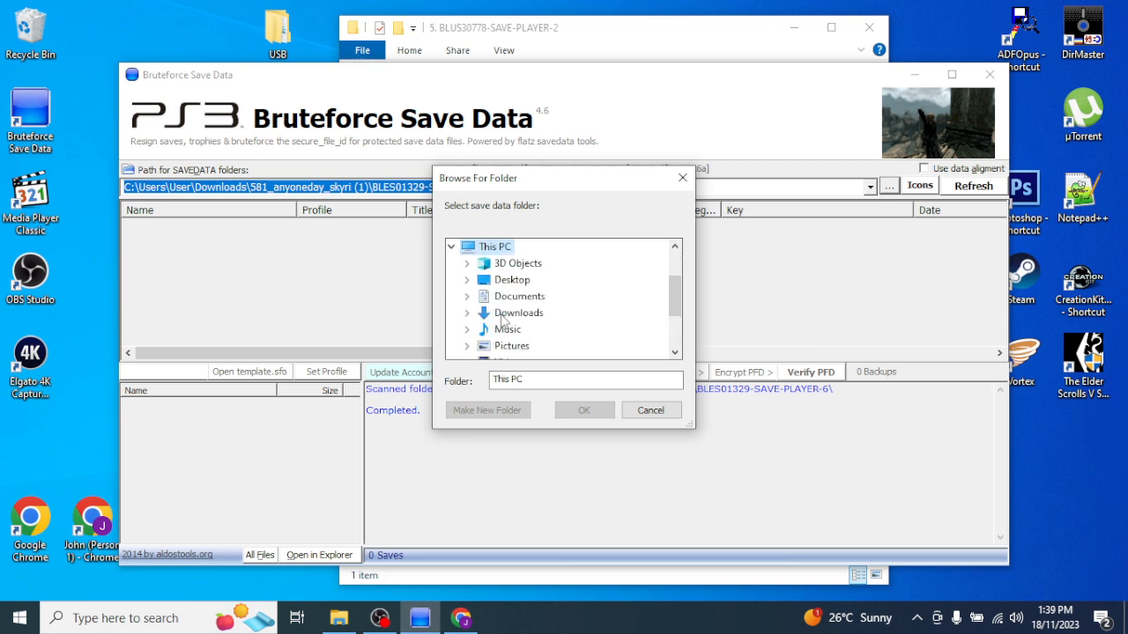
{"action": "left_click", "coordinate": [519, 296]}
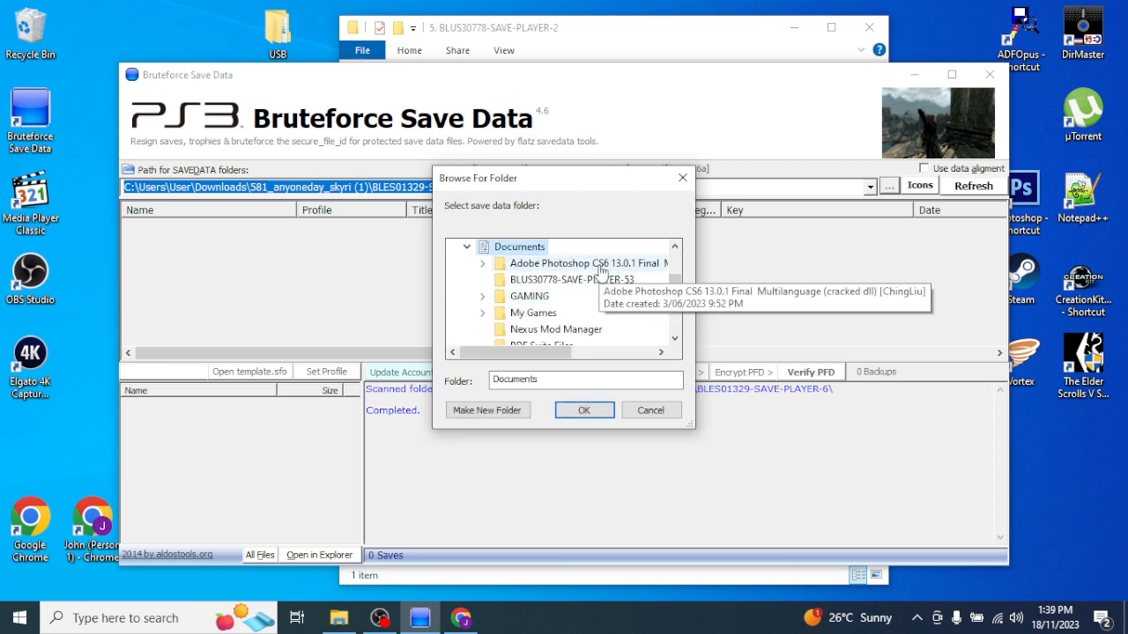
{"action": "left_click", "coordinate": [571, 279]}
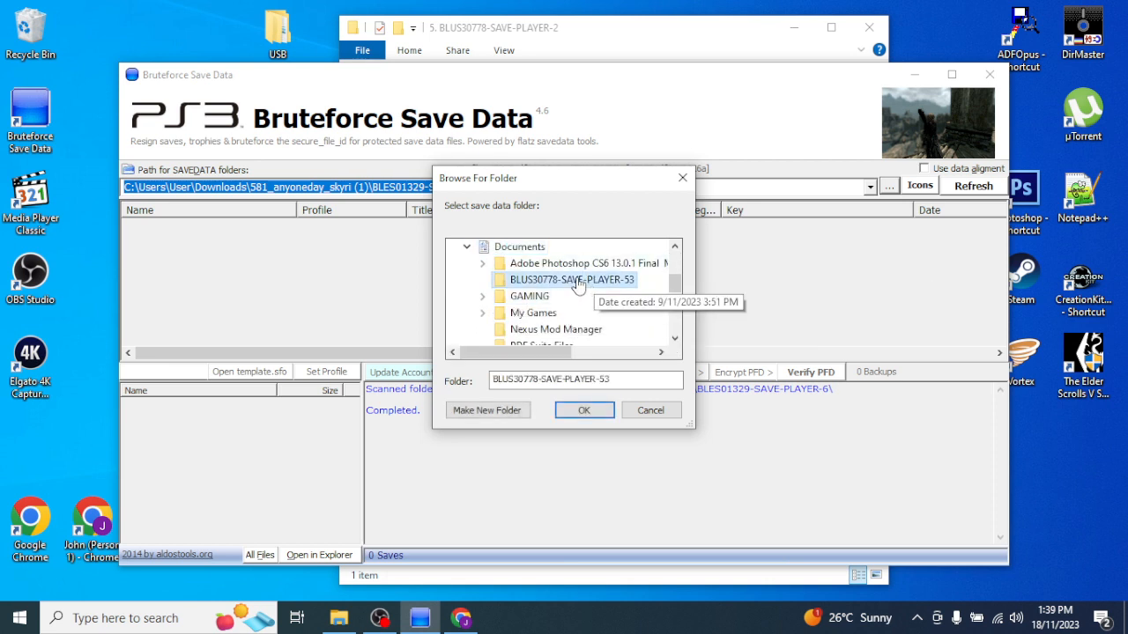
{"action": "left_click", "coordinate": [583, 410]}
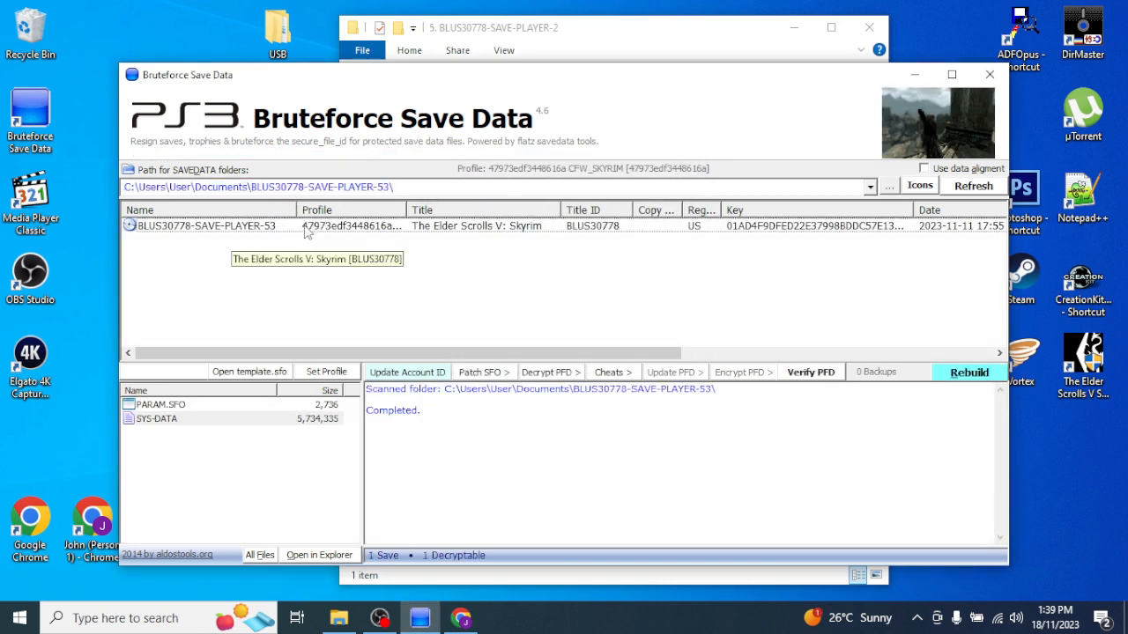
{"action": "left_click", "coordinate": [326, 371]}
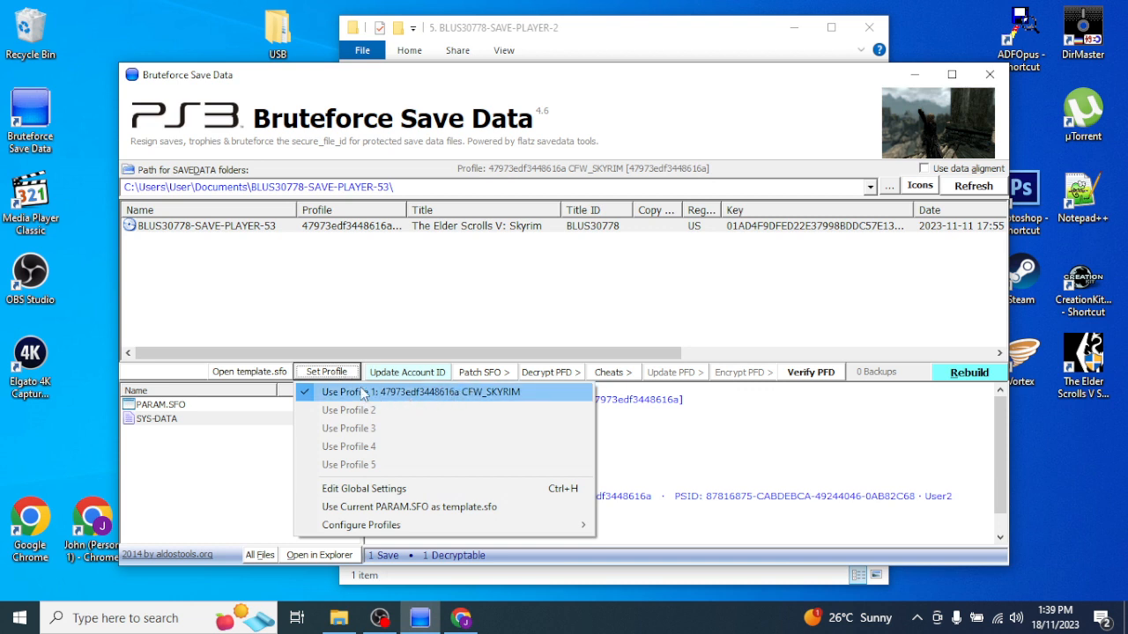
{"action": "mouse_move", "coordinate": [341, 308]}
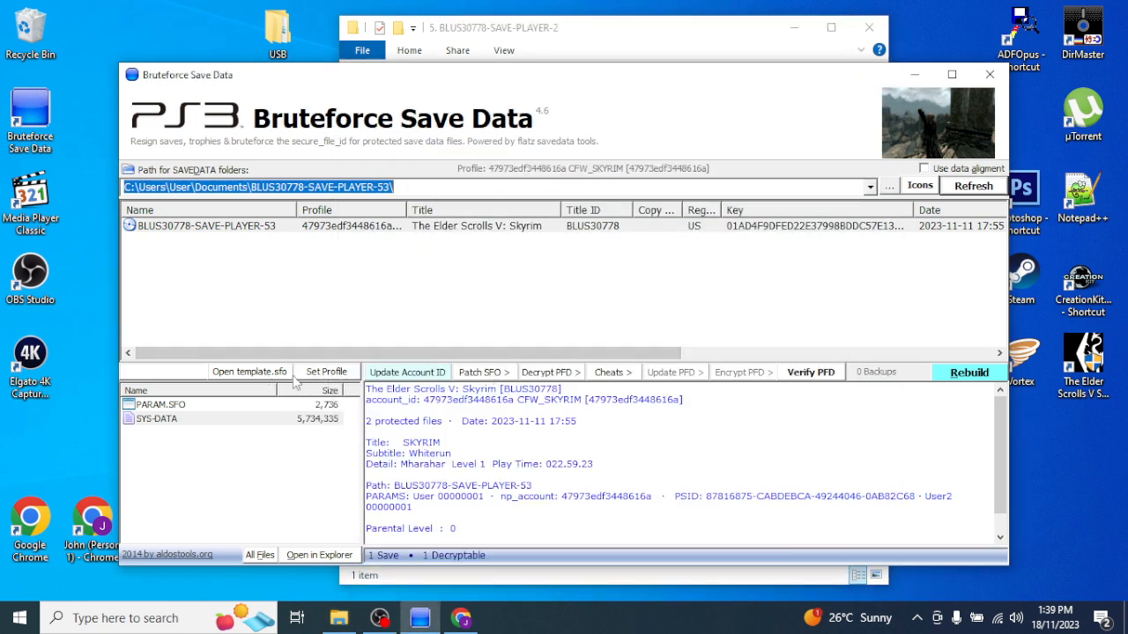
- Choose Set PARAM.SFO for Profile 2 from the Set Profile menu
{"action": "left_click", "coordinate": [326, 371]}
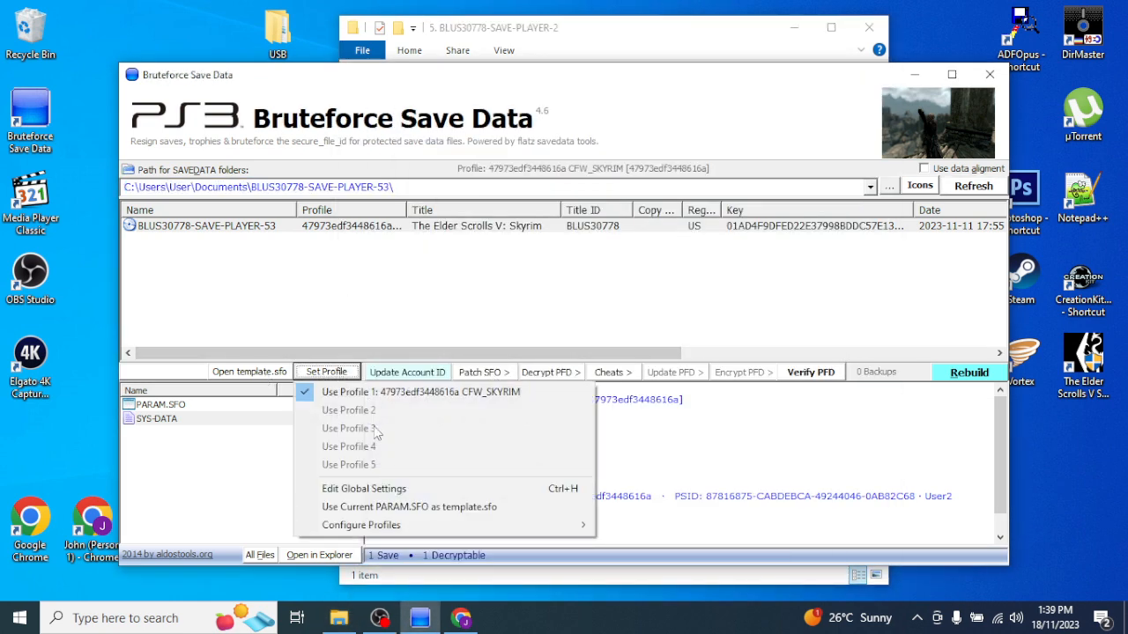
{"action": "mouse_move", "coordinate": [362, 526]}
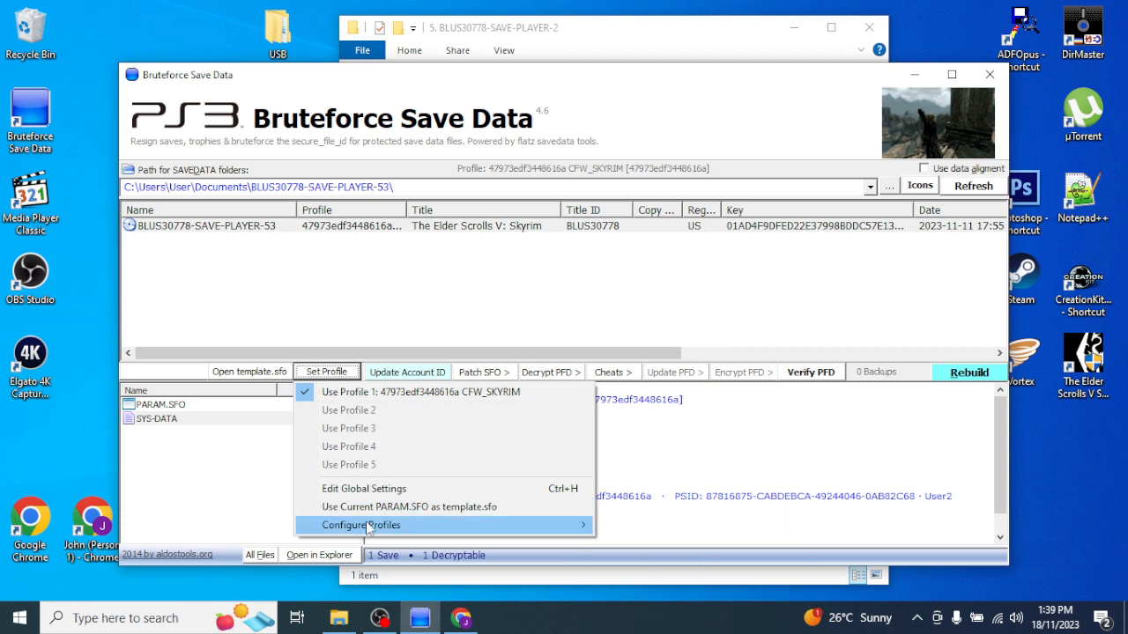
{"action": "mouse_move", "coordinate": [483, 544]}
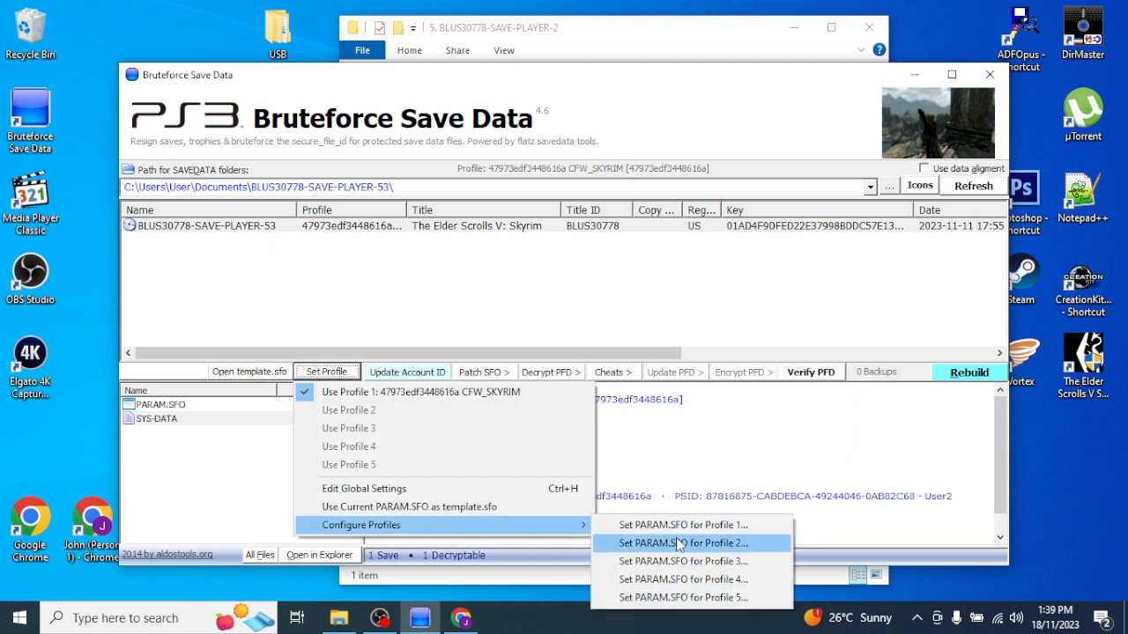
{"action": "left_click", "coordinate": [683, 542]}
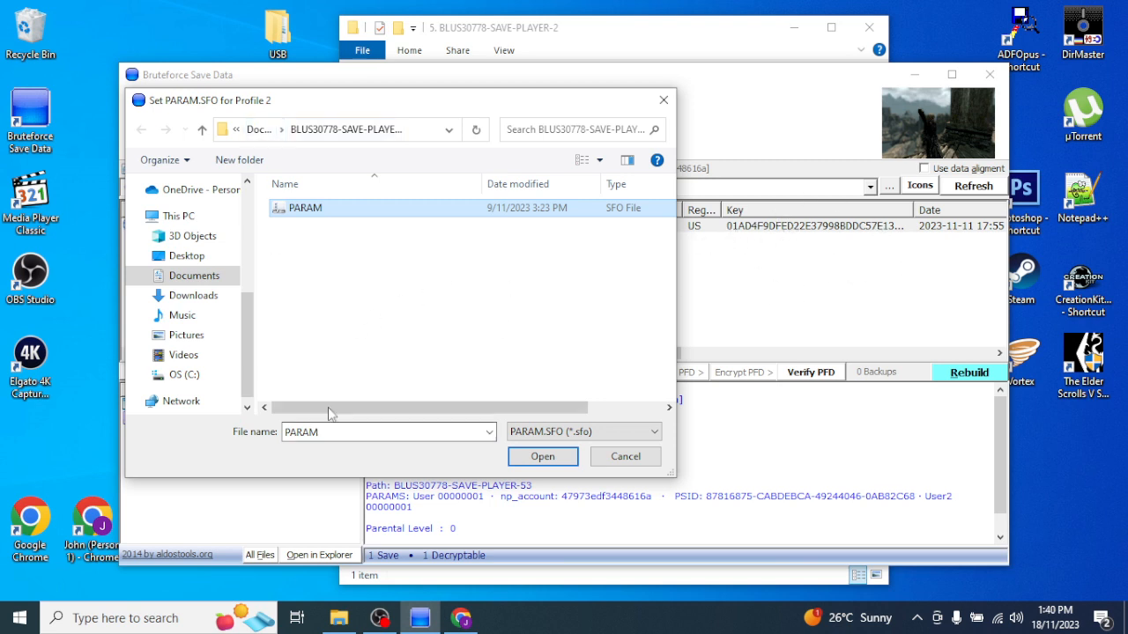
- Set Profile 2 from PLAYER-53's PARAM file, named 47973edf3448616aCFW_SKYRIM, and confirm
{"action": "left_click", "coordinate": [258, 129]}
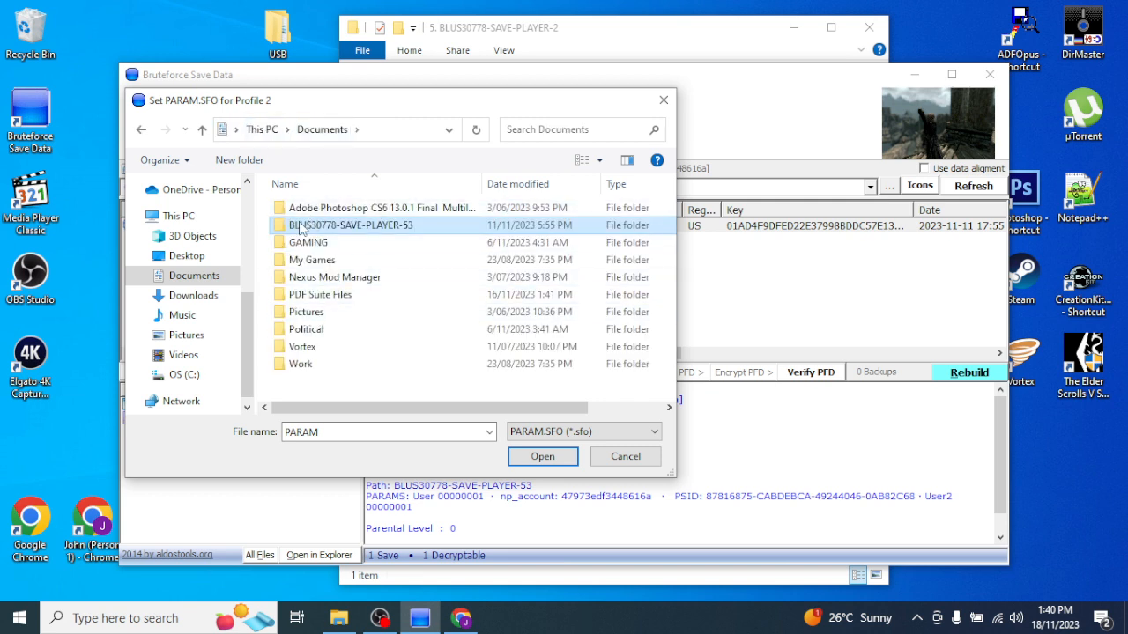
{"action": "double_click", "coordinate": [351, 225]}
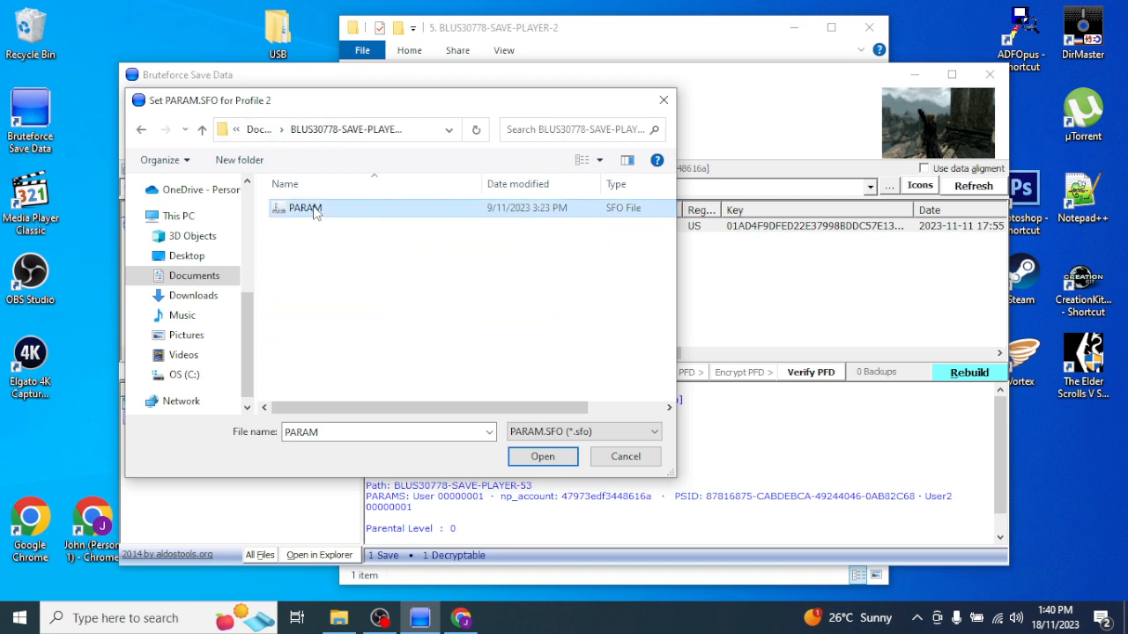
{"action": "left_click", "coordinate": [542, 456]}
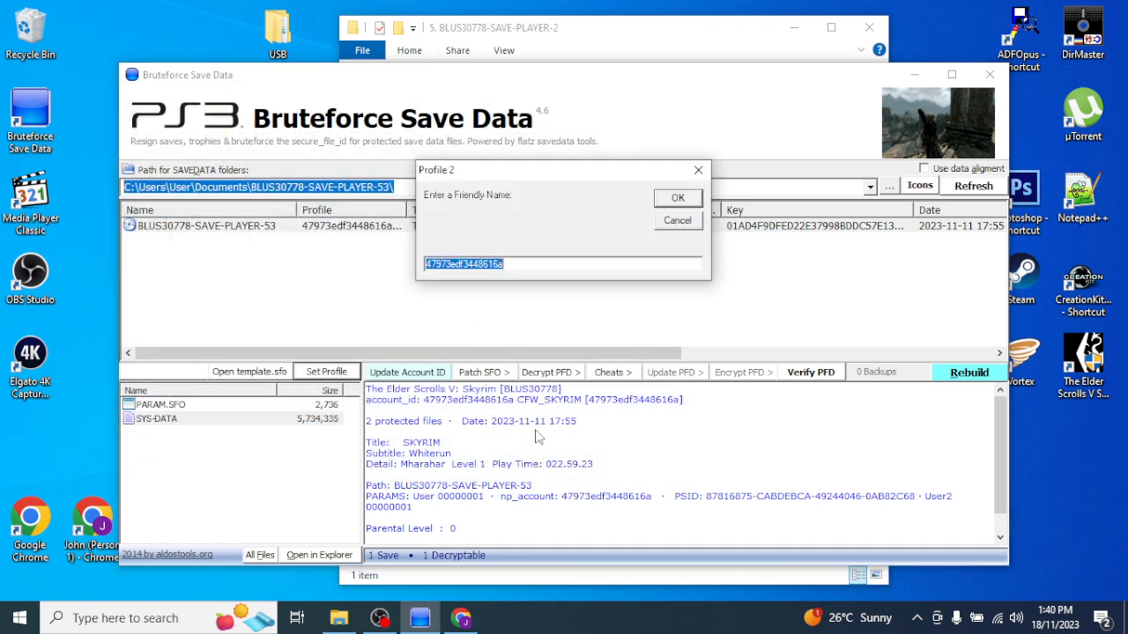
{"action": "left_click", "coordinate": [538, 264]}
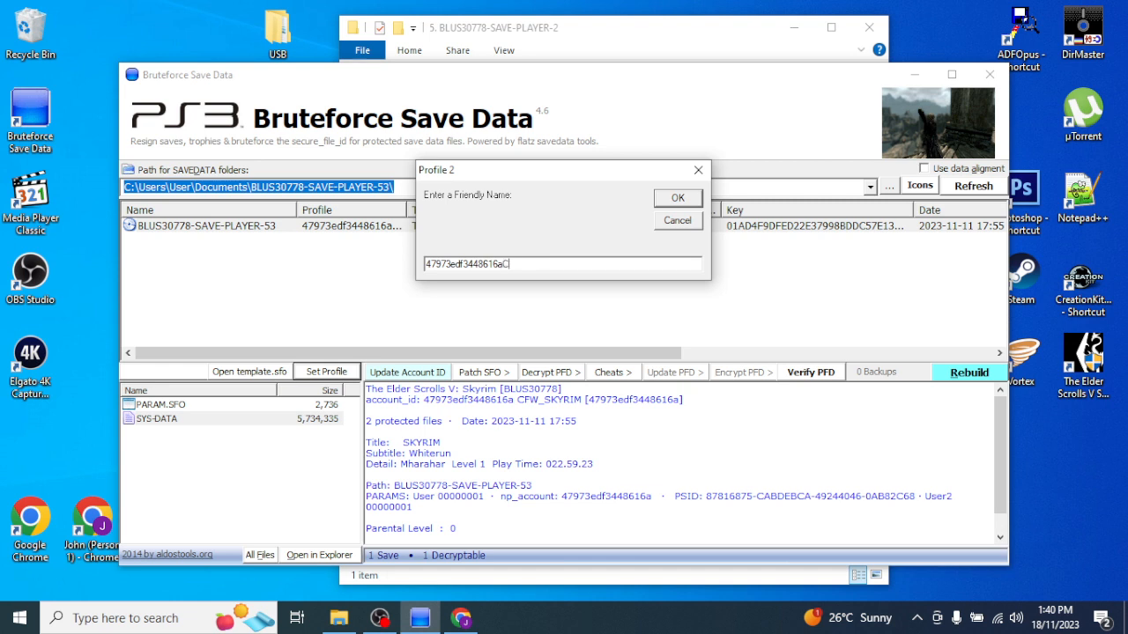
{"action": "type", "text": "CFW_"}
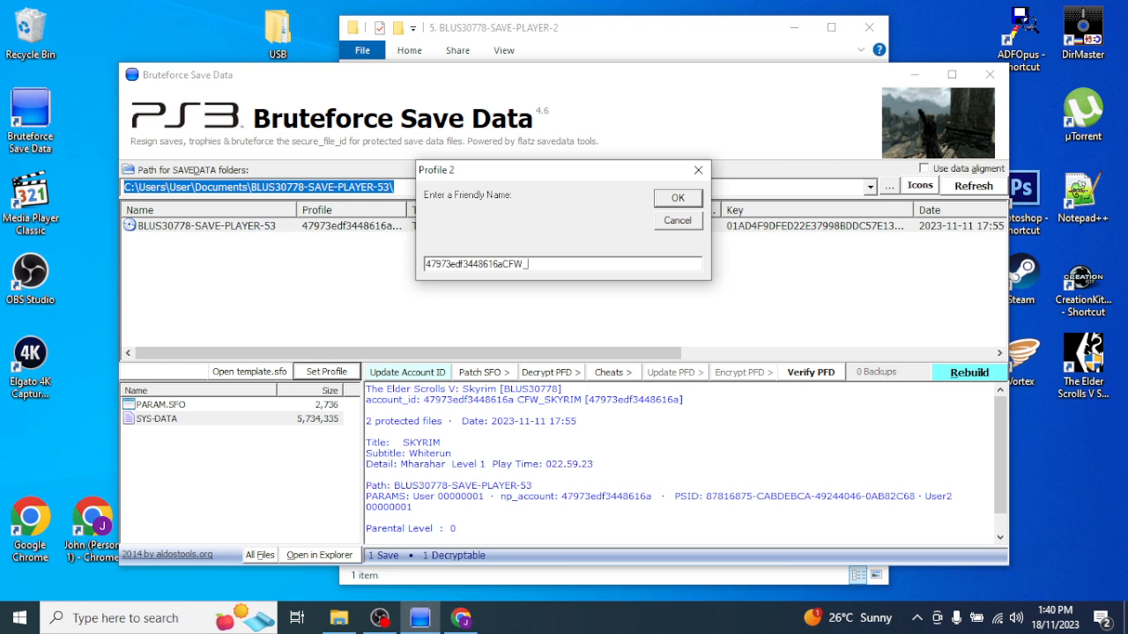
{"action": "type", "text": "SKYRIM"}
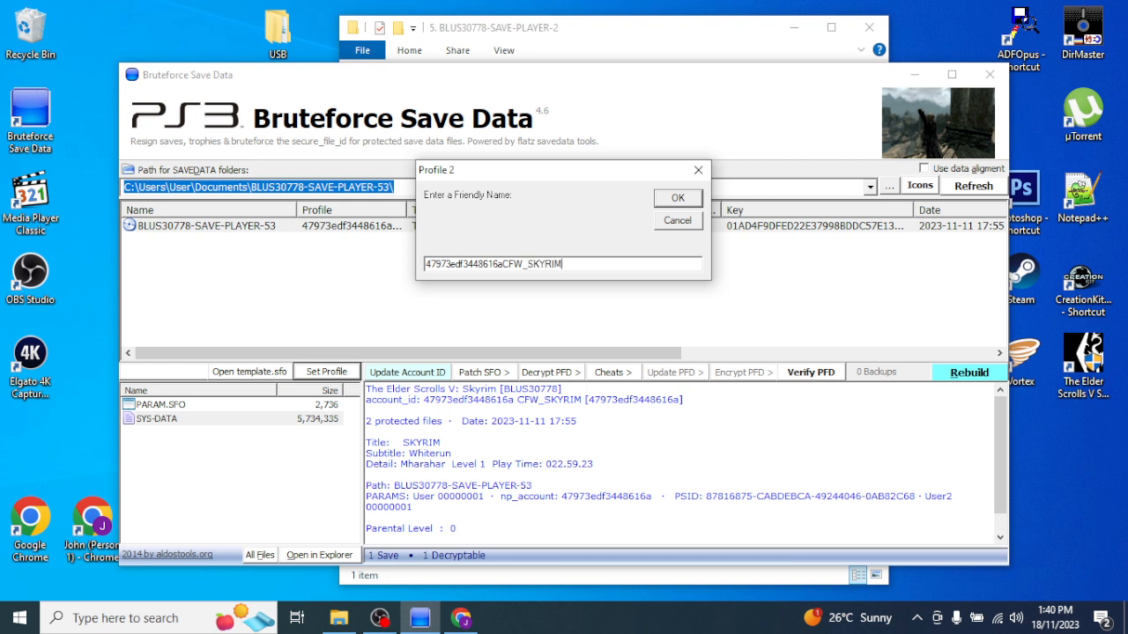
{"action": "left_click", "coordinate": [678, 197]}
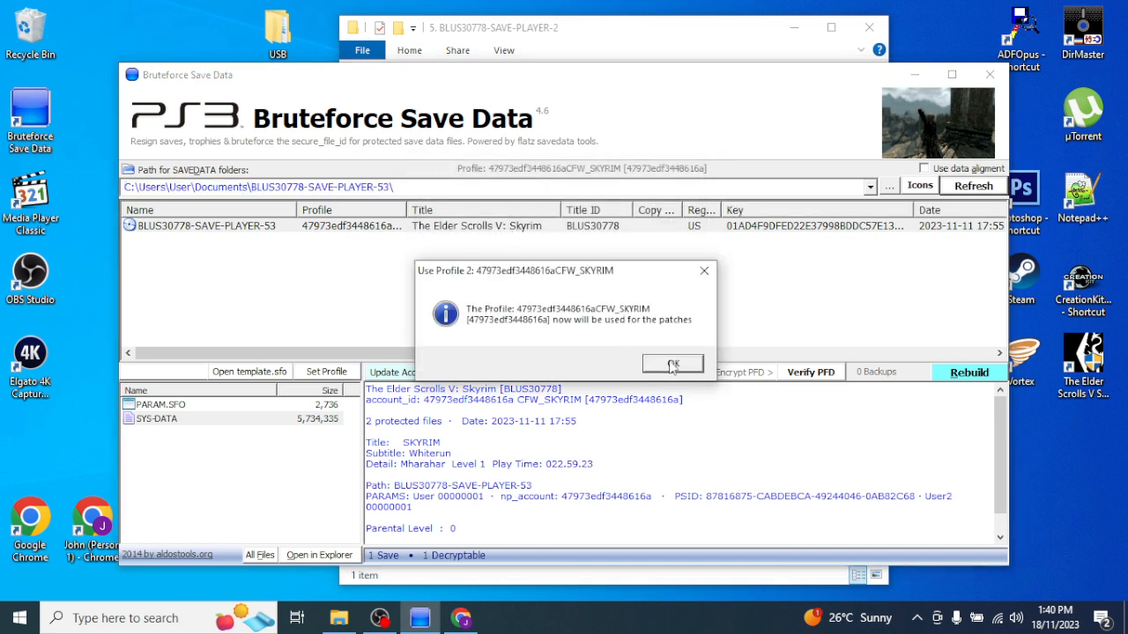
{"action": "left_click", "coordinate": [672, 364]}
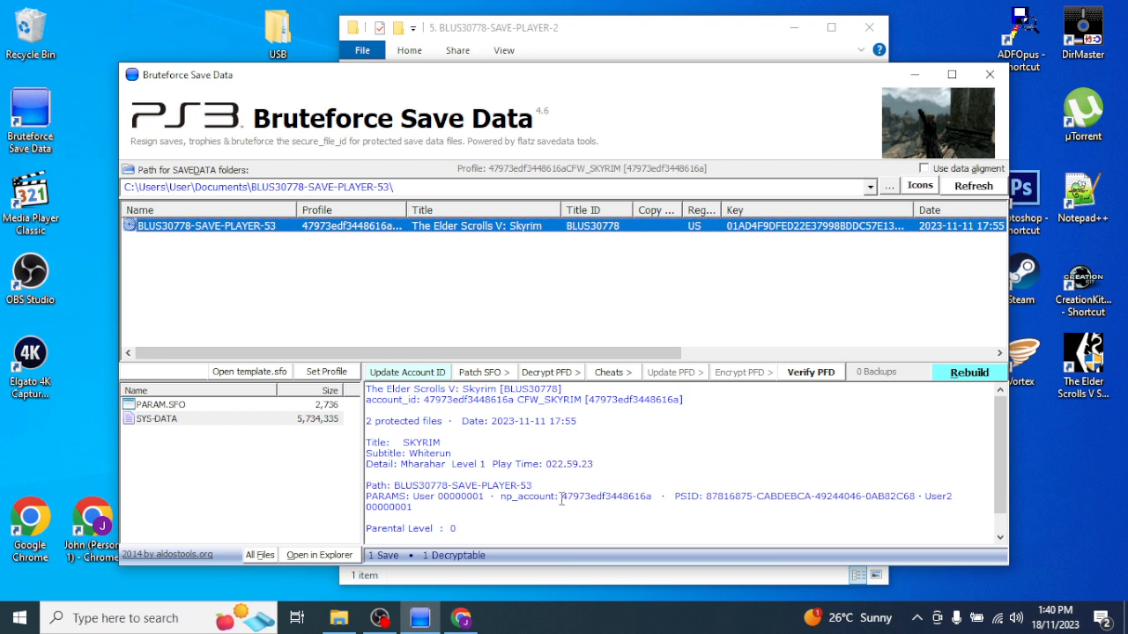
- Select the Skyrim save entry and browse for a different save data folder
{"action": "double_click", "coordinate": [606, 496]}
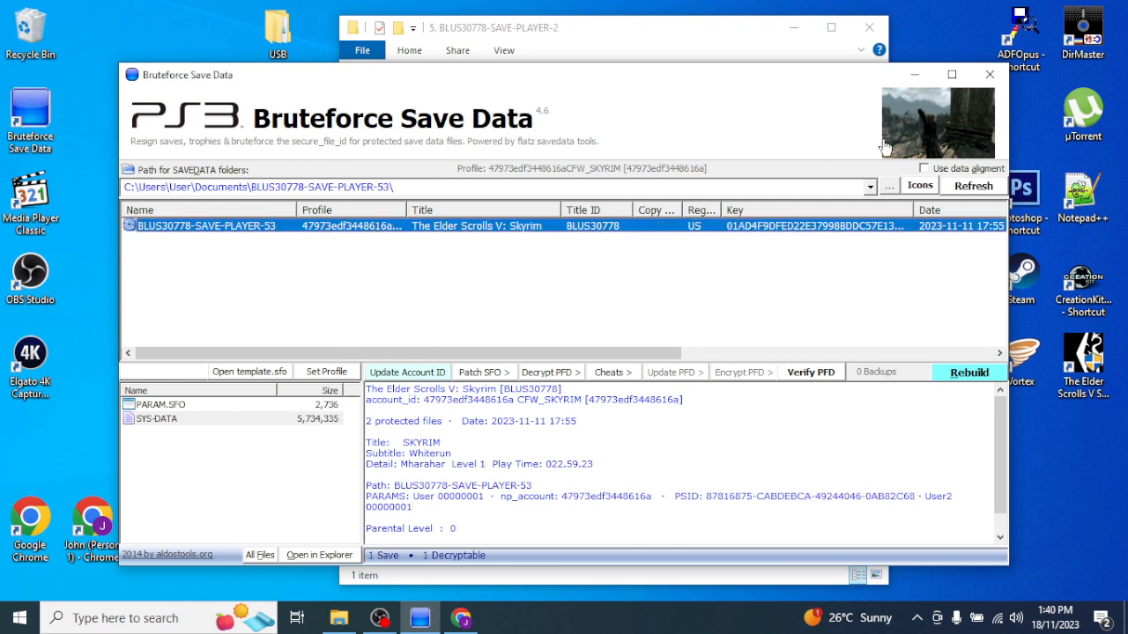
{"action": "left_click", "coordinate": [890, 186]}
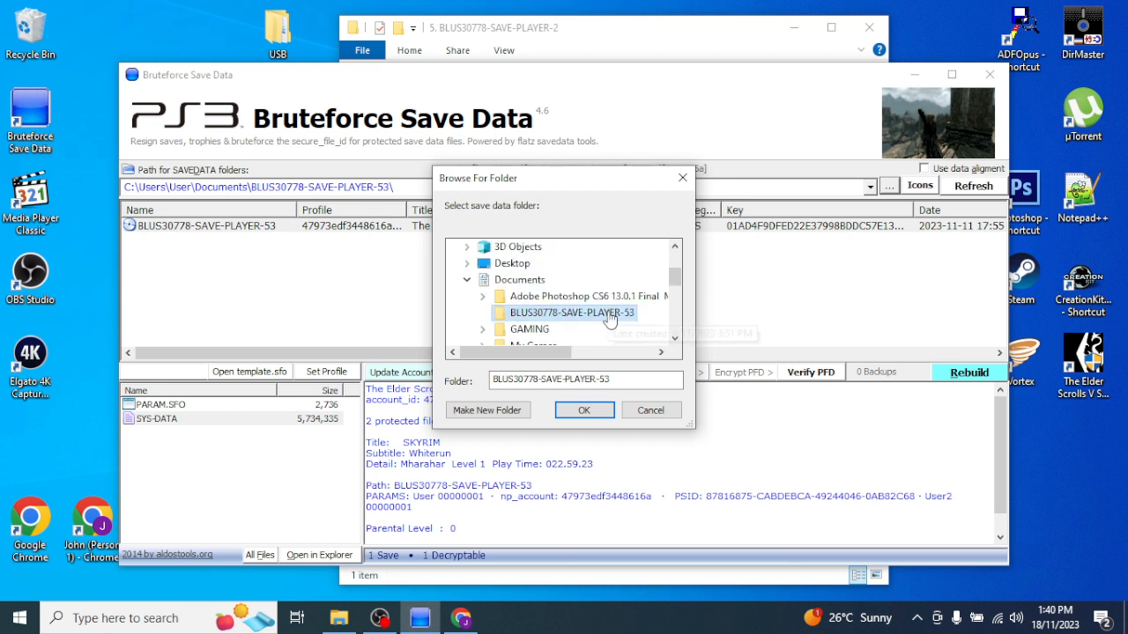
- Load the BLUS30778-SAVE-PLAYER-2 folder from Downloads > the-elder-scrolls-v-skyrim.22436
{"action": "left_click", "coordinate": [467, 279]}
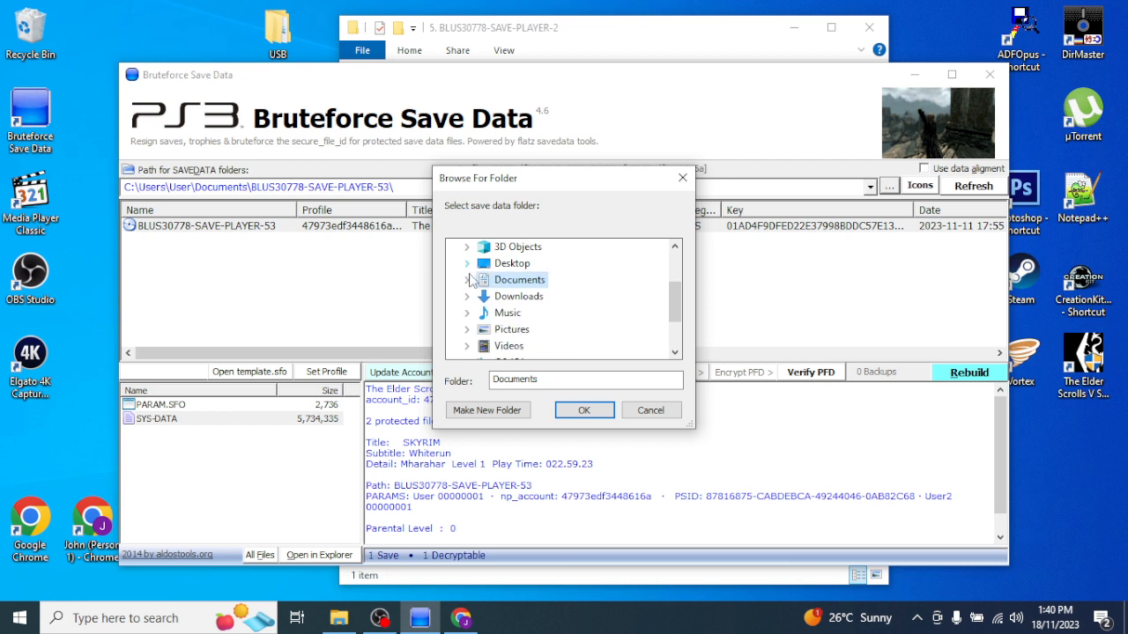
{"action": "left_click", "coordinate": [466, 279]}
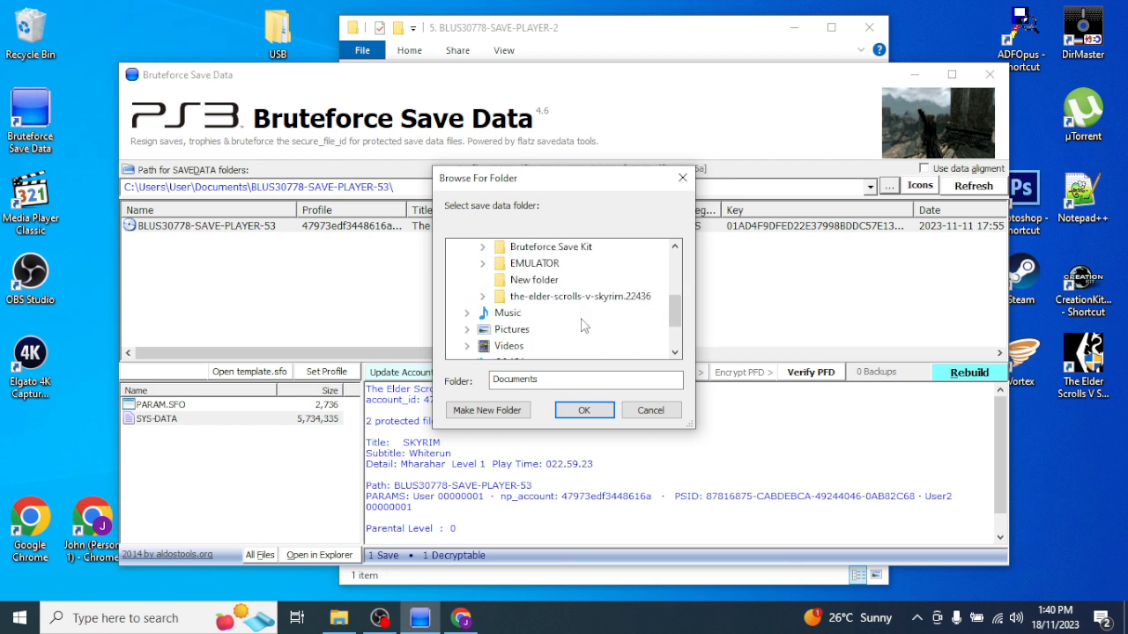
{"action": "left_click", "coordinate": [483, 296]}
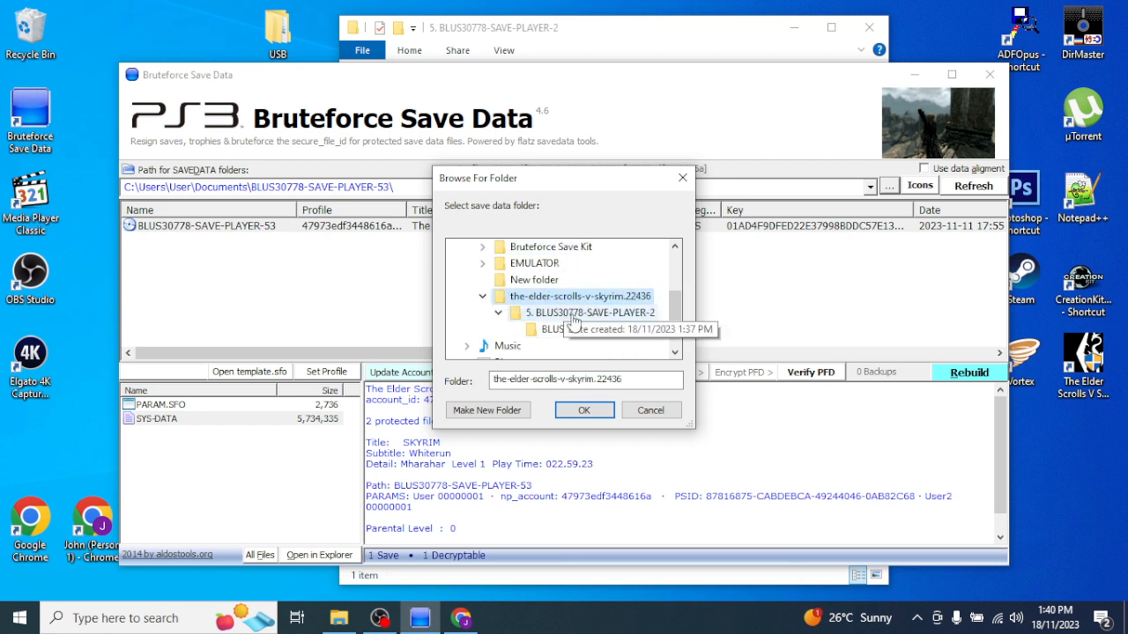
{"action": "left_click", "coordinate": [603, 329]}
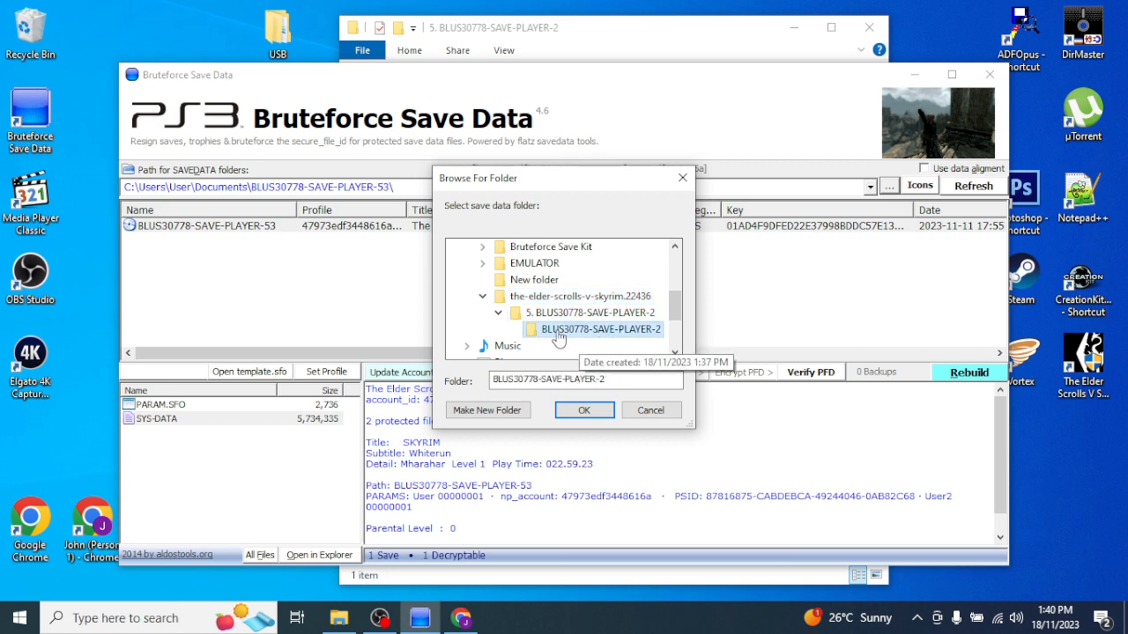
{"action": "left_click", "coordinate": [583, 410]}
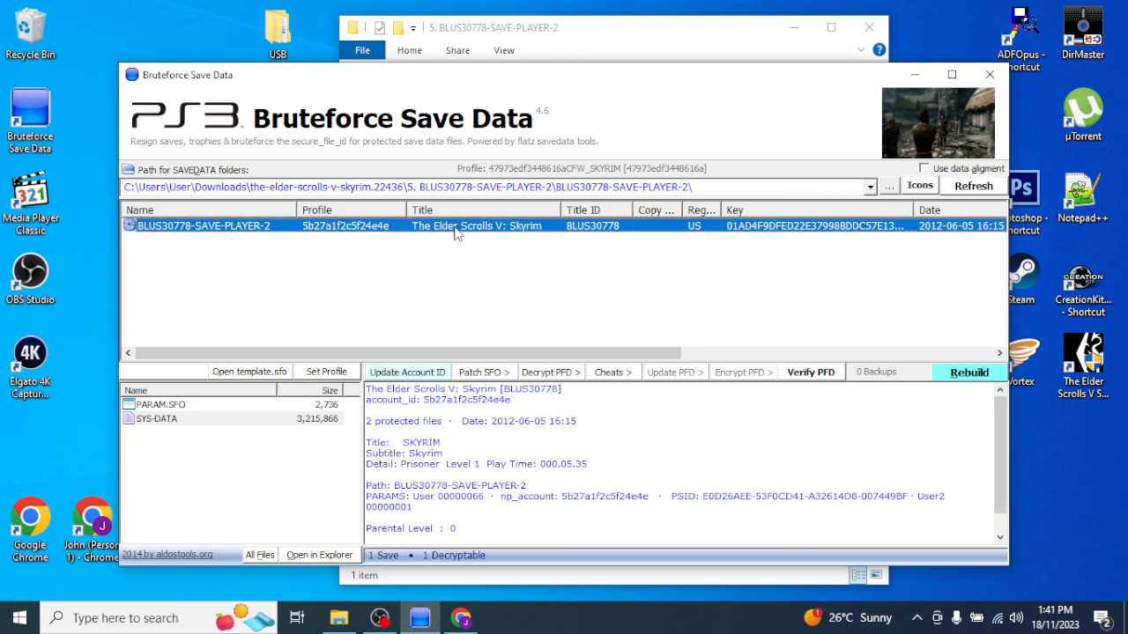
{"action": "mouse_move", "coordinate": [496, 233]}
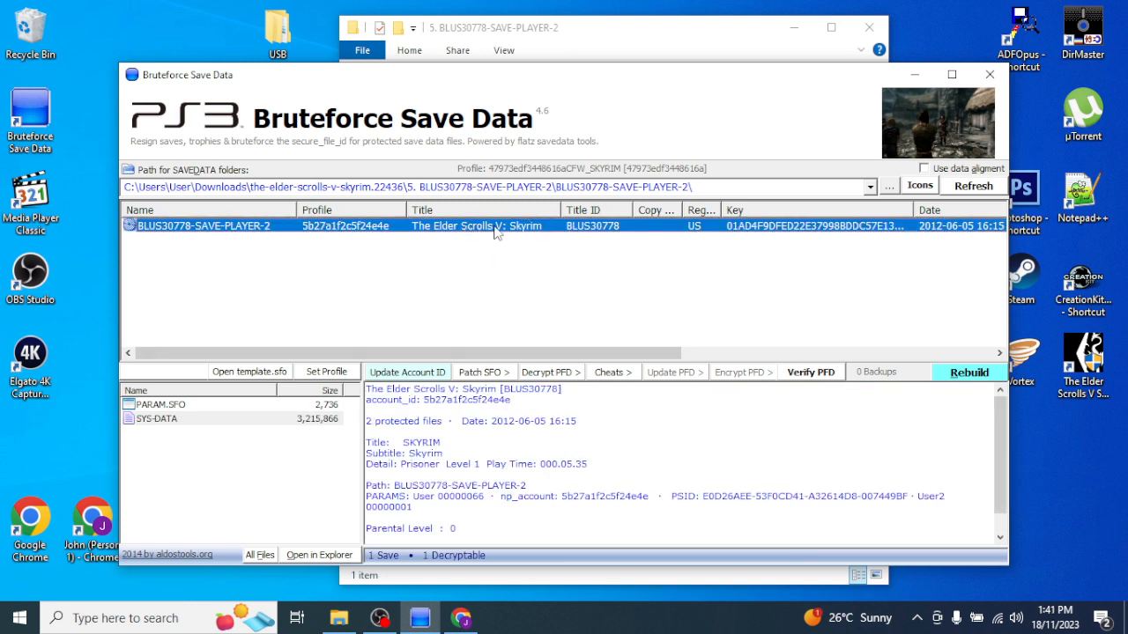
{"action": "mouse_move", "coordinate": [548, 378]}
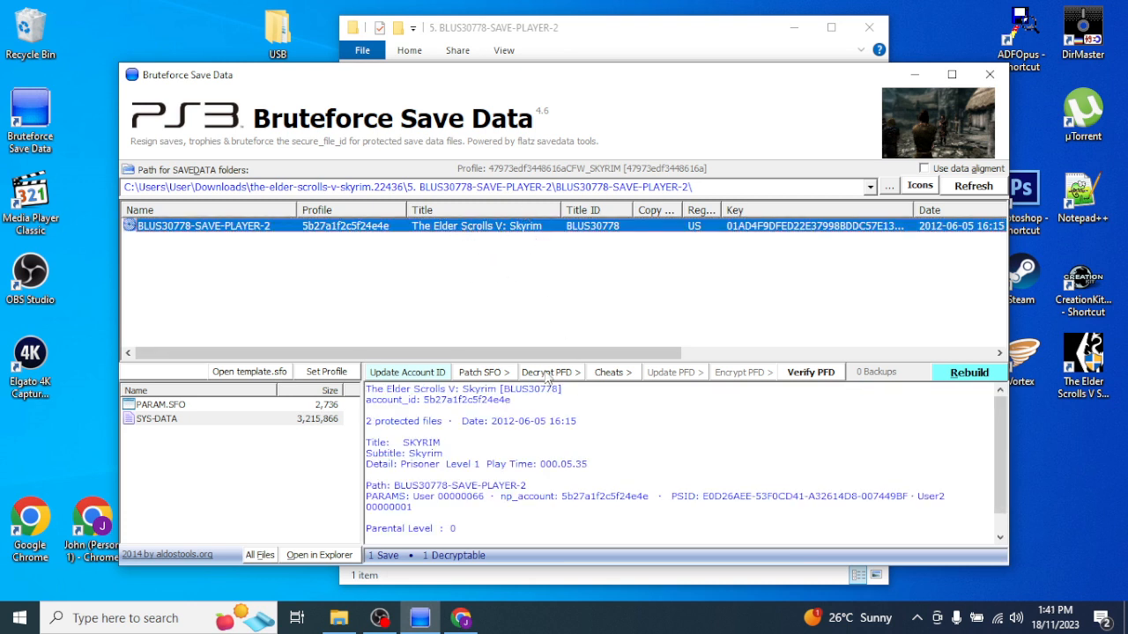
- Decrypt the PLAYER-2 save's protected files with Decrypt PFD
{"action": "double_click", "coordinate": [592, 496]}
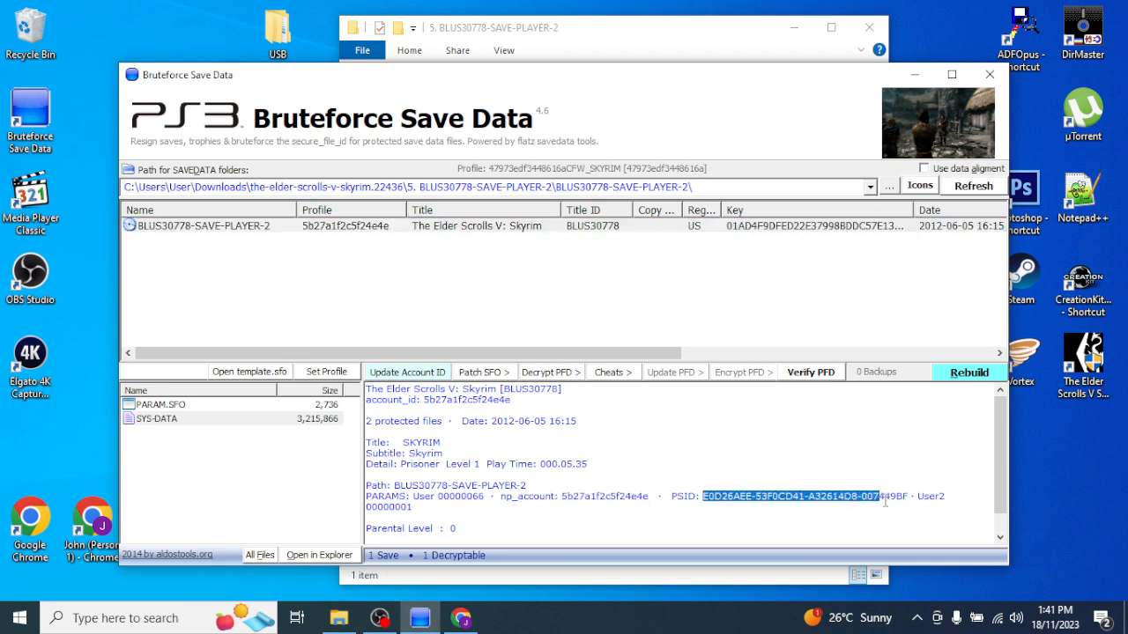
{"action": "mouse_move", "coordinate": [462, 226]}
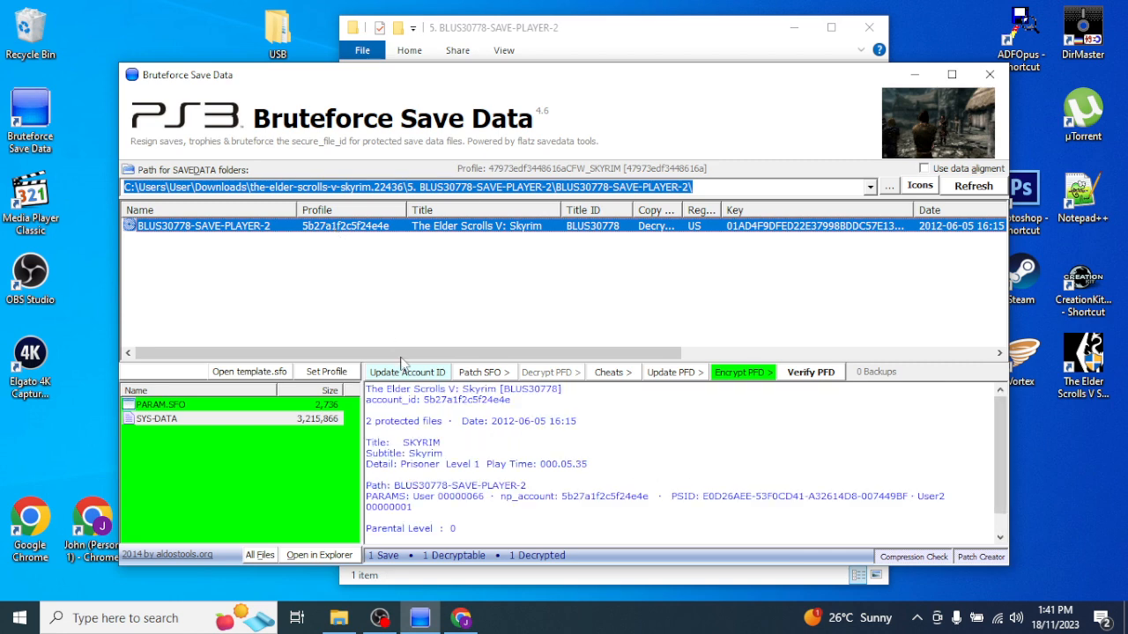
{"action": "mouse_move", "coordinate": [407, 376]}
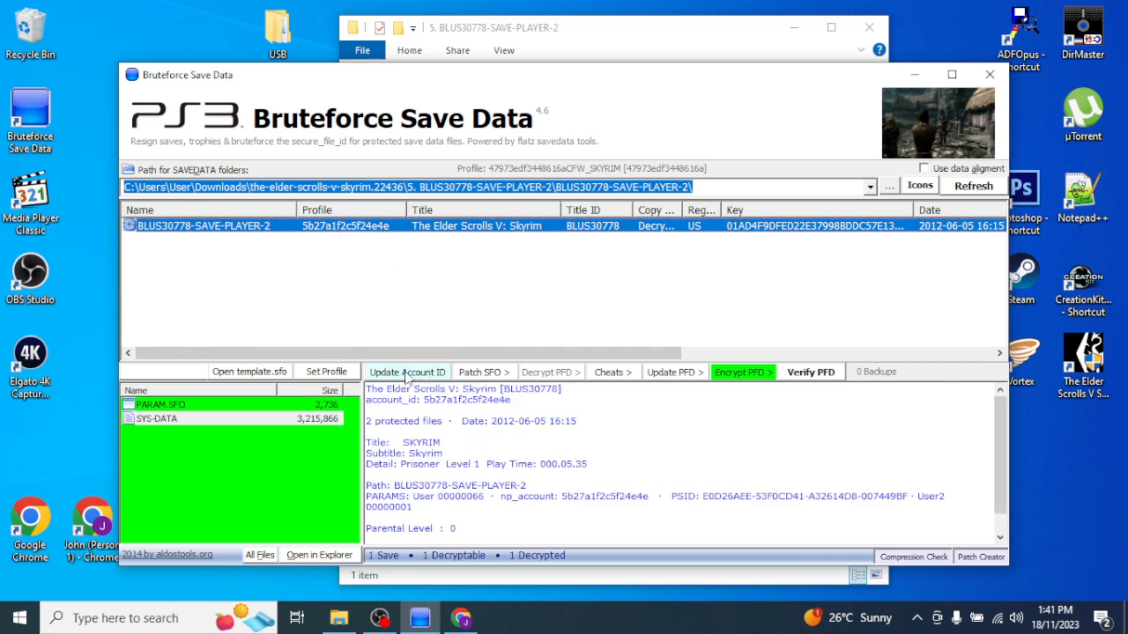
- Decrypt the PLAYER-2 Skyrim save's PARAM.SFO and SYS-DATA files with Decrypt PFD
{"action": "left_click", "coordinate": [326, 370]}
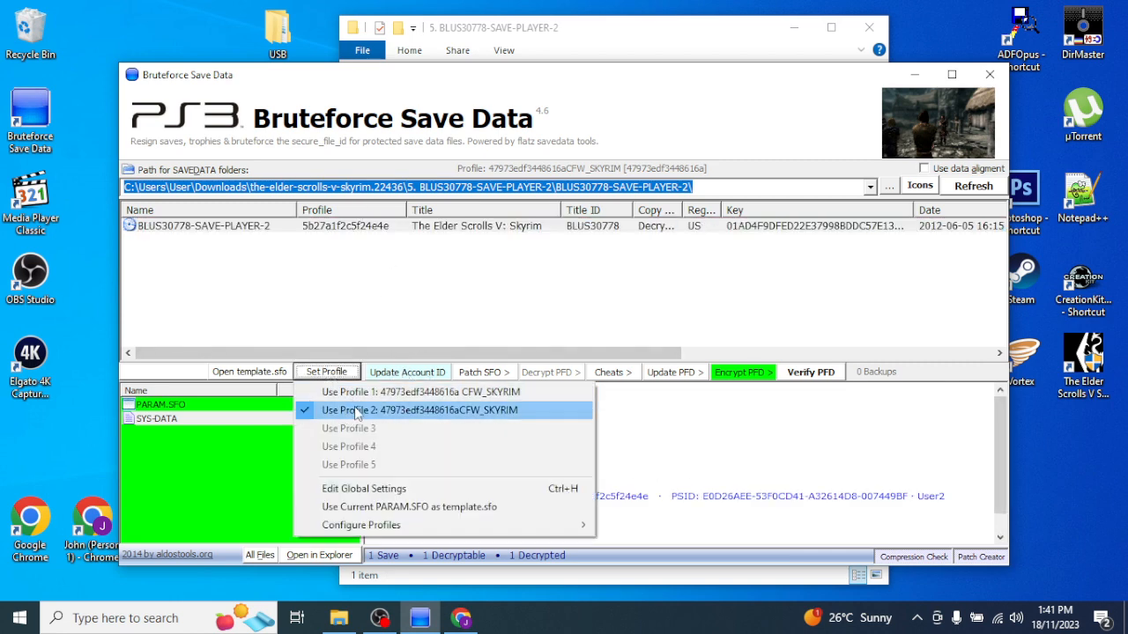
{"action": "mouse_move", "coordinate": [367, 414]}
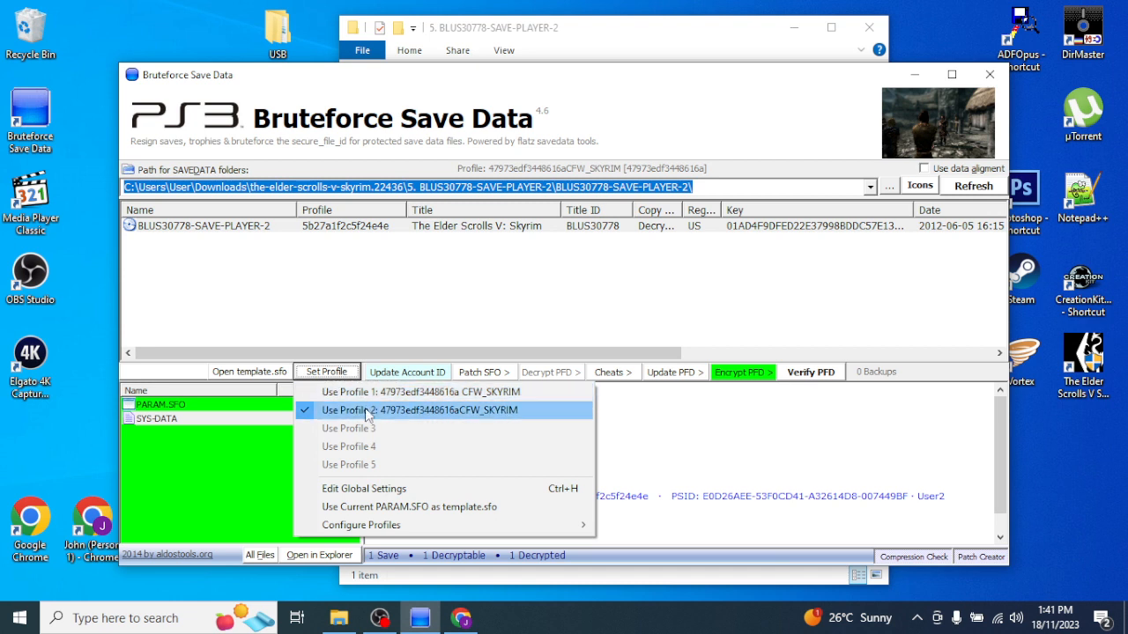
{"action": "mouse_move", "coordinate": [282, 258]}
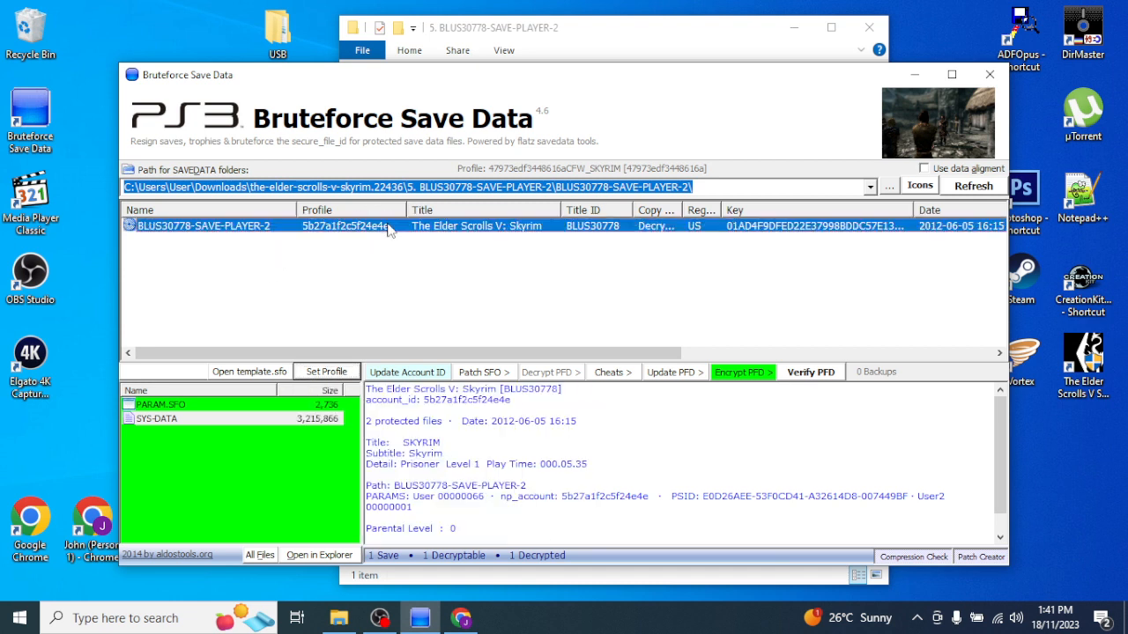
{"action": "left_click", "coordinate": [407, 371]}
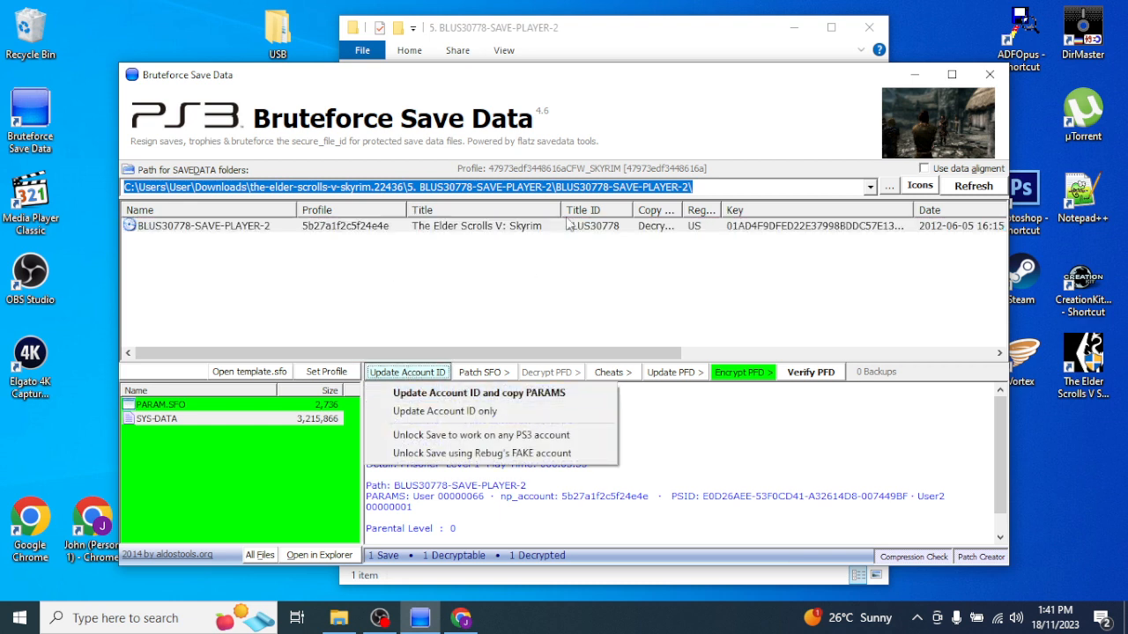
{"action": "left_click", "coordinate": [675, 371]}
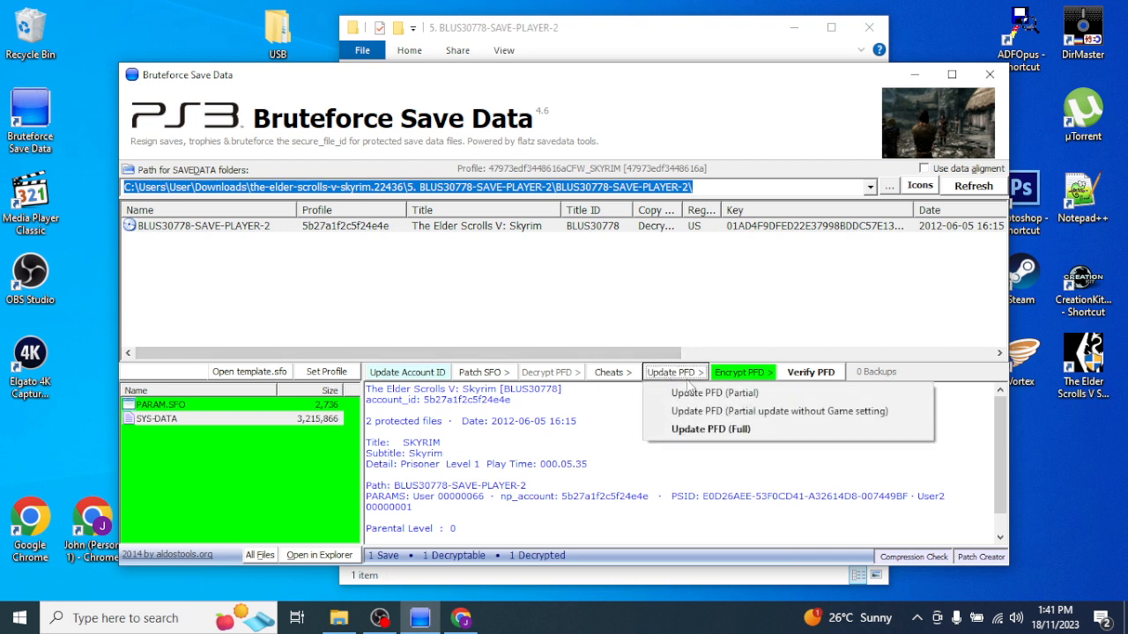
{"action": "mouse_move", "coordinate": [710, 429]}
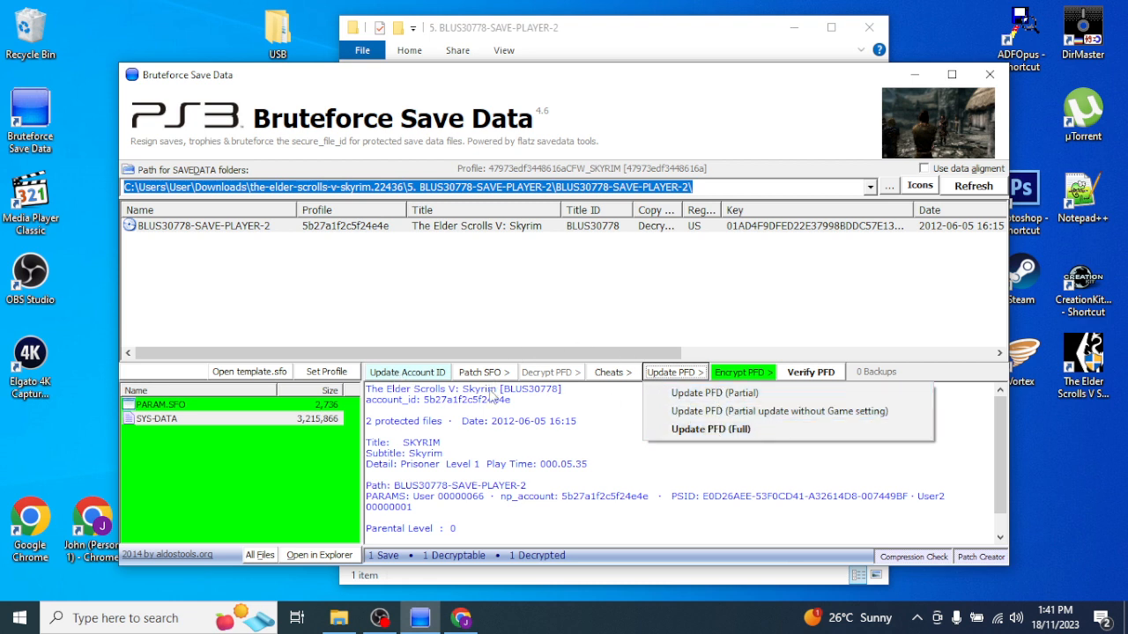
{"action": "mouse_move", "coordinate": [732, 380]}
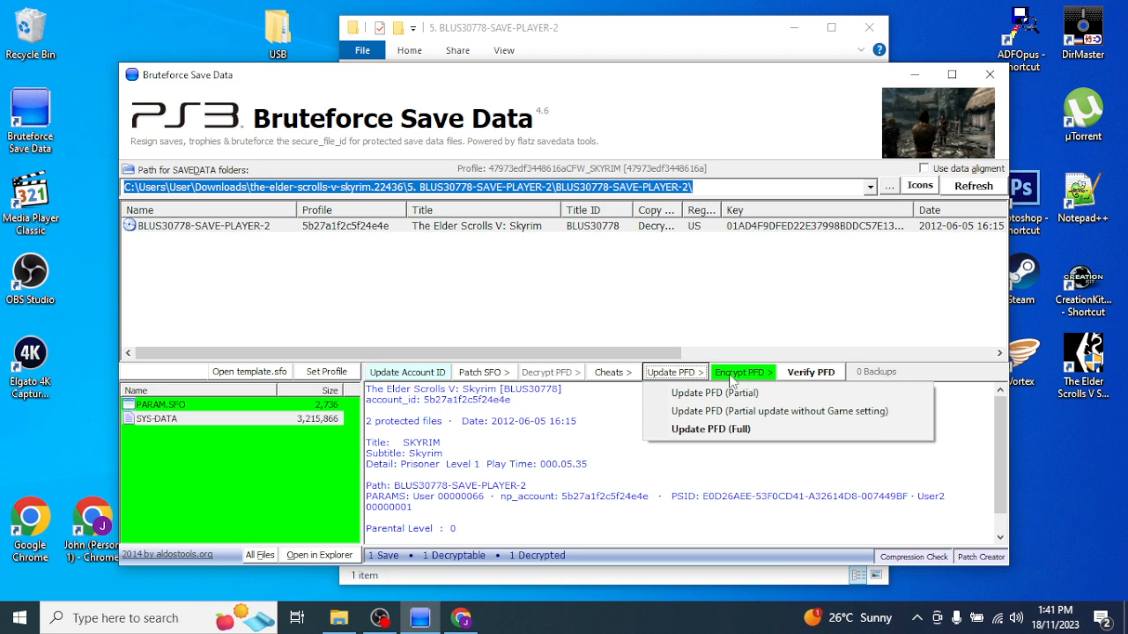
{"action": "mouse_move", "coordinate": [310, 350]}
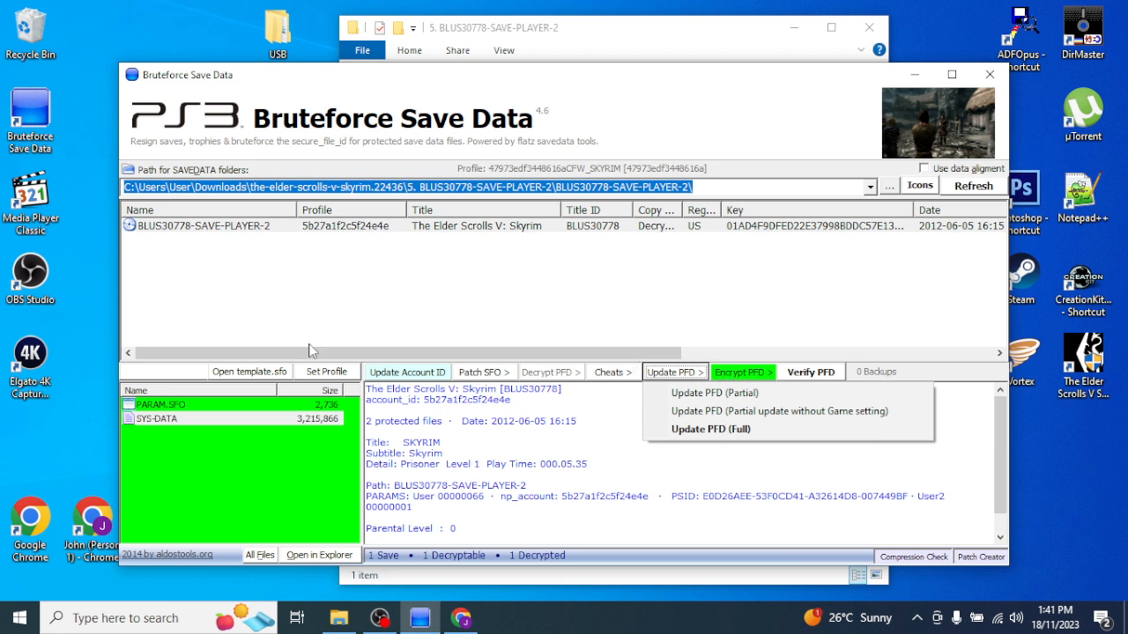
{"action": "left_click", "coordinate": [406, 371]}
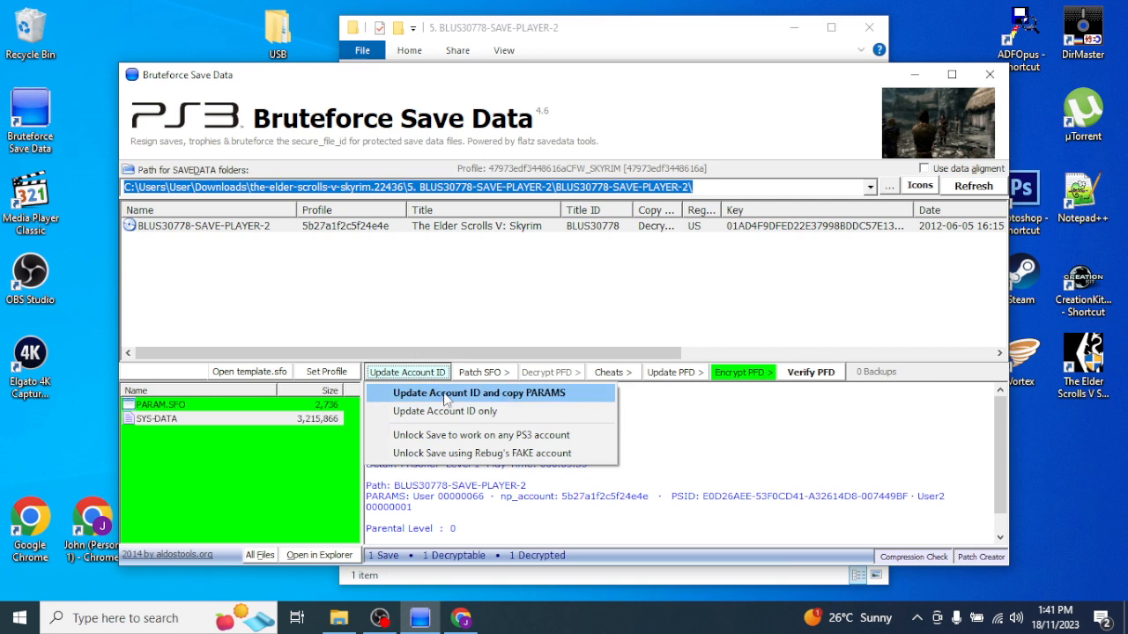
{"action": "left_click", "coordinate": [476, 393]}
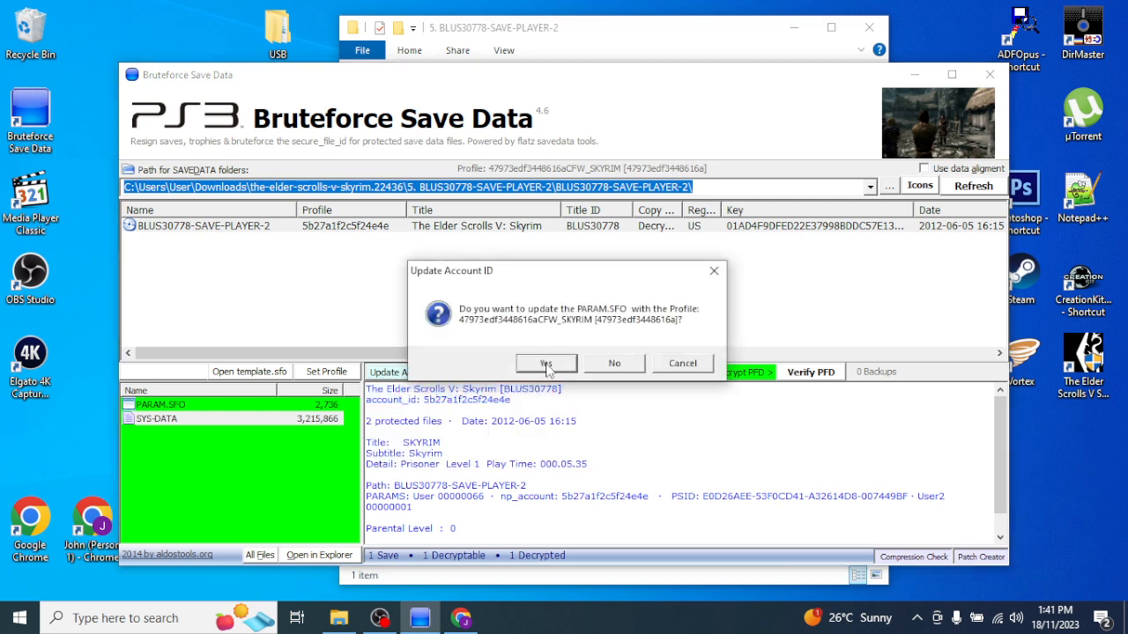
{"action": "left_click", "coordinate": [546, 363]}
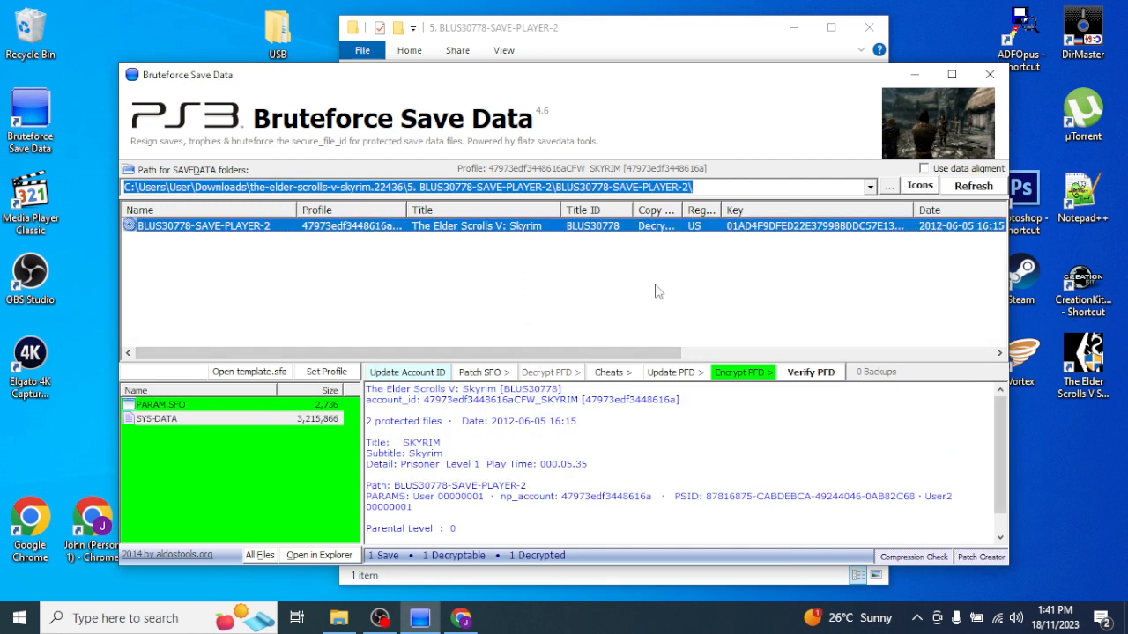
{"action": "double_click", "coordinate": [585, 496]}
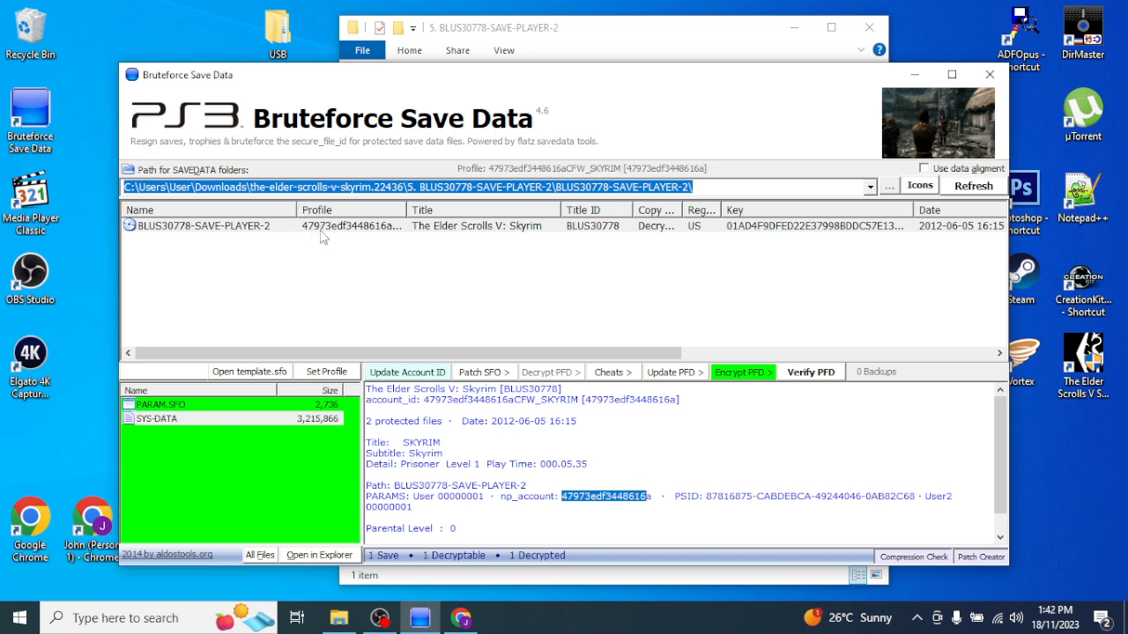
{"action": "mouse_move", "coordinate": [659, 510]}
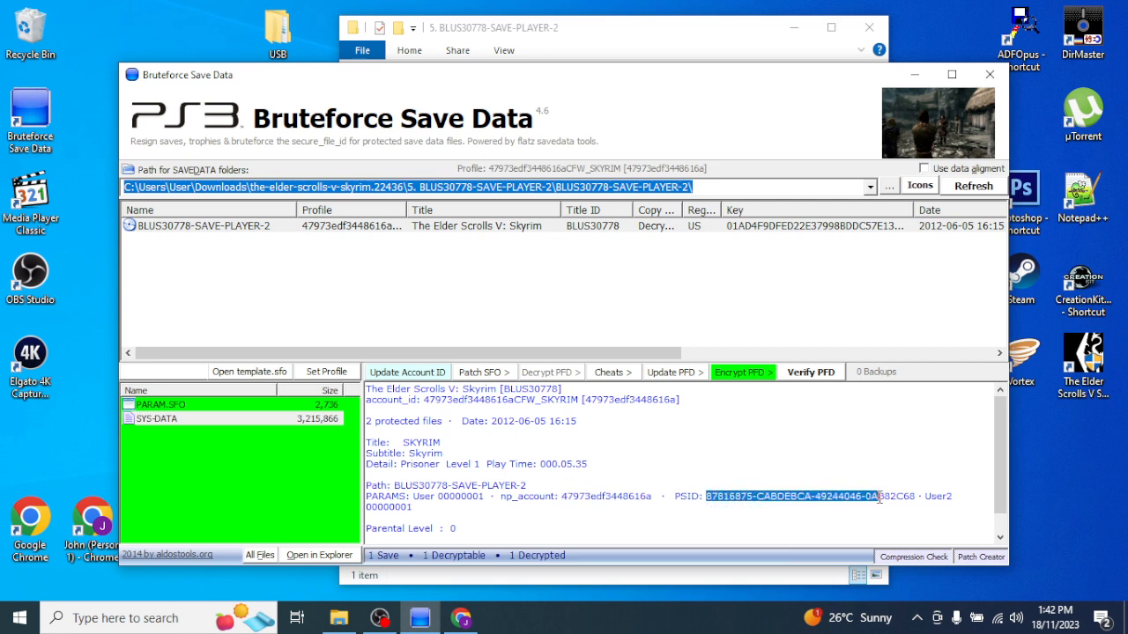
{"action": "left_click", "coordinate": [326, 371]}
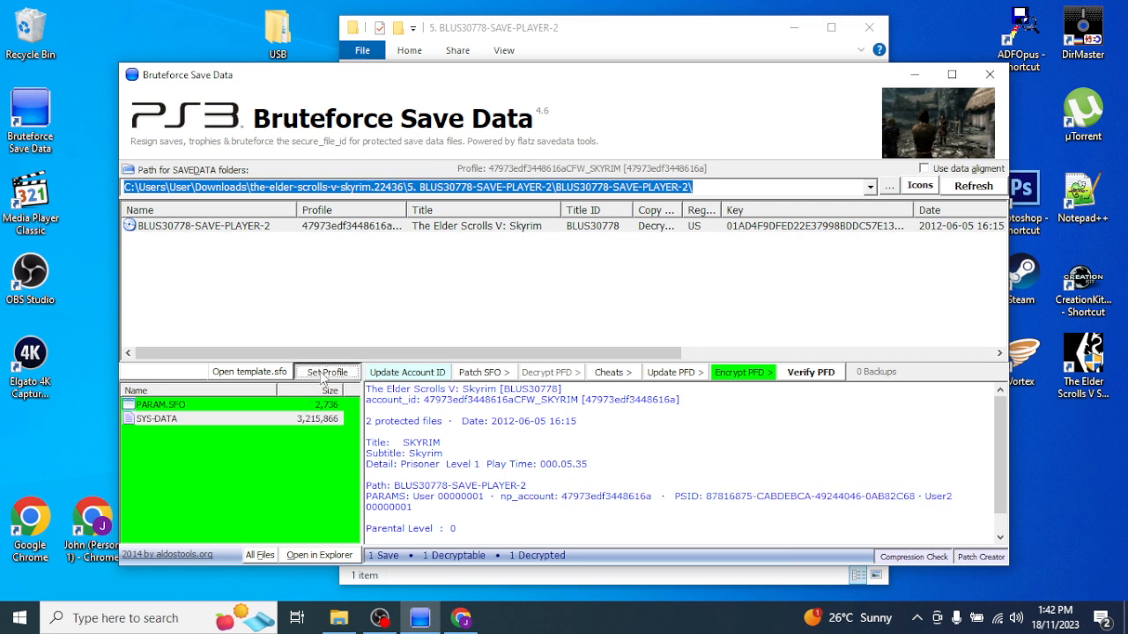
- Re-encrypt the resigned BLUS30778-SAVE-PLAYER-2 save with Encrypt PFD
{"action": "left_click", "coordinate": [327, 371]}
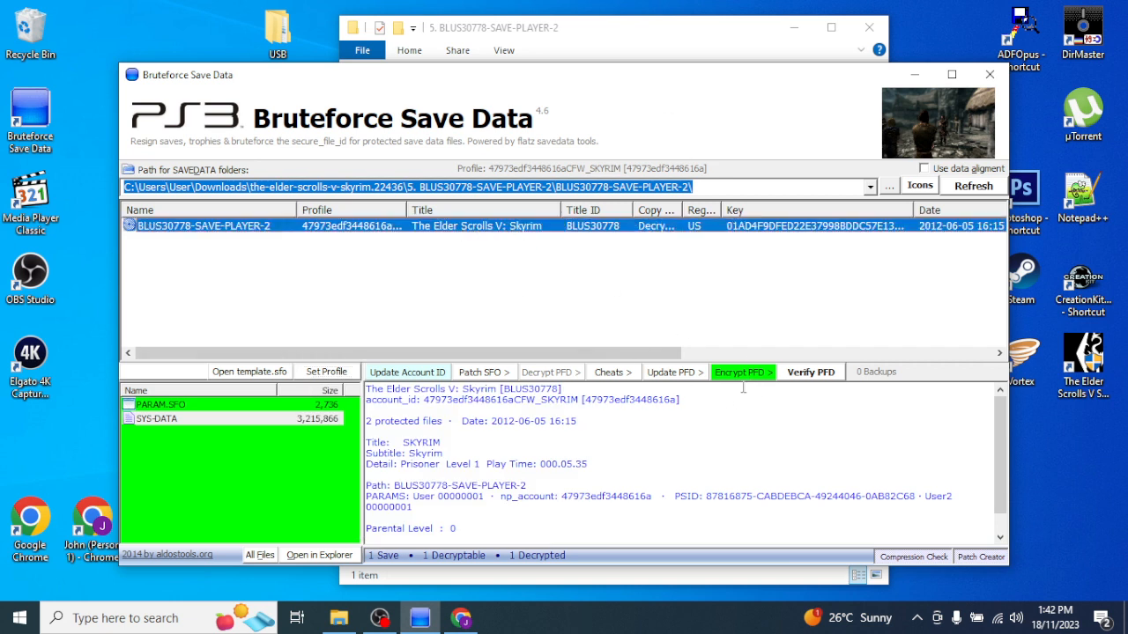
{"action": "left_click", "coordinate": [738, 371]}
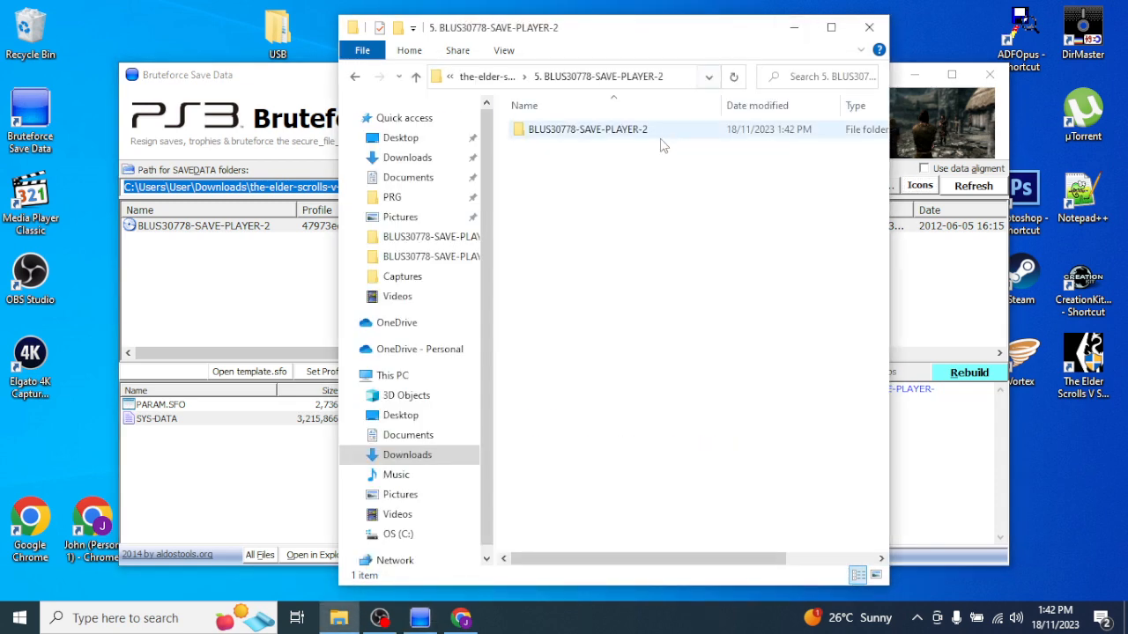
- Select the BLUS30778-SAVE-PLAYER-2 folder and browse to PS3\SAVEDATA on the USB drive
{"action": "left_click", "coordinate": [643, 238]}
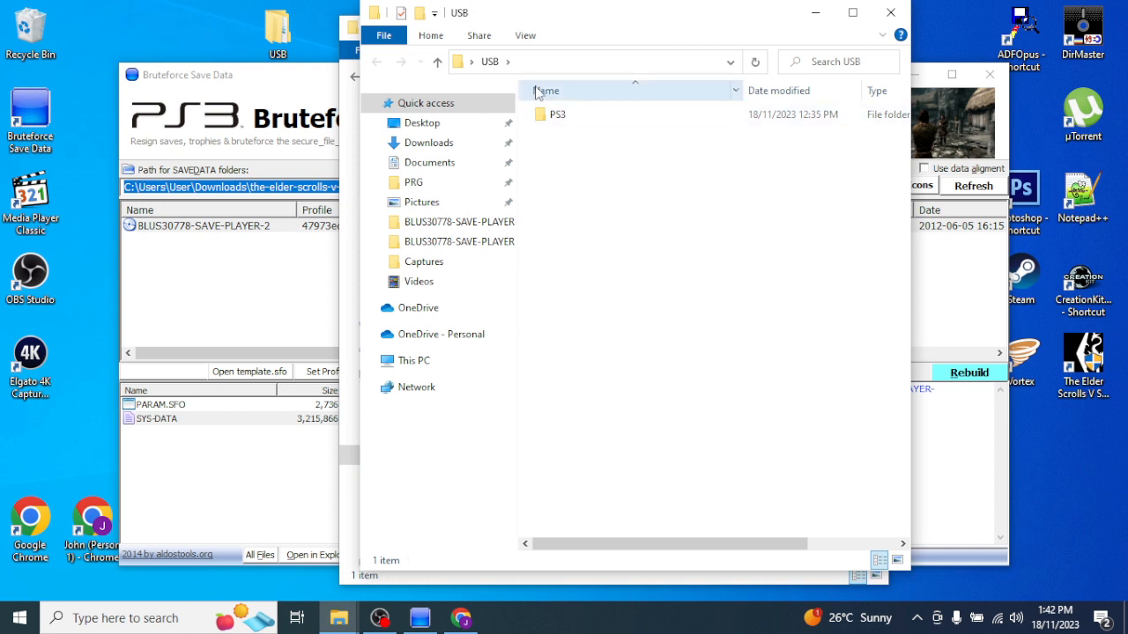
{"action": "left_click", "coordinate": [394, 360]}
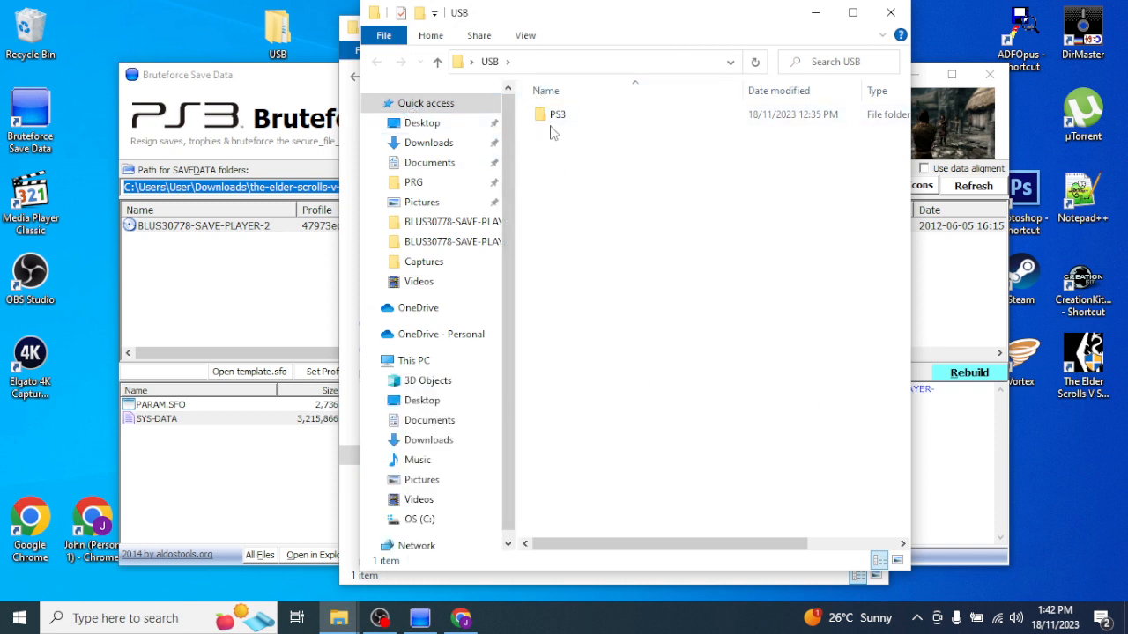
{"action": "left_click", "coordinate": [558, 114]}
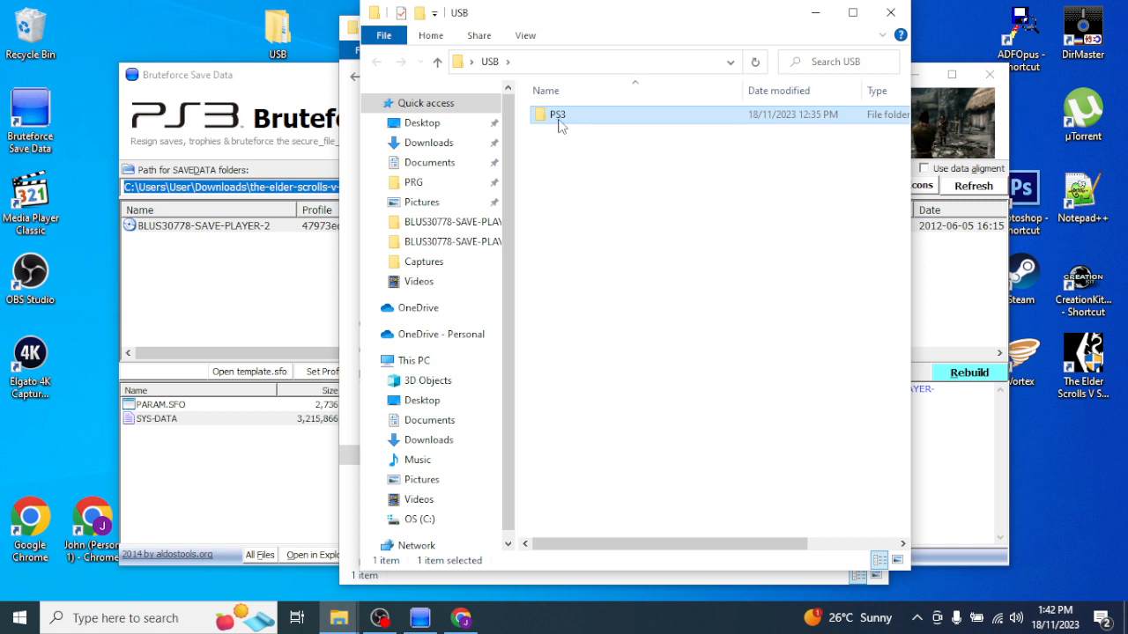
{"action": "double_click", "coordinate": [557, 114]}
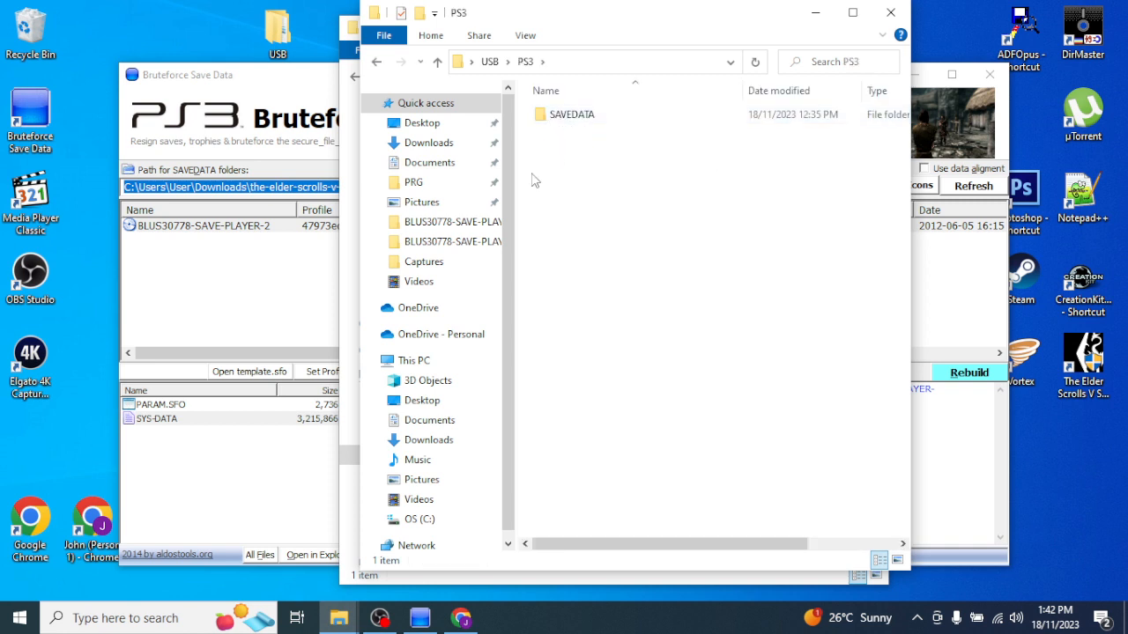
{"action": "left_click", "coordinate": [571, 115]}
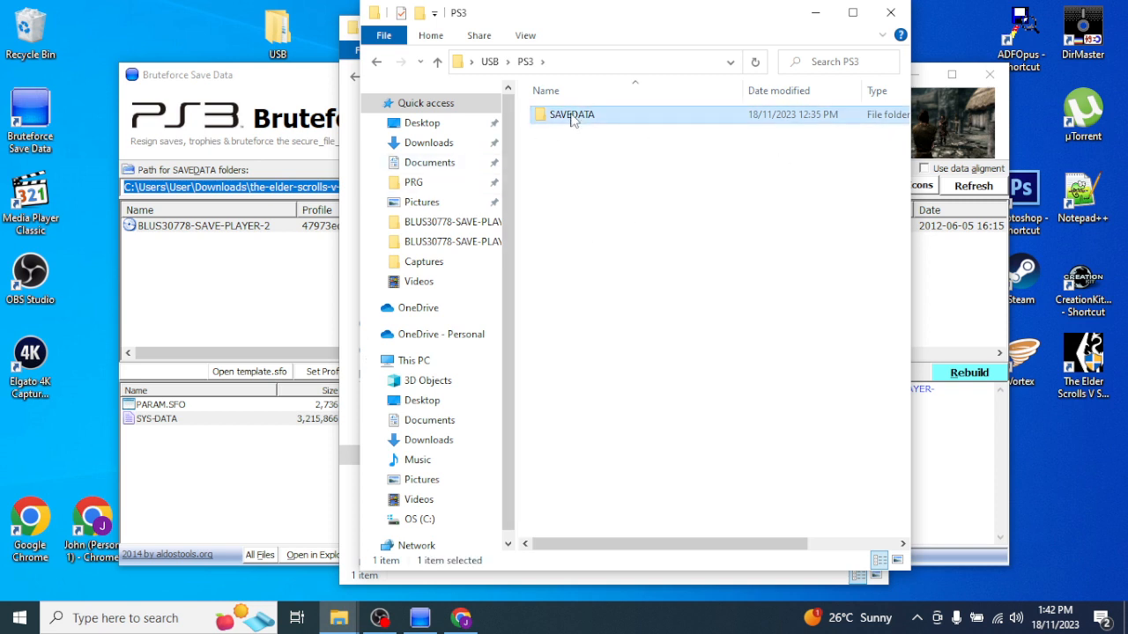
{"action": "double_click", "coordinate": [572, 115]}
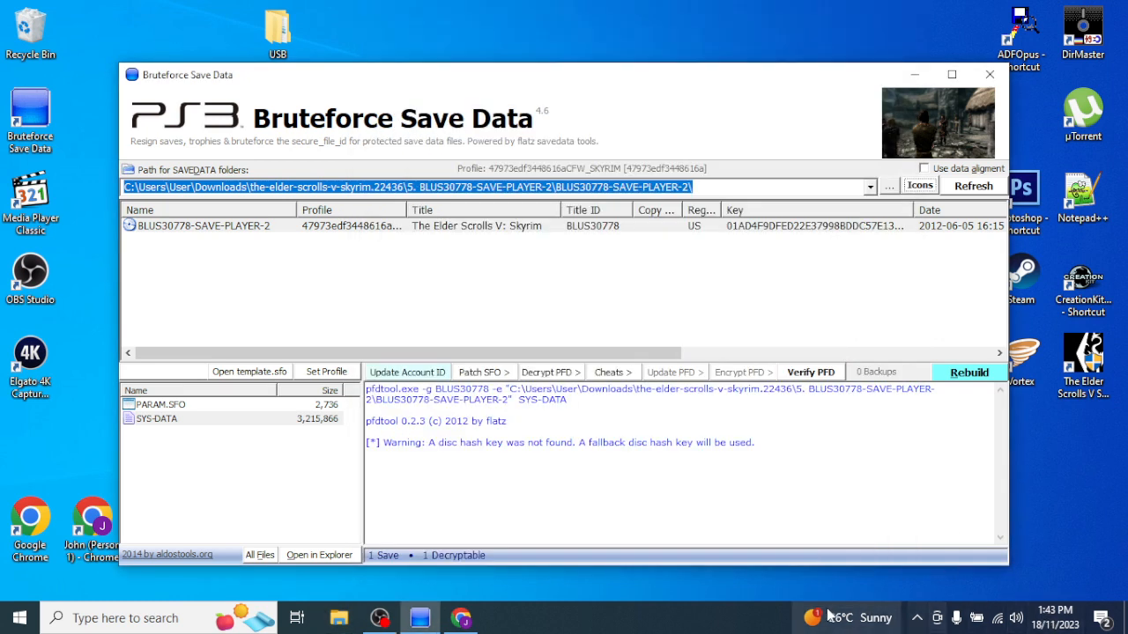
{"action": "mouse_move", "coordinate": [771, 300]}
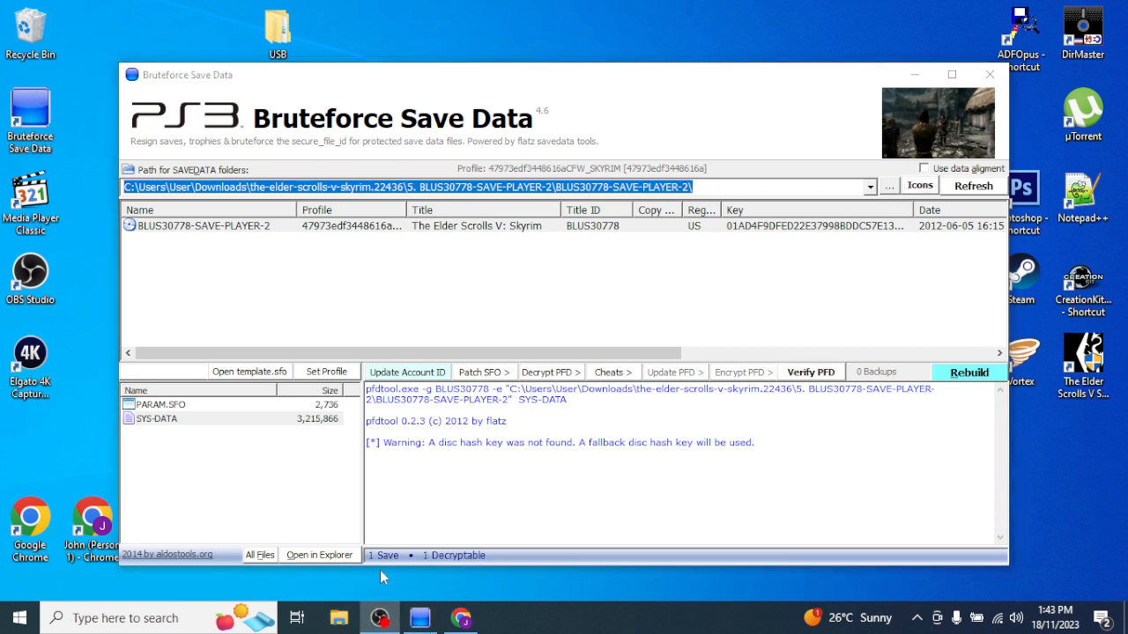
{"action": "mouse_move", "coordinate": [396, 542]}
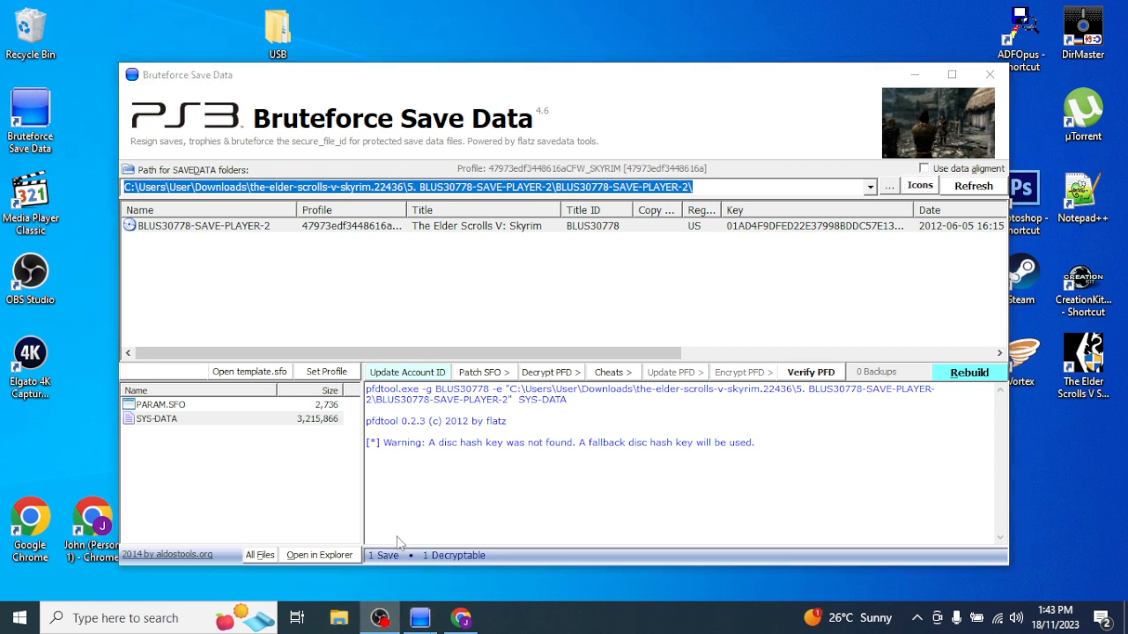
{"action": "mouse_move", "coordinate": [253, 308]}
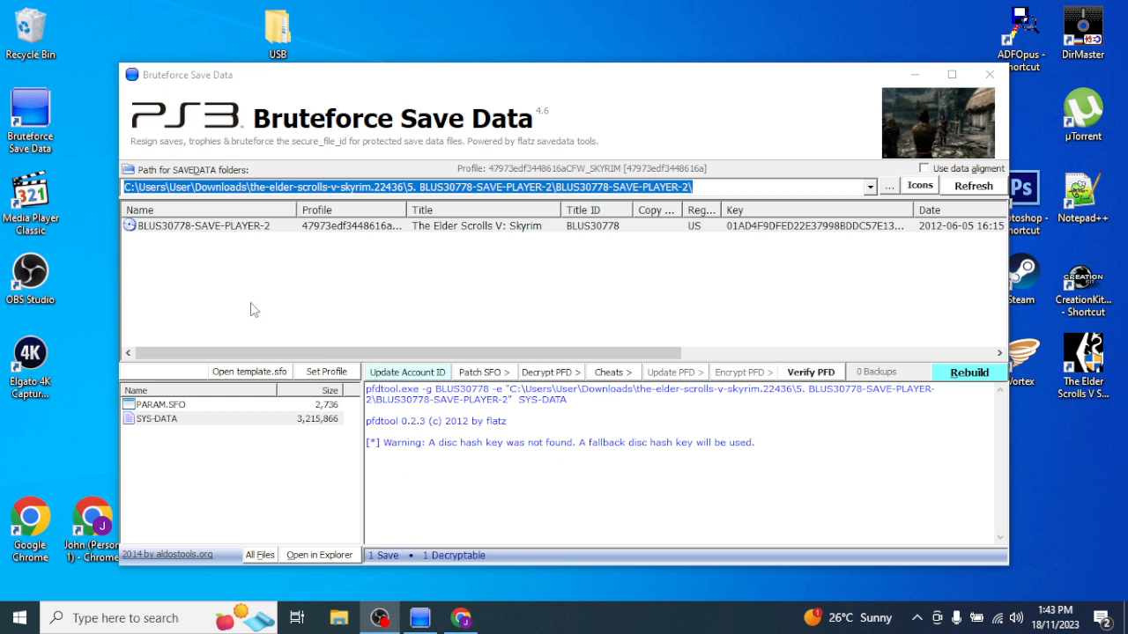
{"action": "mouse_move", "coordinate": [420, 617]}
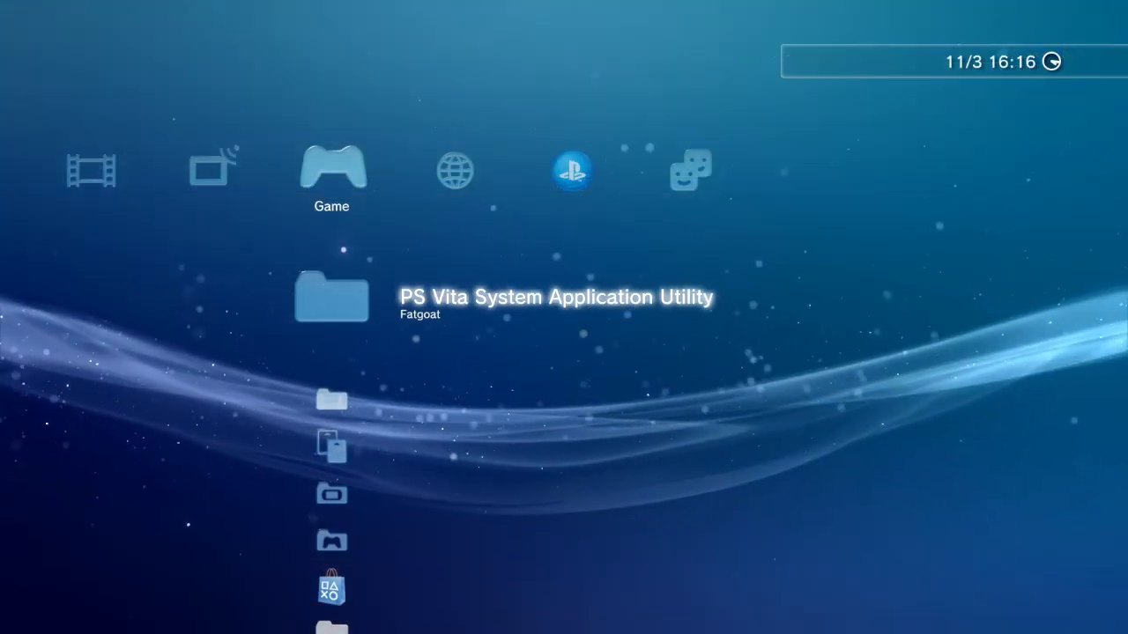
- Scroll the XMB Saved Data Utility to the USB SKYRIM save dated 18/11/2023
{"action": "scroll", "scroll_direction": "down", "scroll_amount": 3}
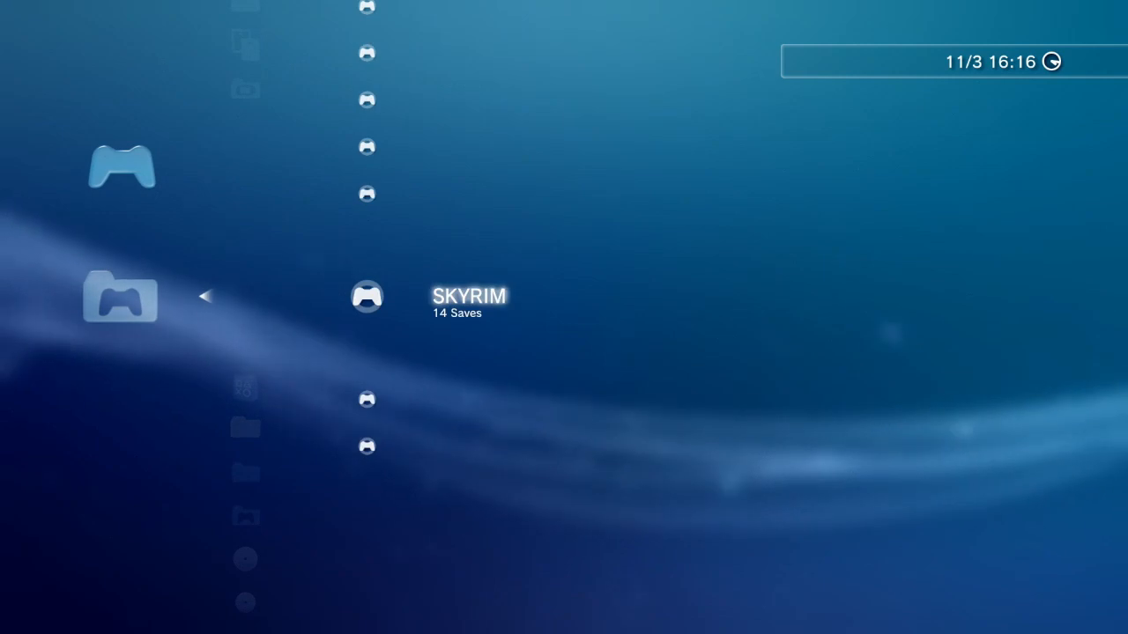
{"action": "scroll", "scroll_direction": "down", "scroll_amount": 3}
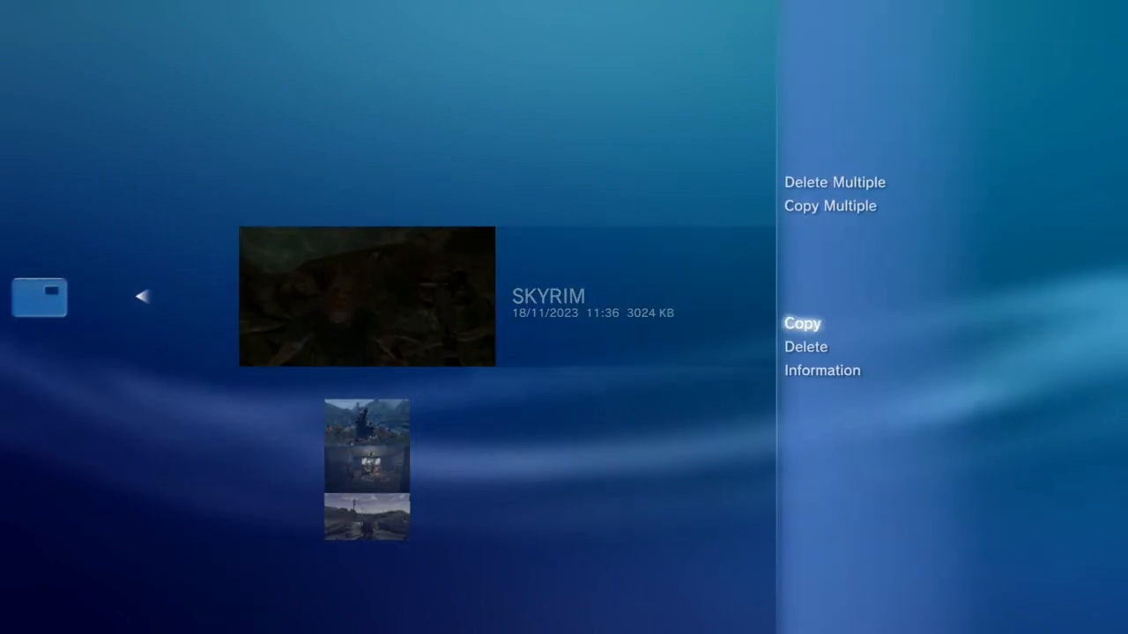
- Copy the USB SKYRIM save to the console and scroll to its level 9 entry
{"action": "left_click", "coordinate": [802, 323]}
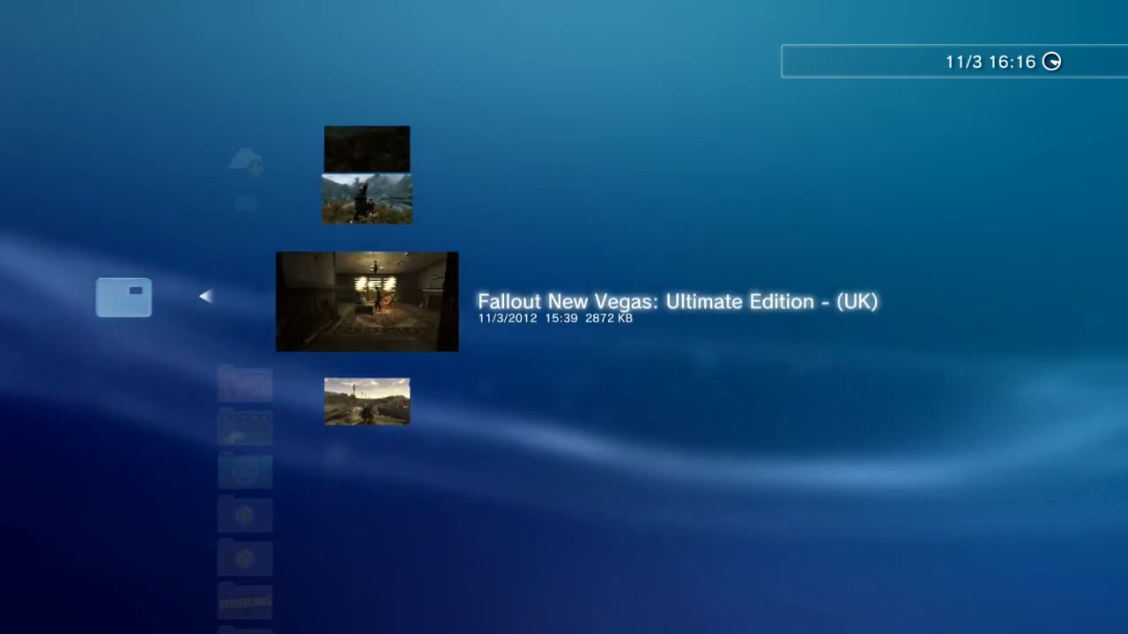
{"action": "scroll", "scroll_direction": "down", "scroll_amount": 3}
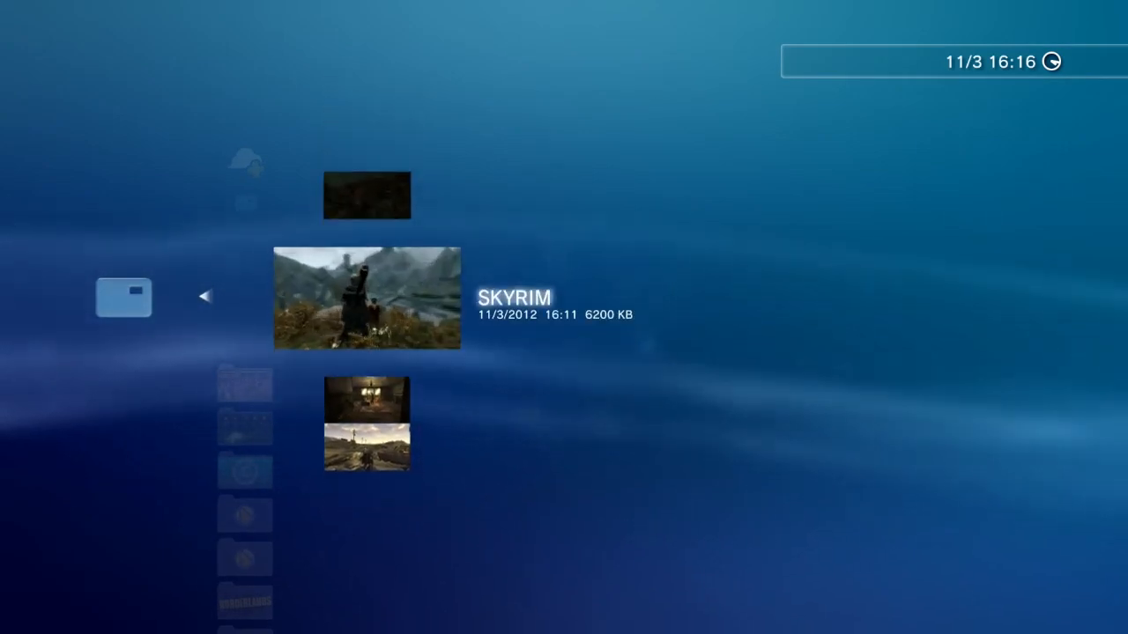
{"action": "scroll", "scroll_direction": "down", "scroll_amount": 3}
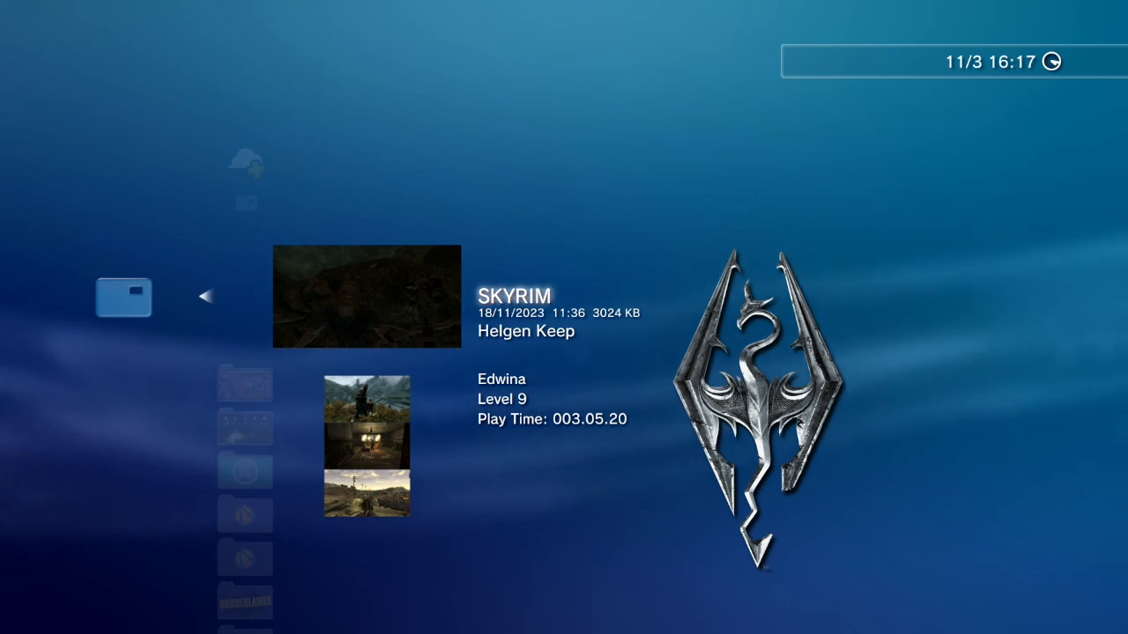
{"action": "scroll", "scroll_direction": "down", "scroll_amount": 3}
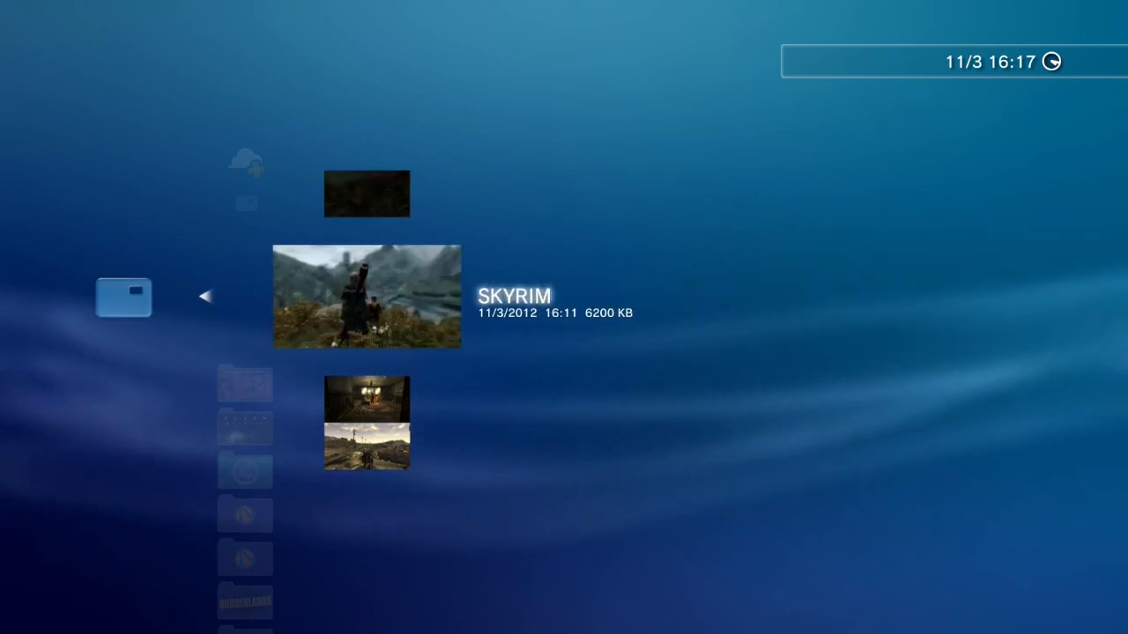
{"action": "left_click", "coordinate": [367, 297]}
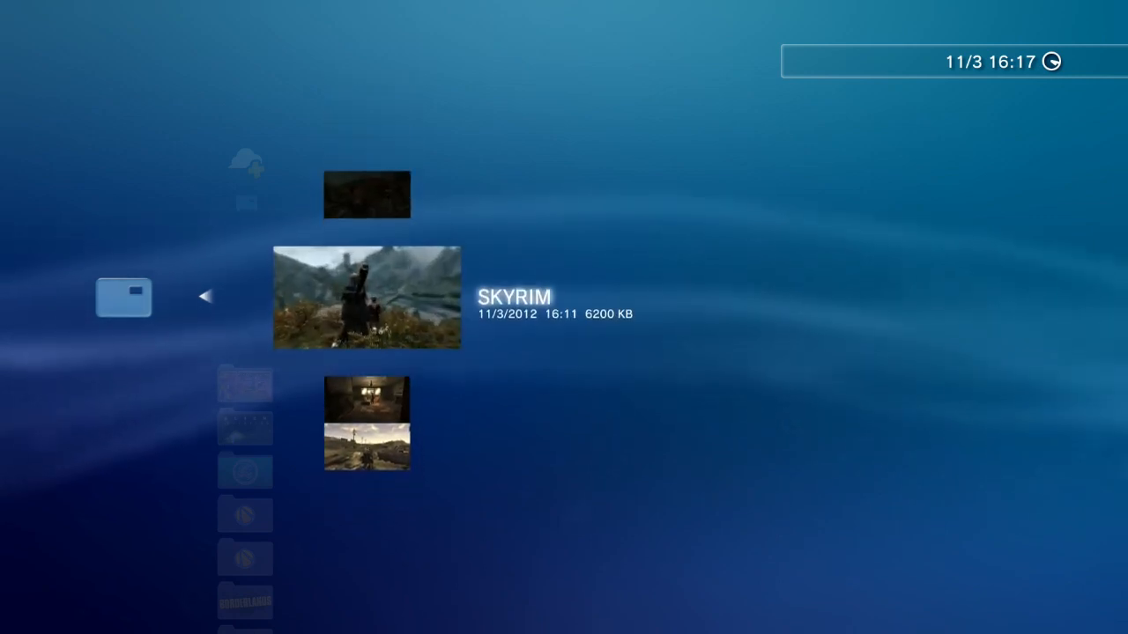
{"action": "scroll", "scroll_direction": "down", "scroll_amount": 3}
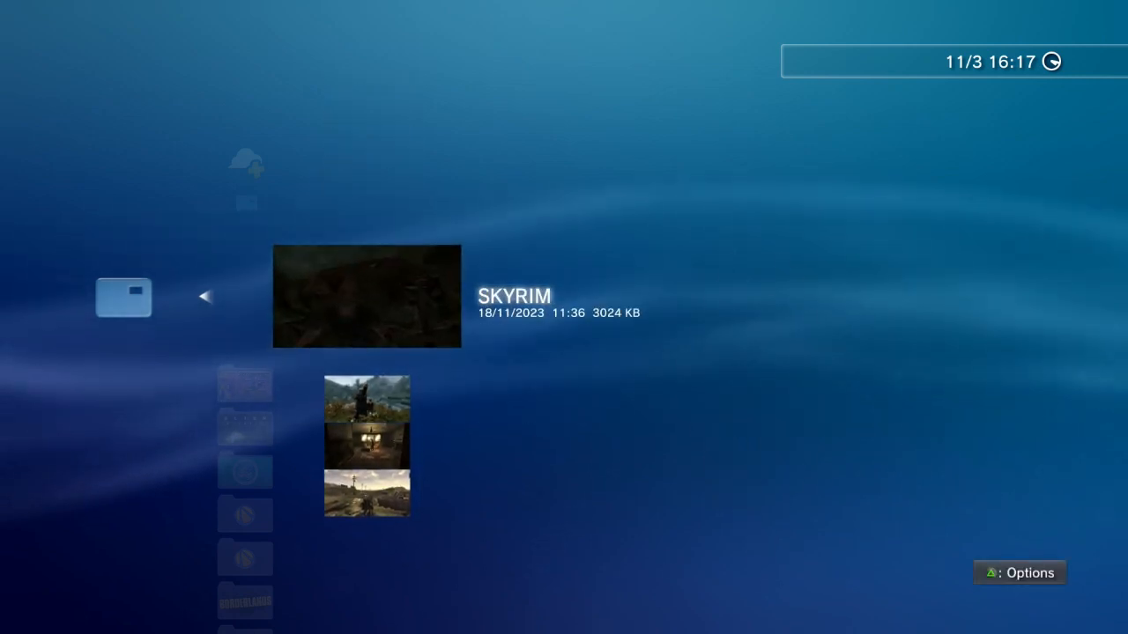